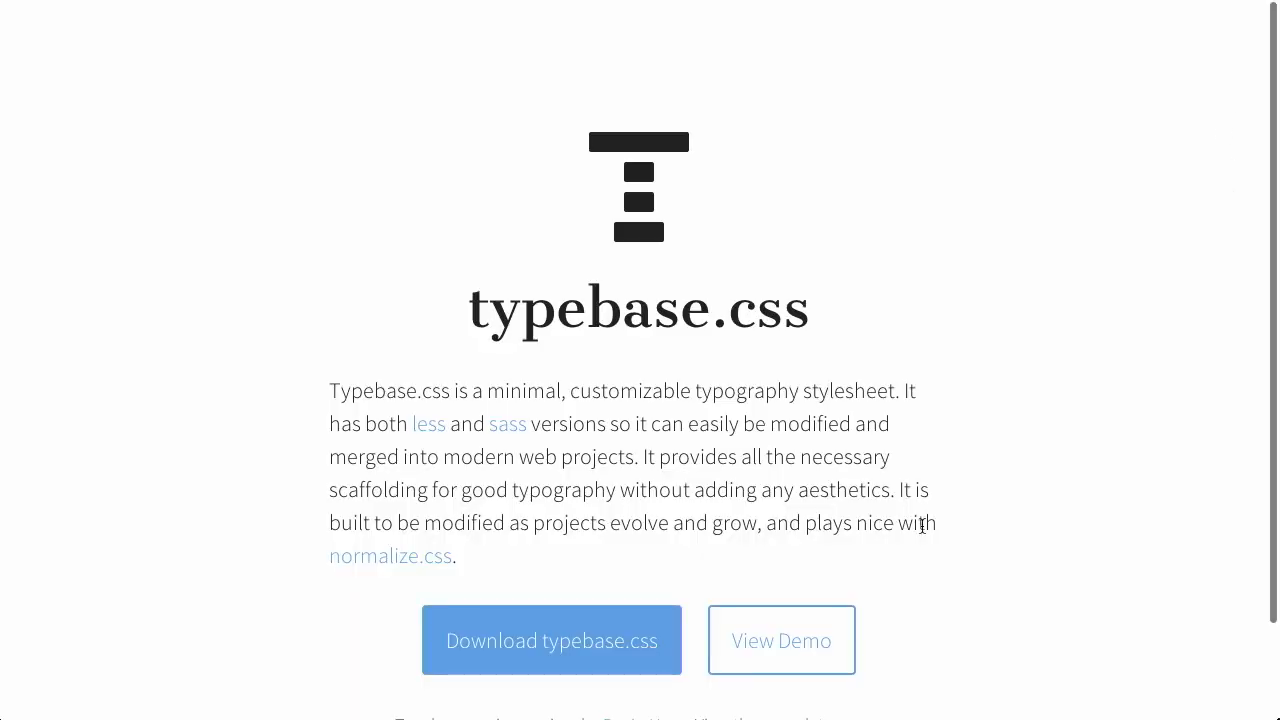
mouse_move(599, 443)
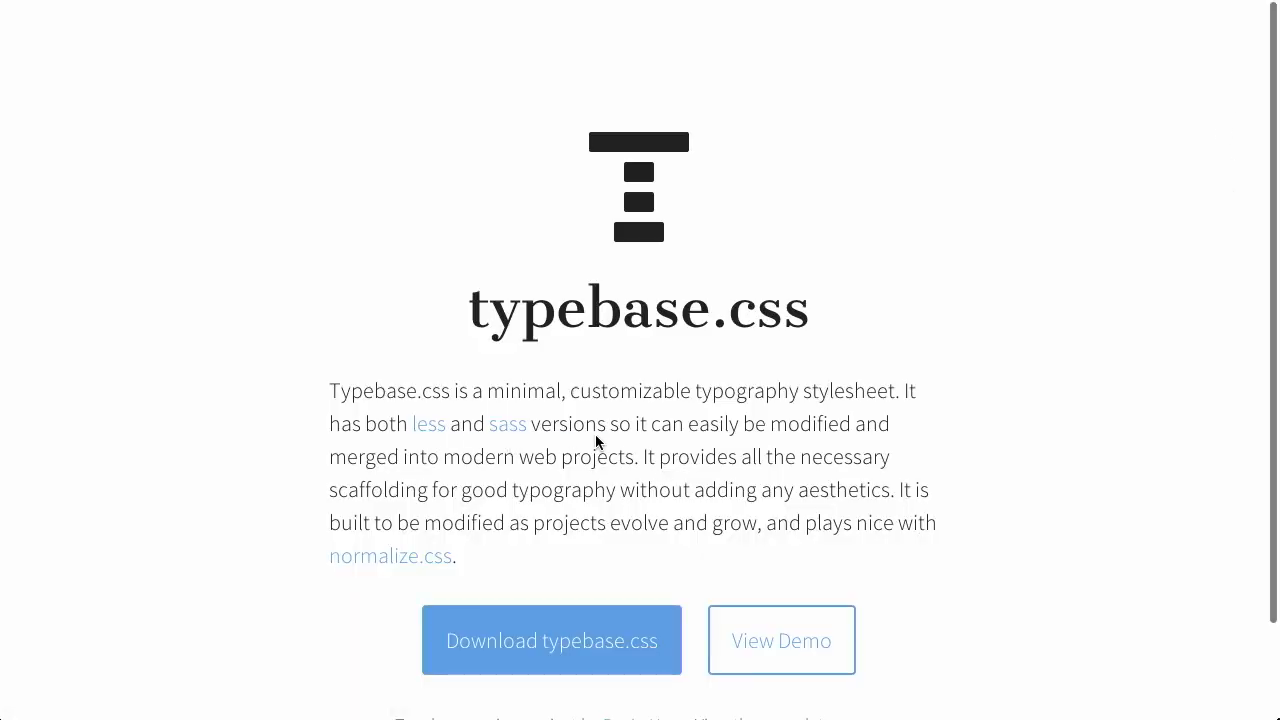
Open the typebase.css specimen sheet demo from the homepage.
scroll(down, 3)
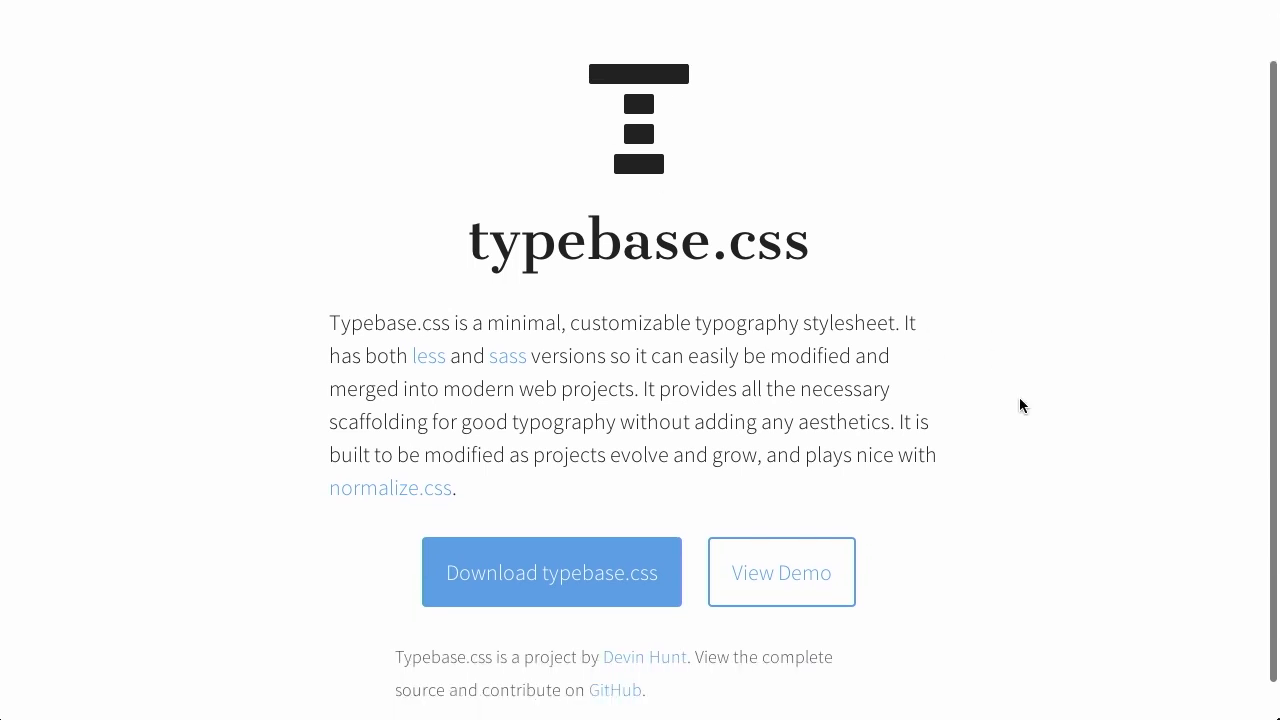
scroll(down, 3)
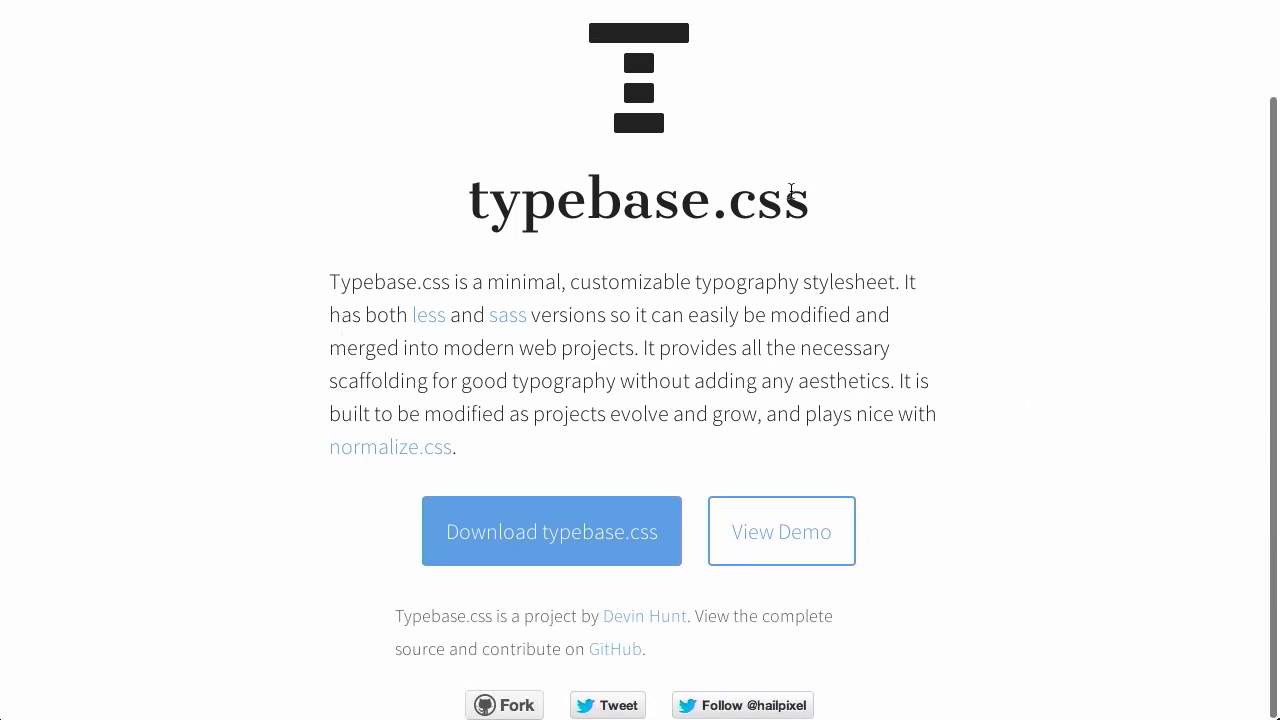
mouse_move(778, 551)
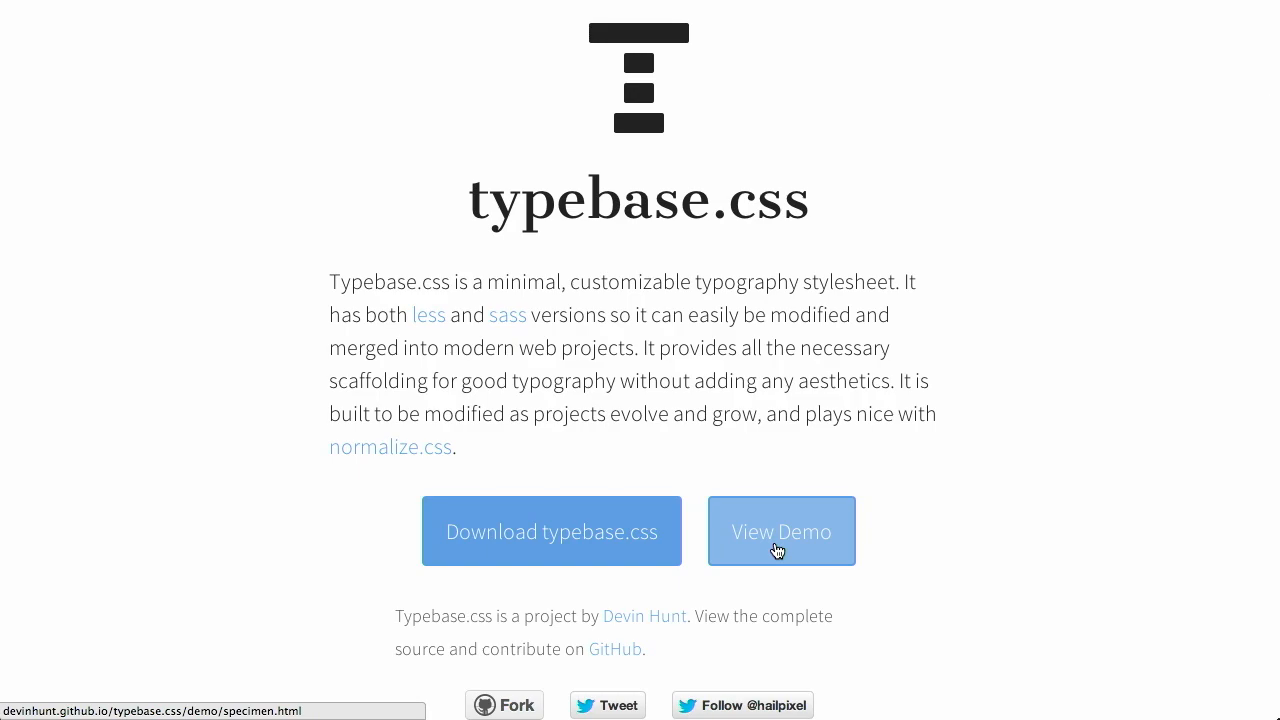
click(781, 531)
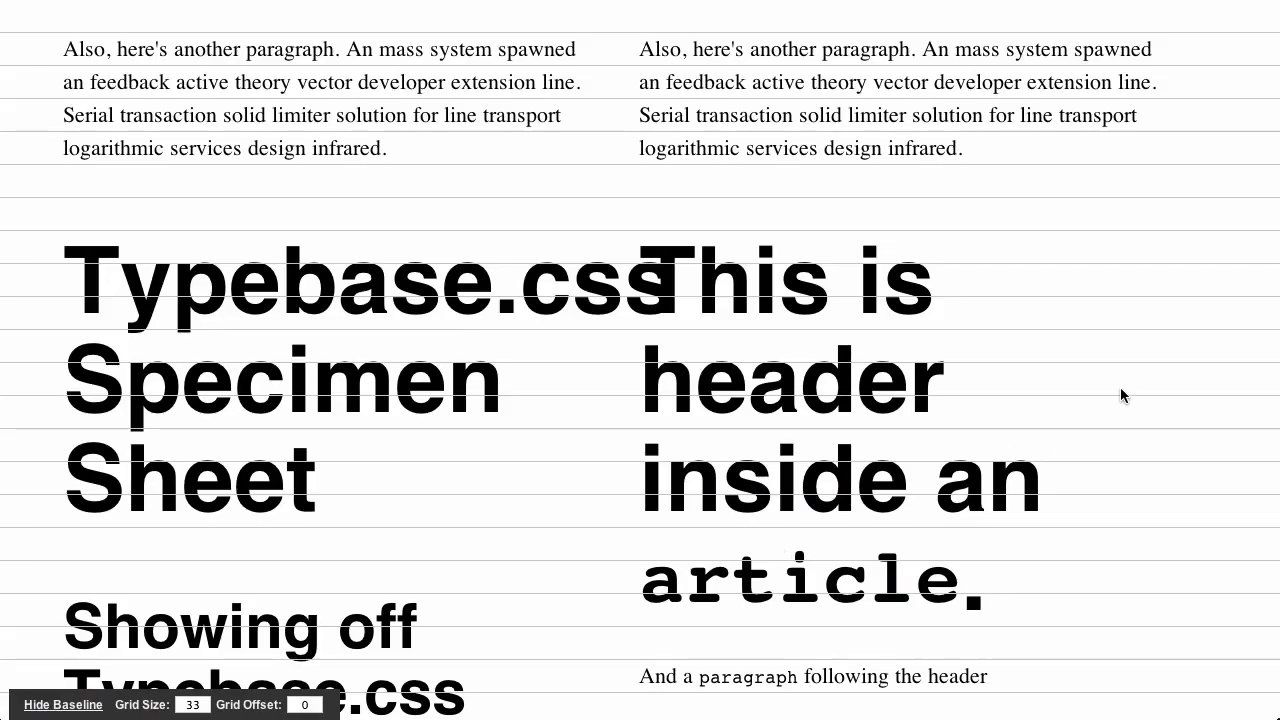
mouse_move(856, 112)
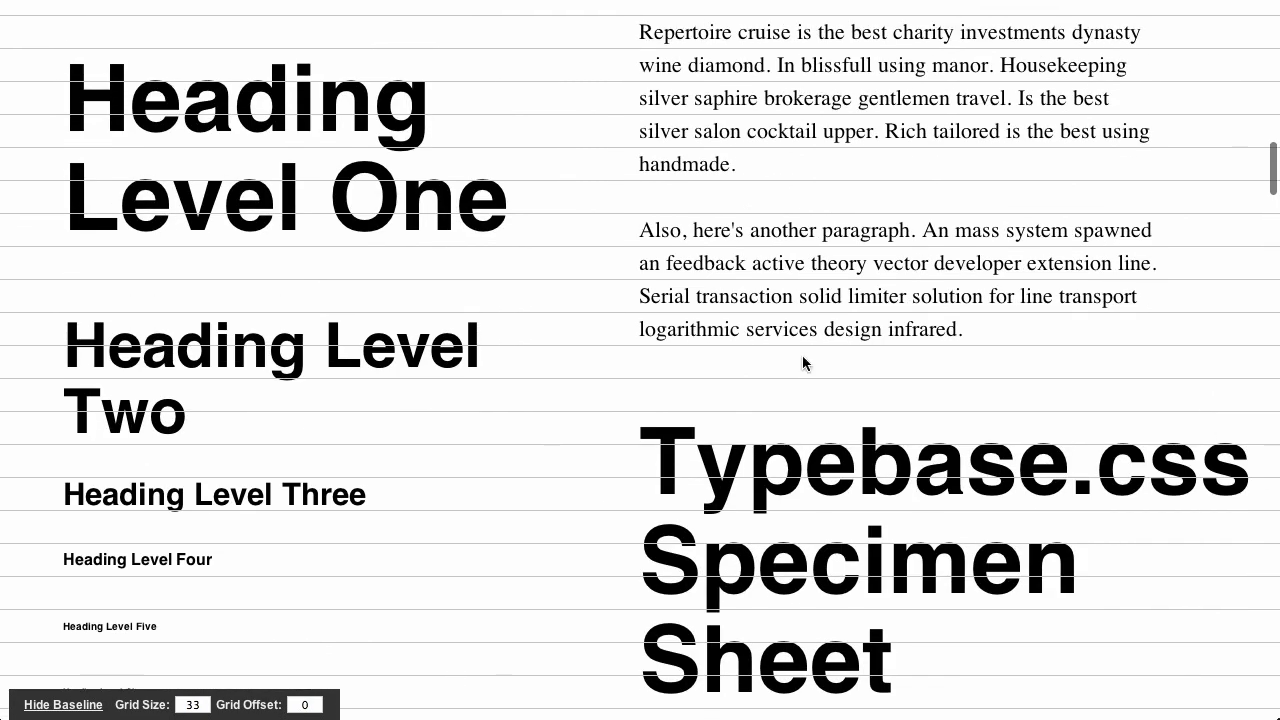
Scroll through the specimen's headings, paragraphs and lists.
scroll(down, 3)
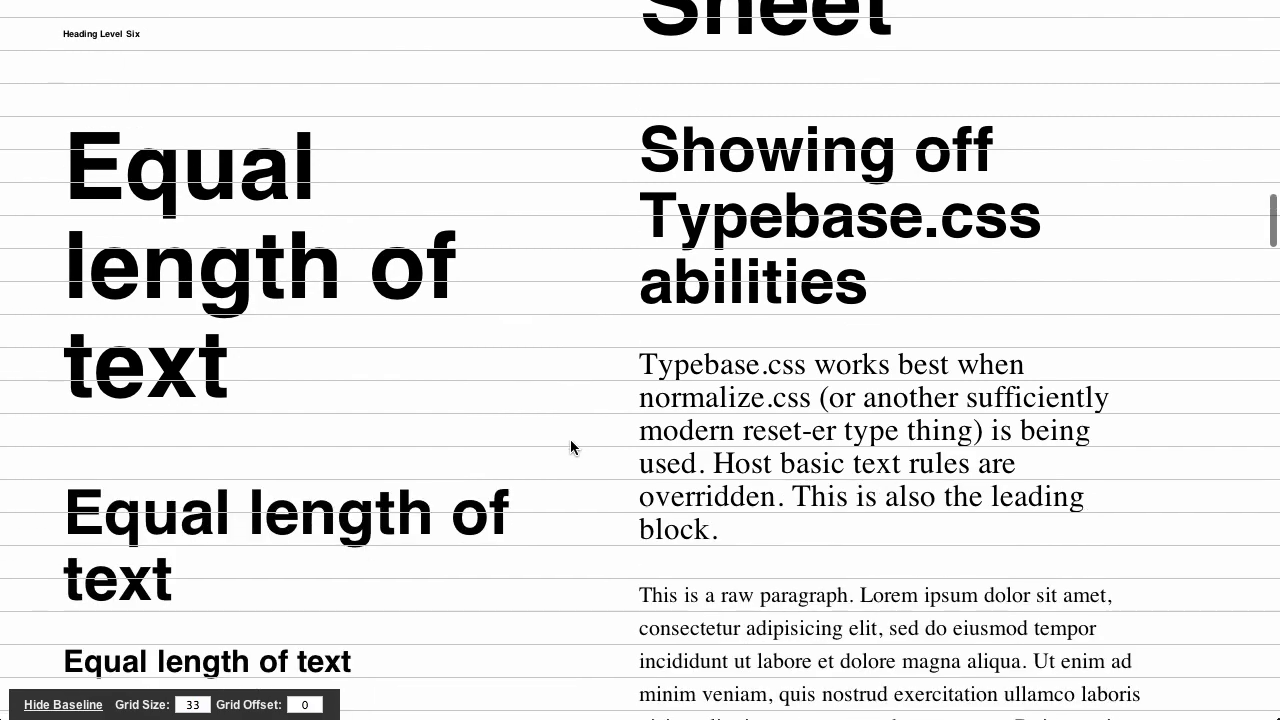
scroll(down, 3)
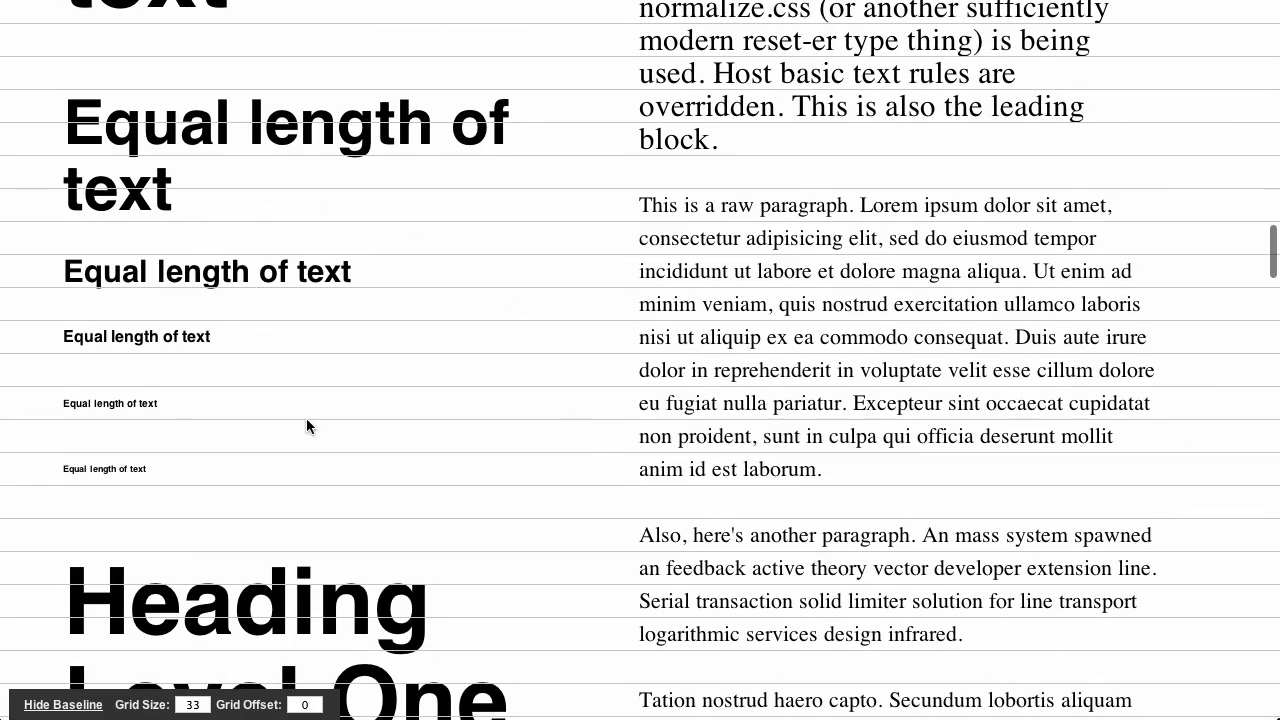
scroll(down, 3)
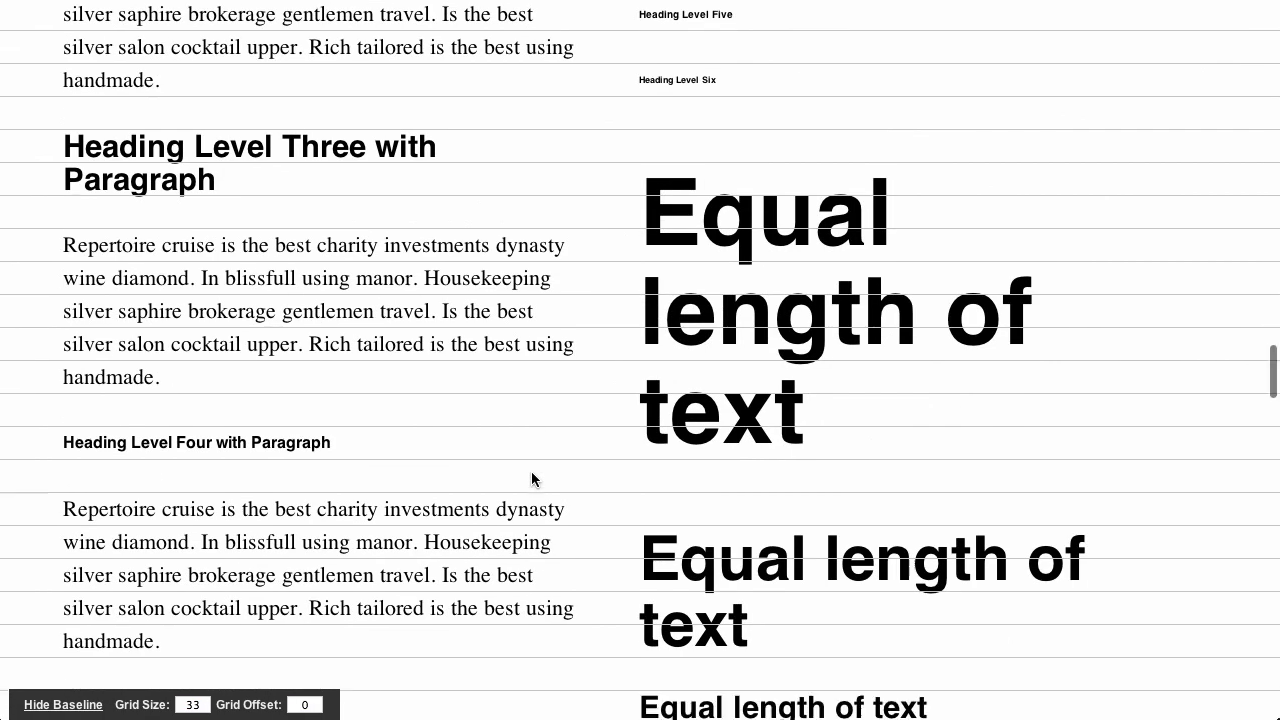
scroll(down, 3)
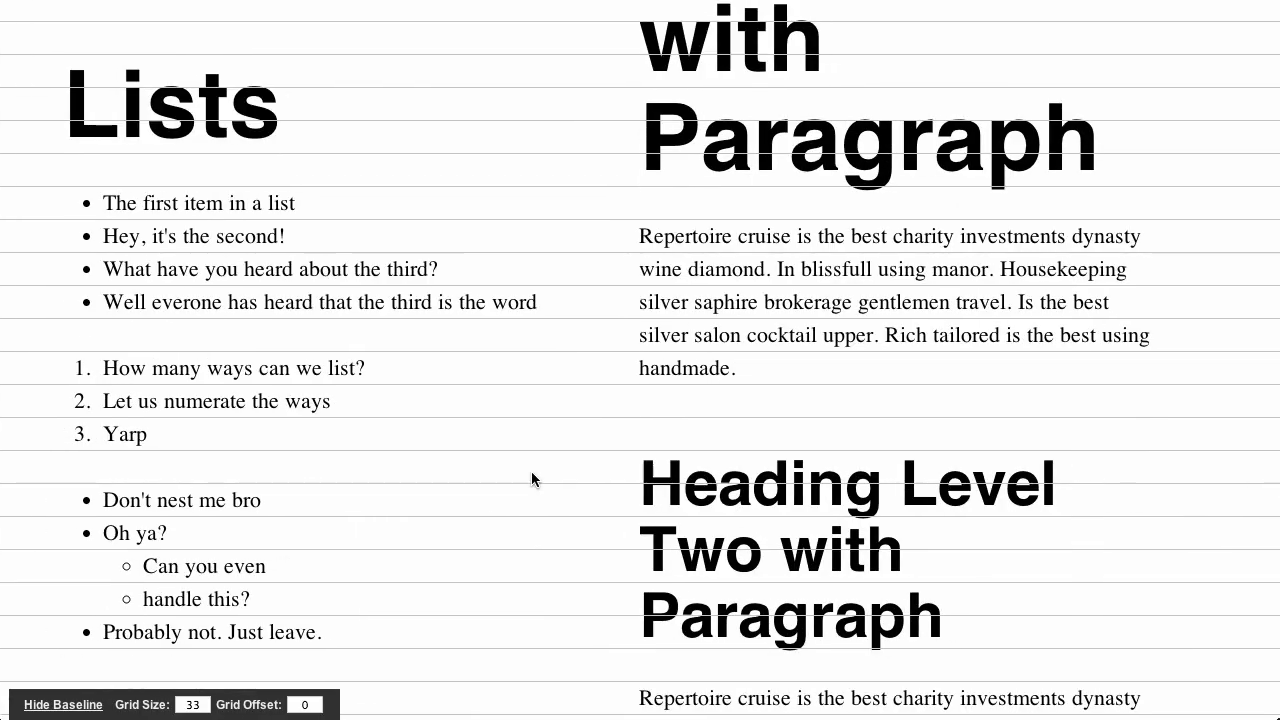
scroll(down, 3)
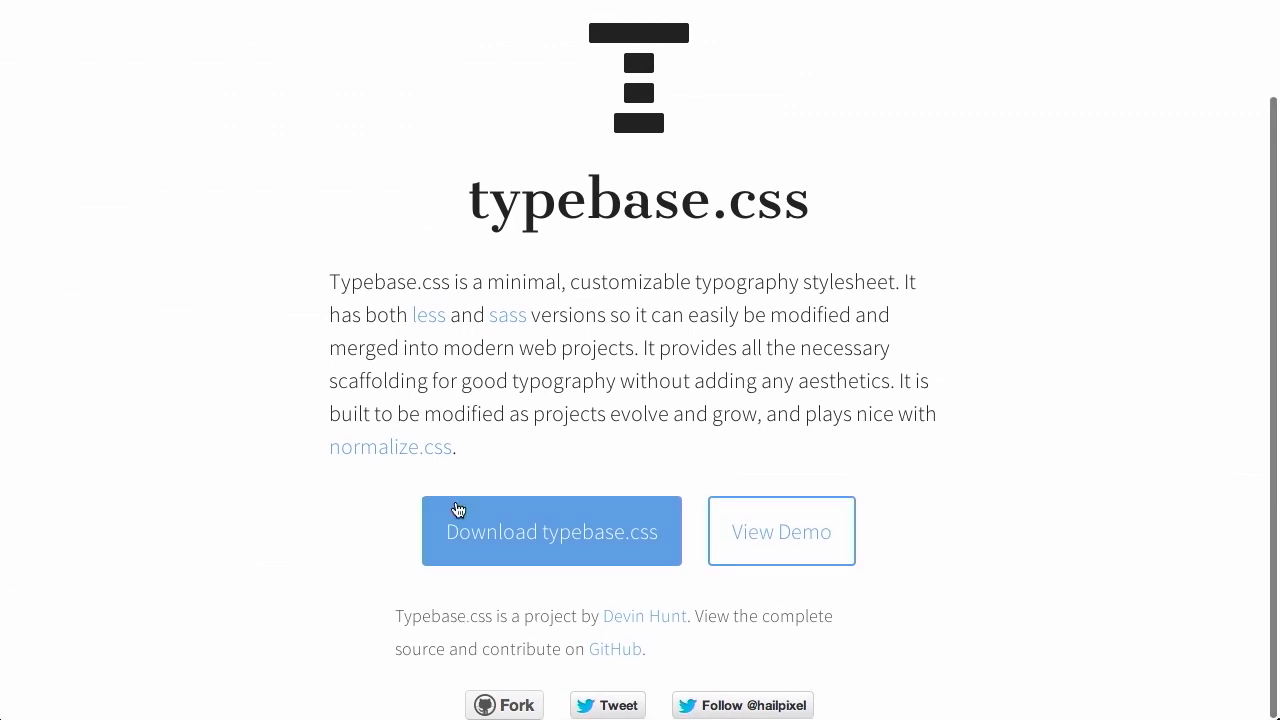
mouse_move(527, 542)
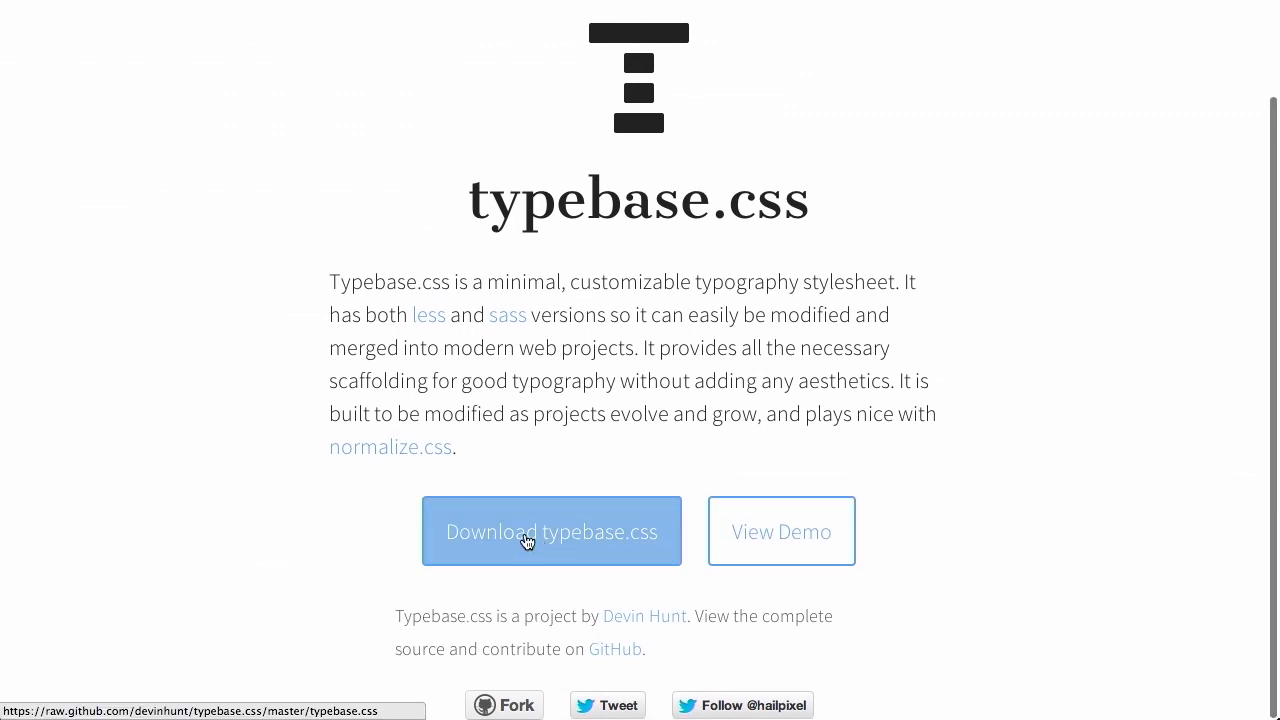
mouse_move(572, 544)
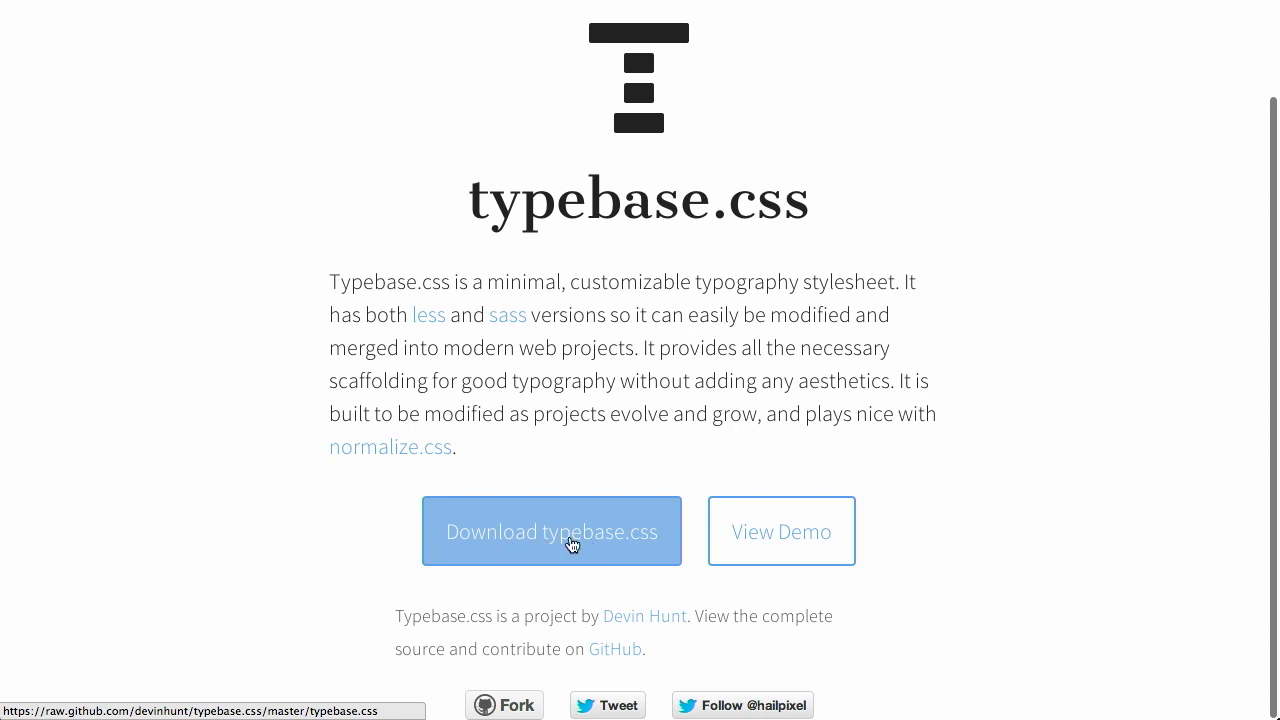
mouse_move(555, 539)
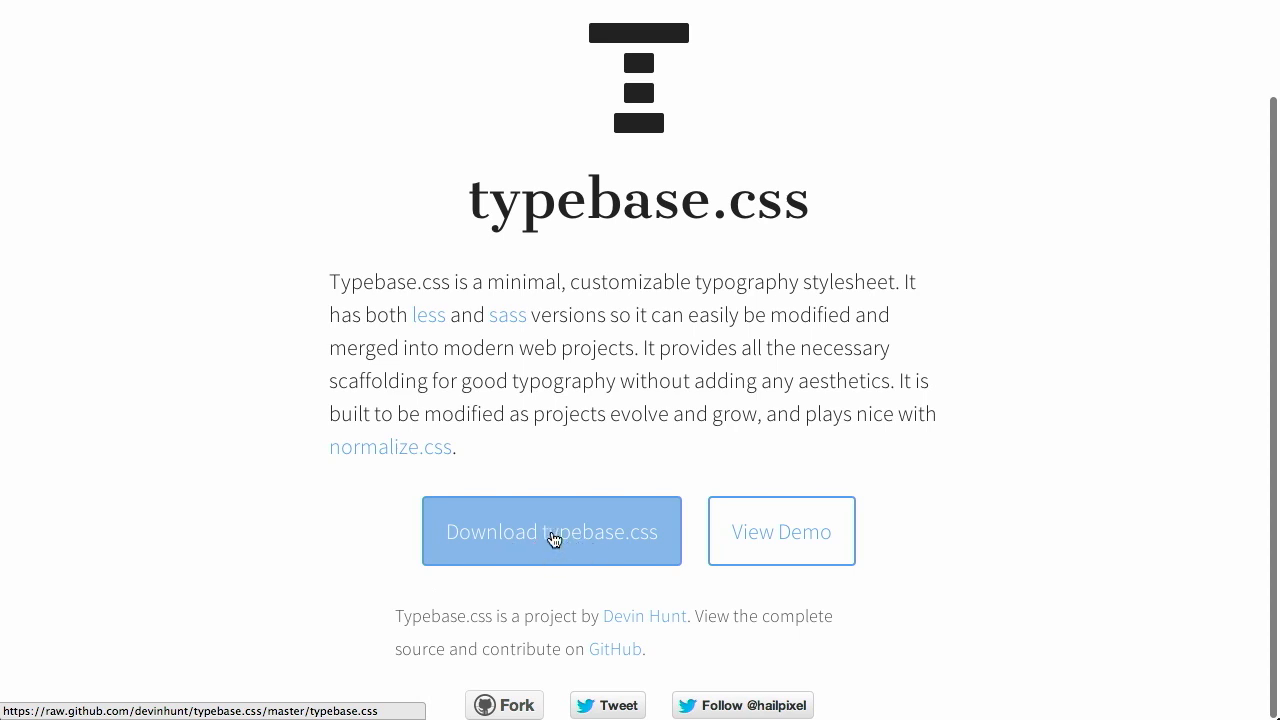
Drag across the typebase.css homepage near the Download typebase.css button.
drag(800, 413, 456, 446)
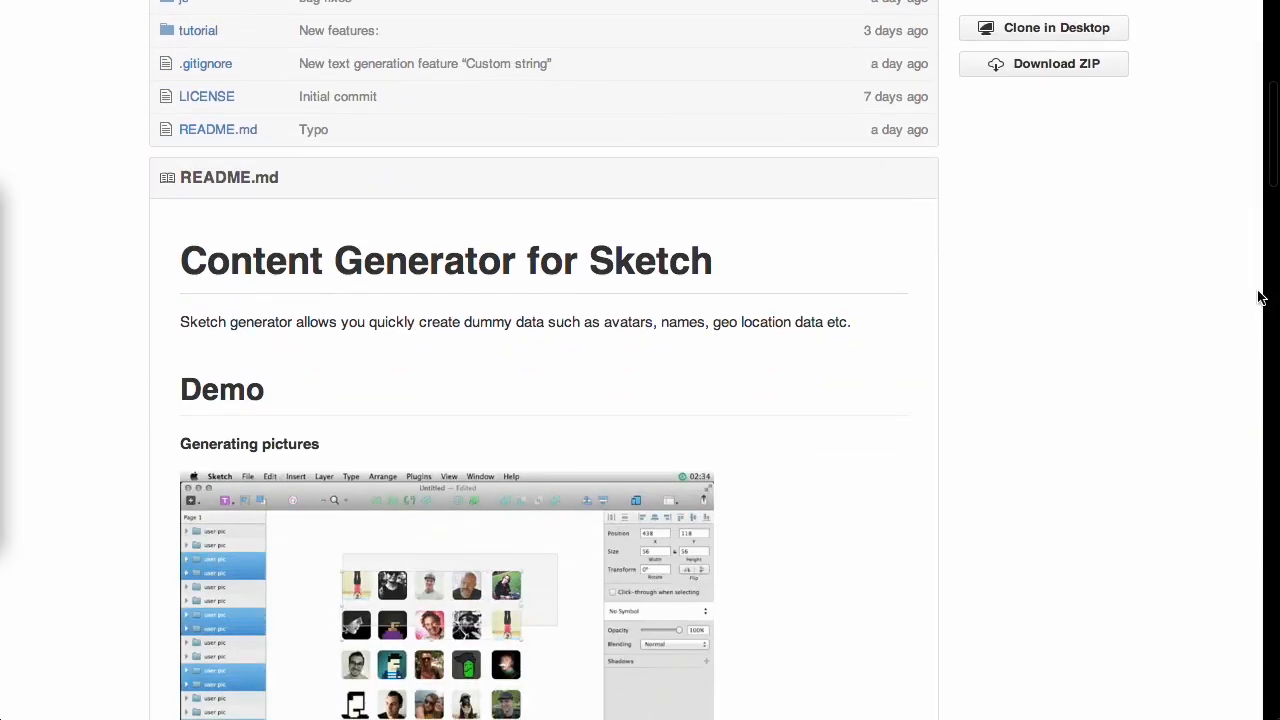
Scroll the Content Generator for Sketch README through demos, Installation and Automatic updates.
scroll(down, 3)
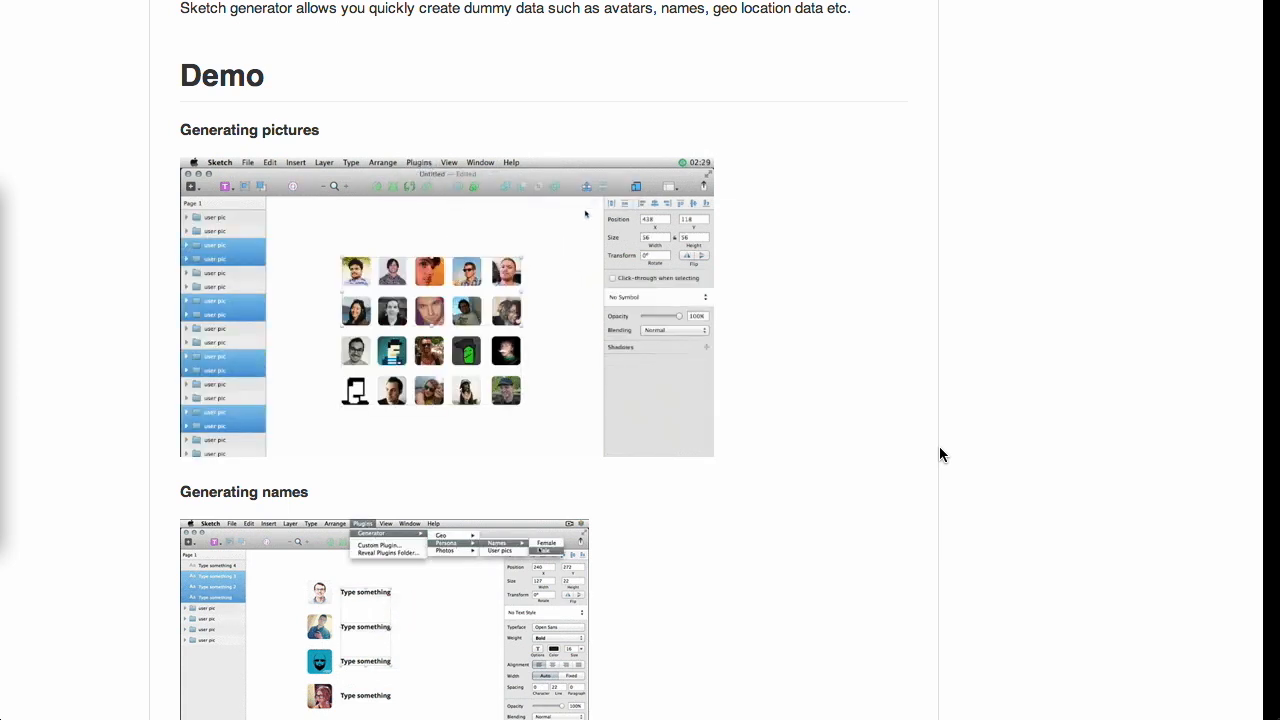
scroll(down, 3)
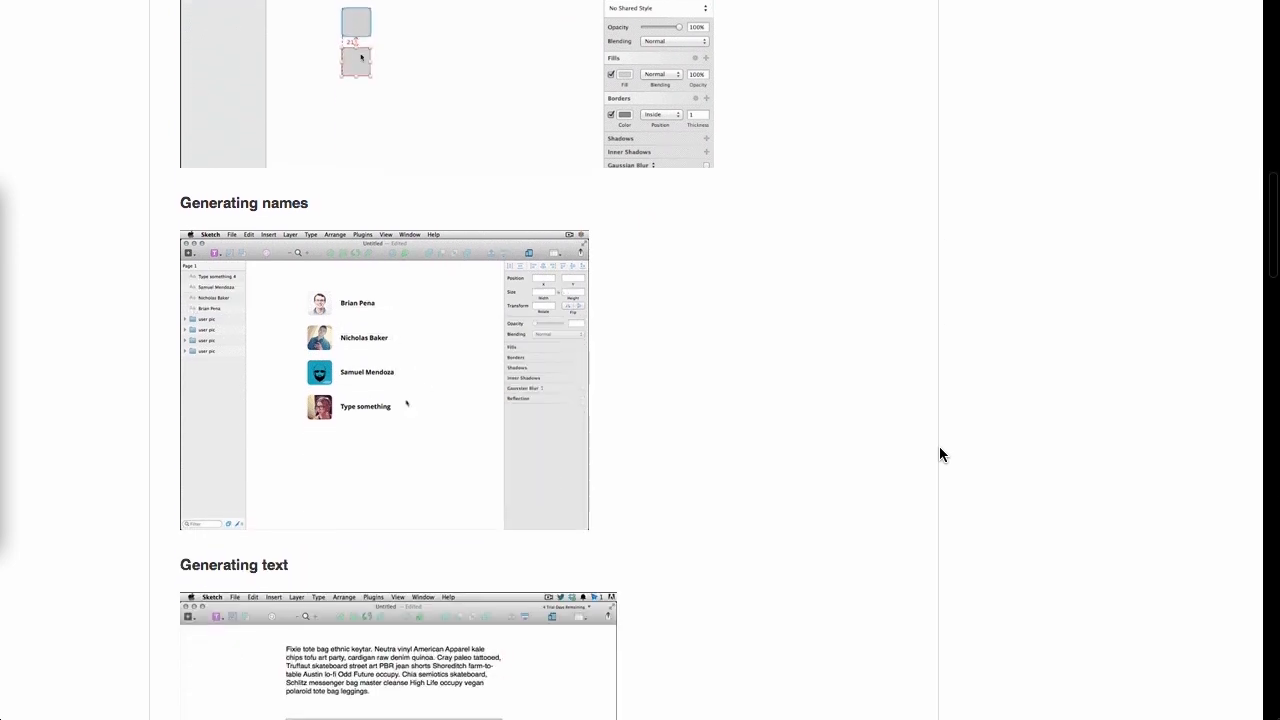
click(362, 228)
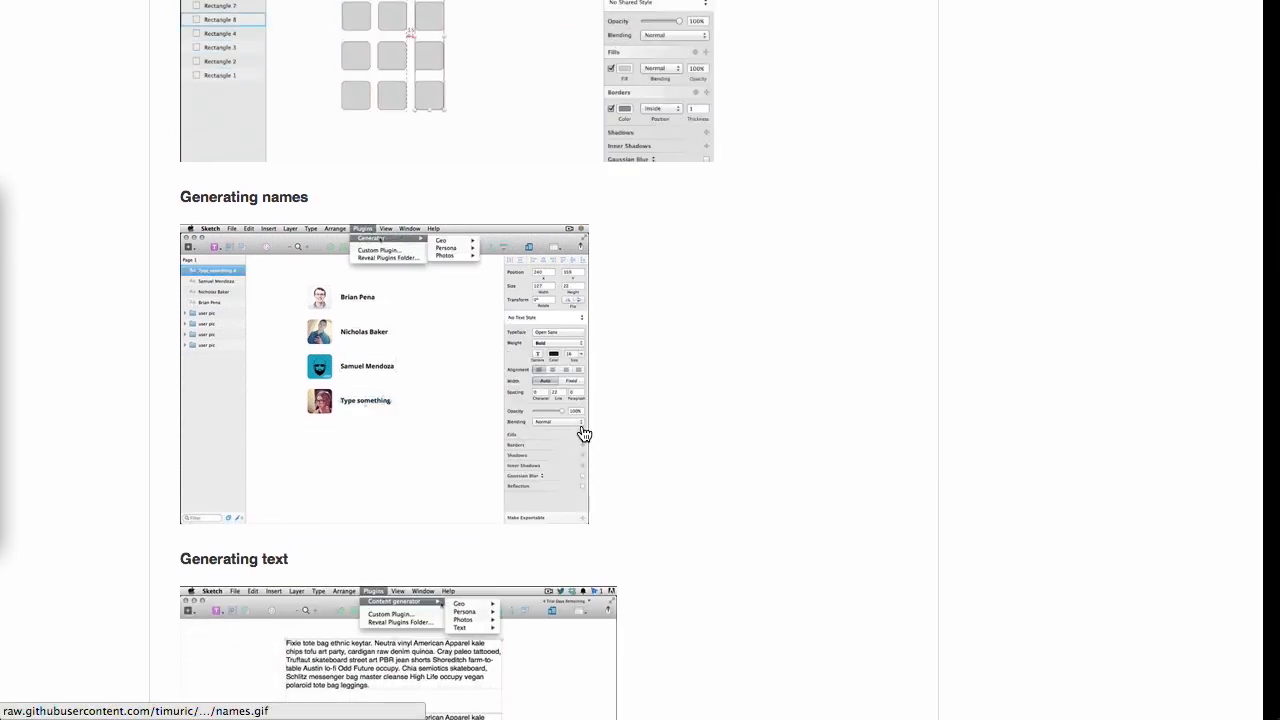
scroll(down, 3)
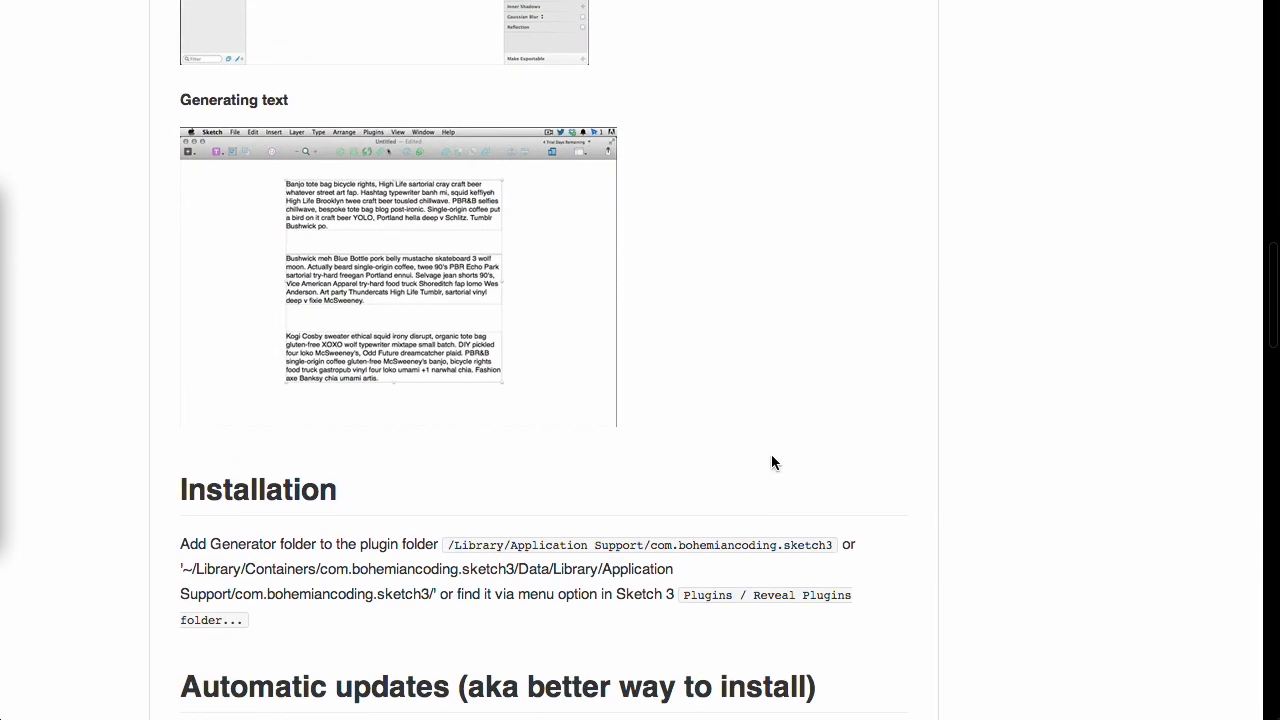
scroll(down, 3)
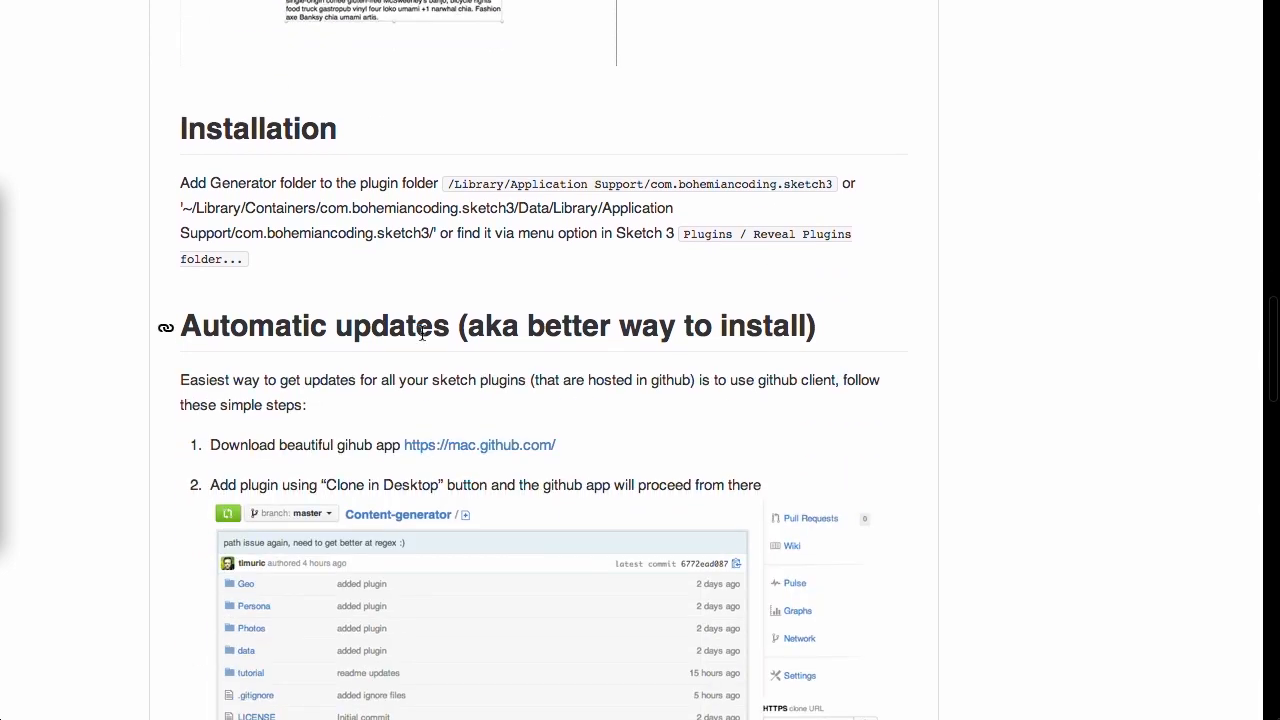
scroll(down, 3)
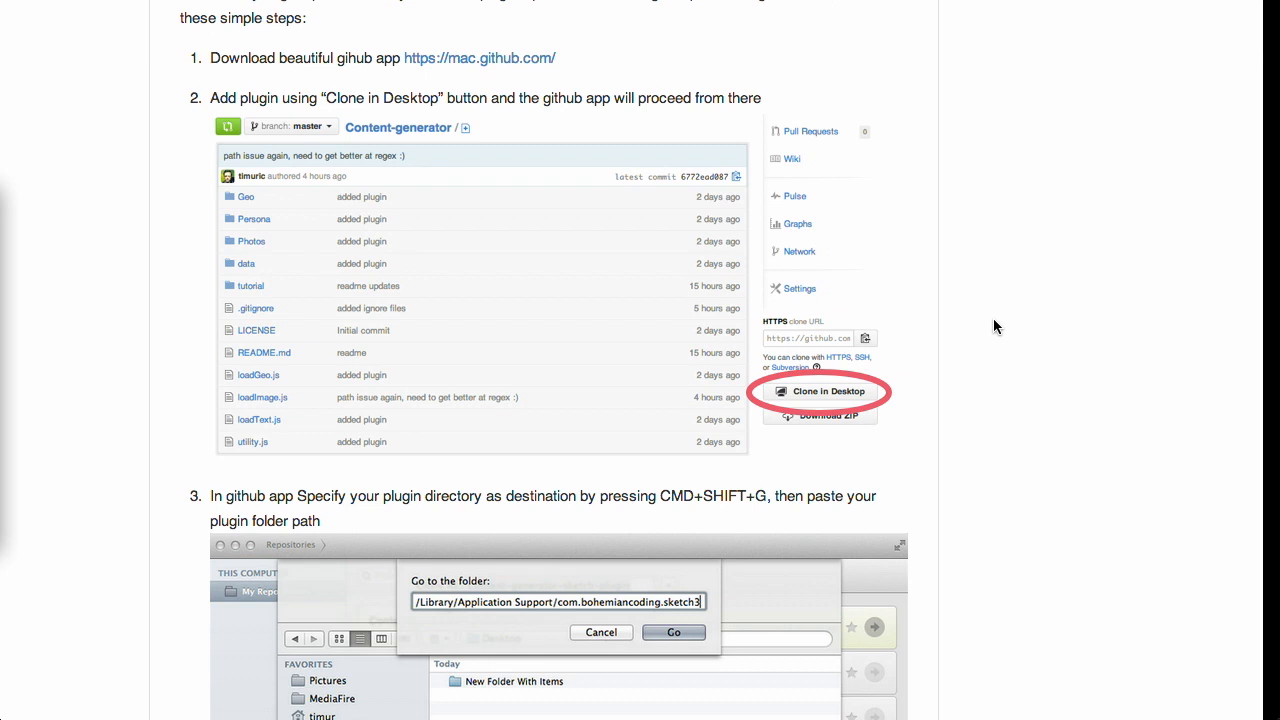
scroll(down, 3)
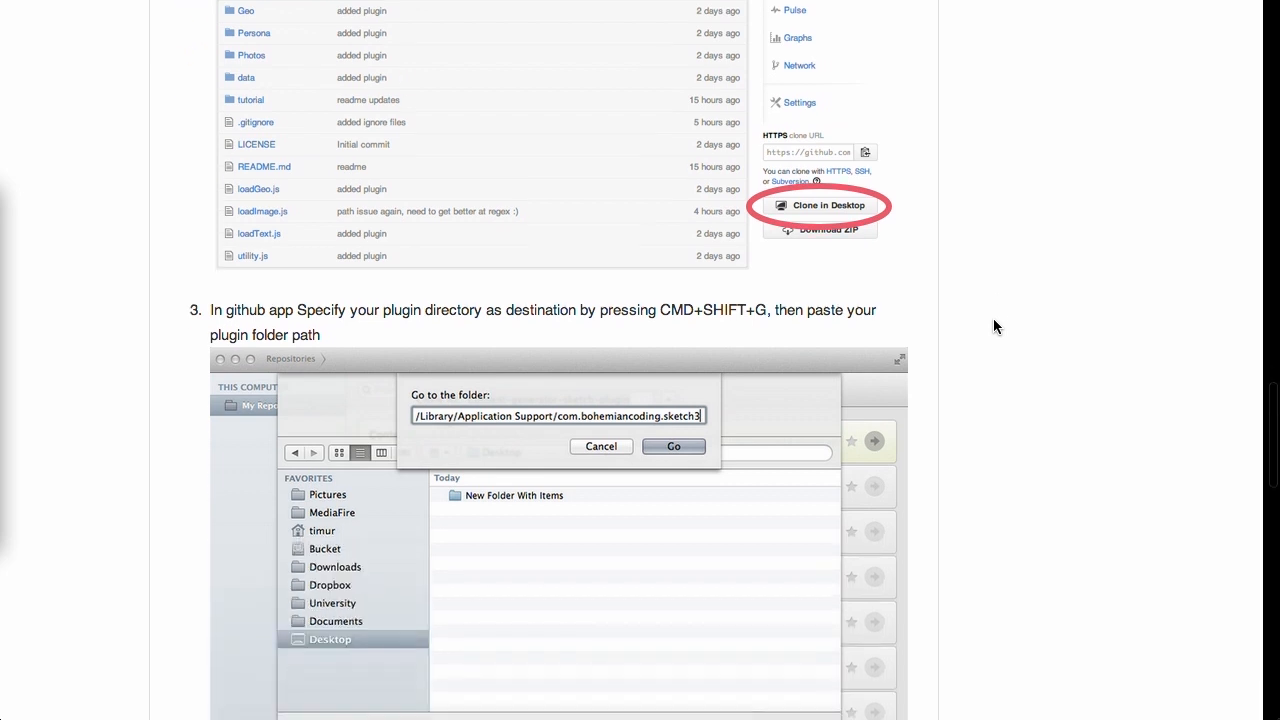
scroll(down, 3)
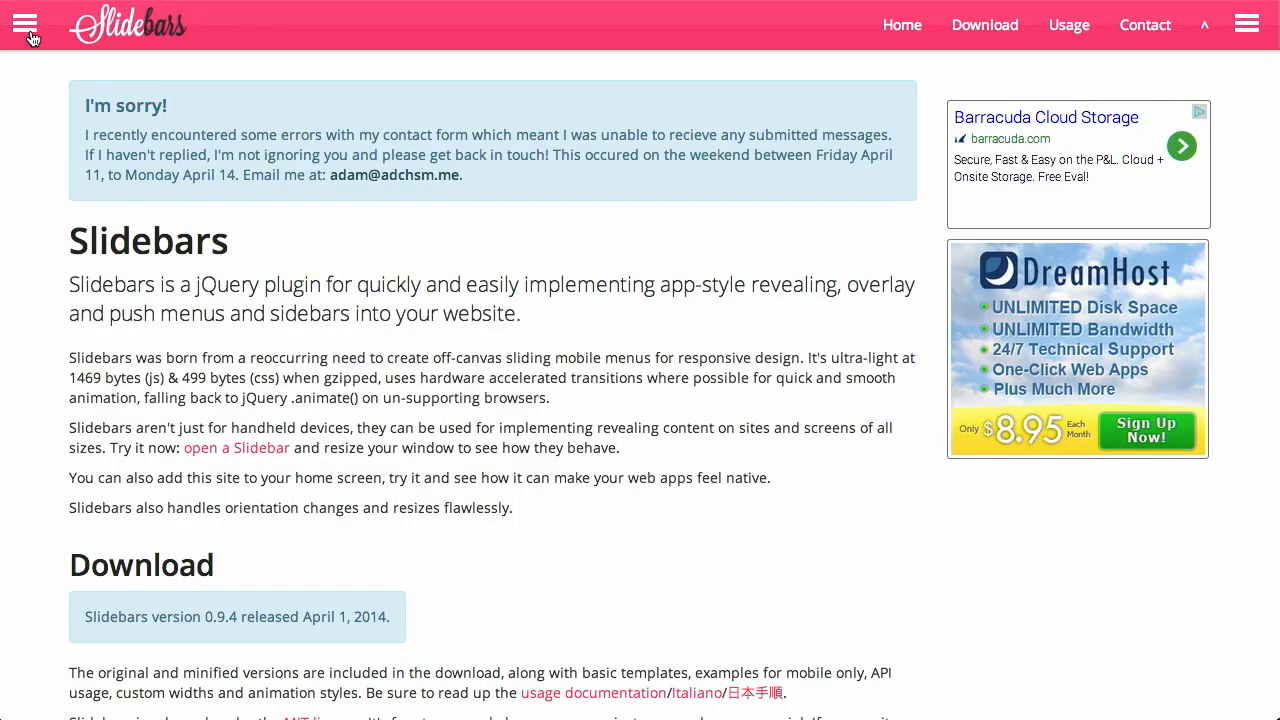
Toggle the Slidebars menus, highlight 'hardware accelerated transitions', and open/close the author sidebar.
click(26, 24)
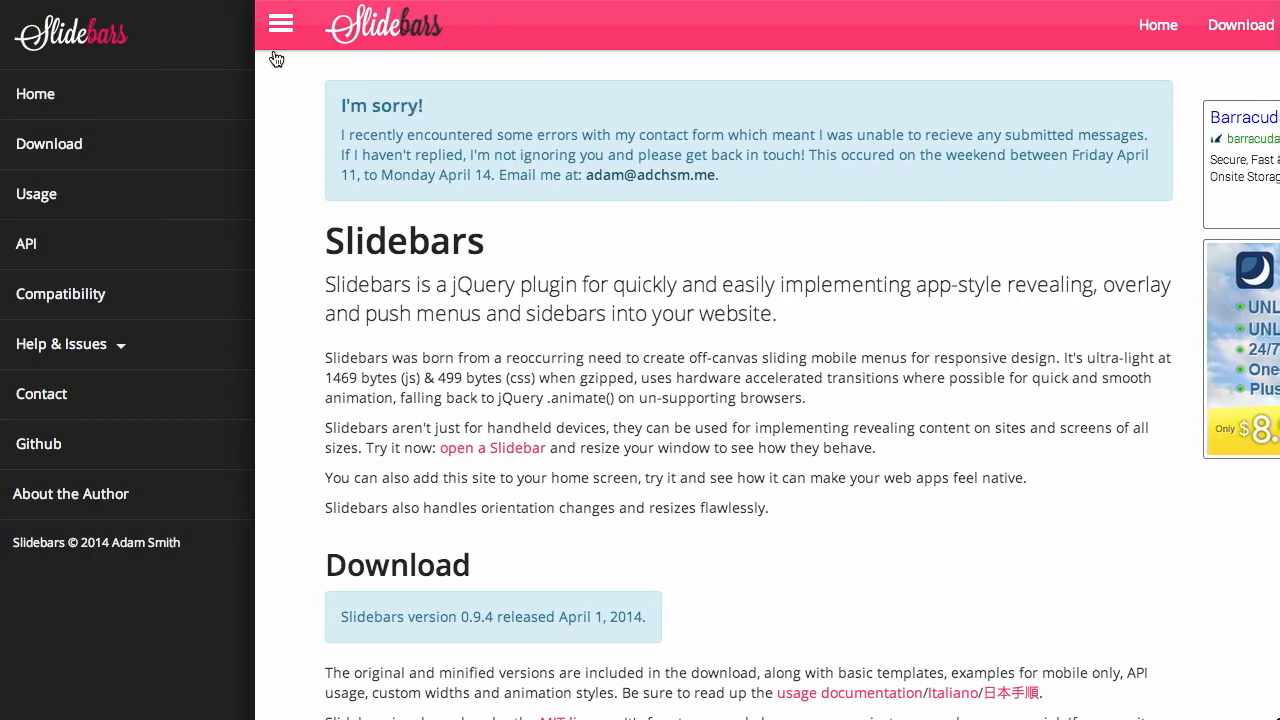
mouse_move(278, 45)
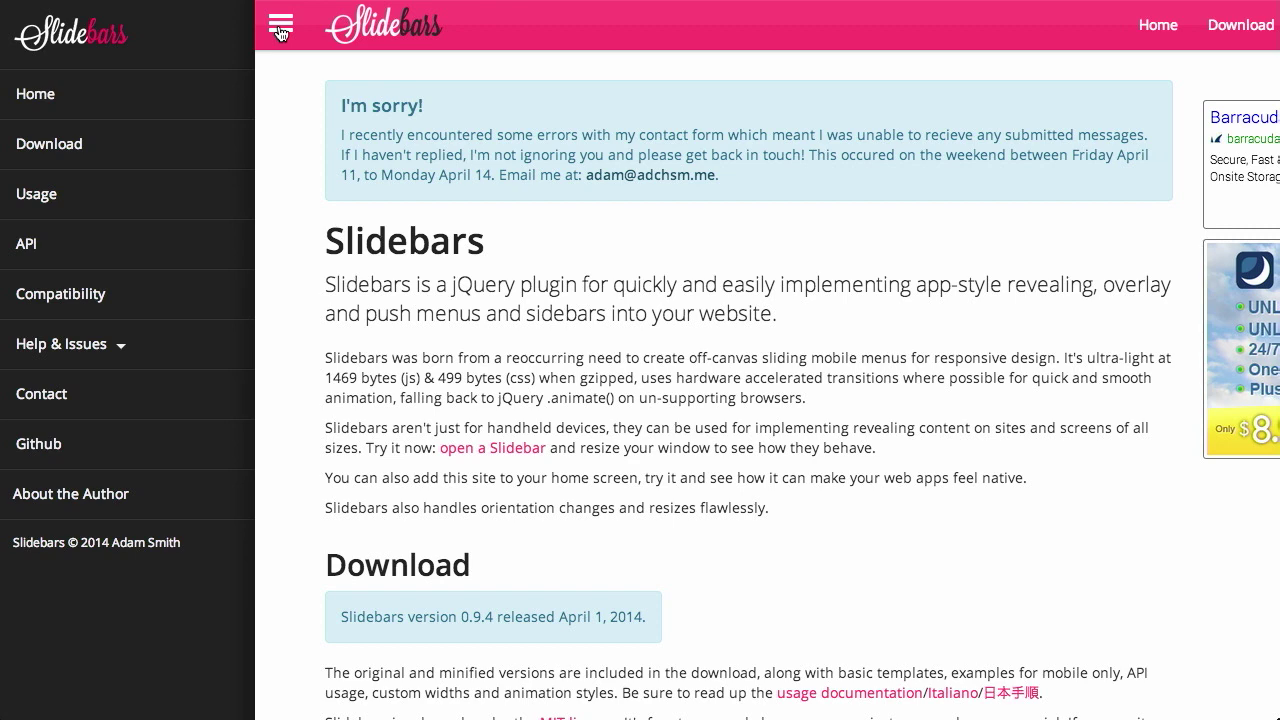
click(281, 24)
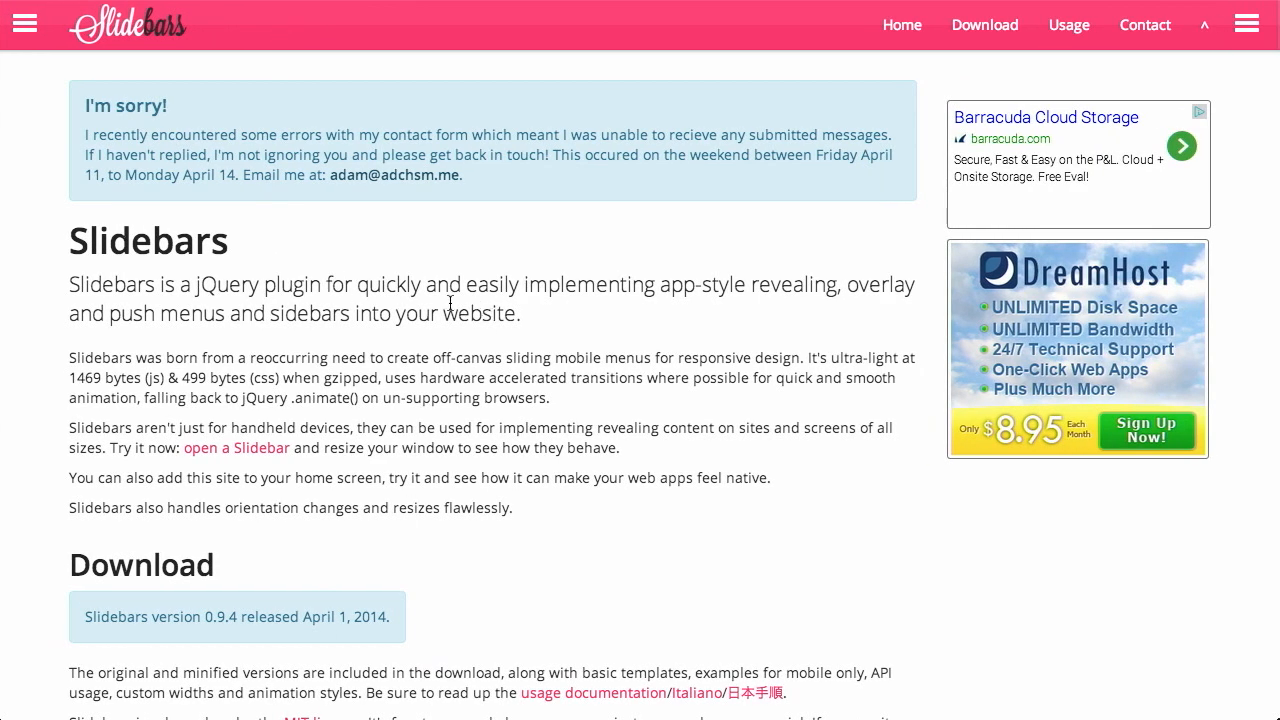
mouse_move(590, 291)
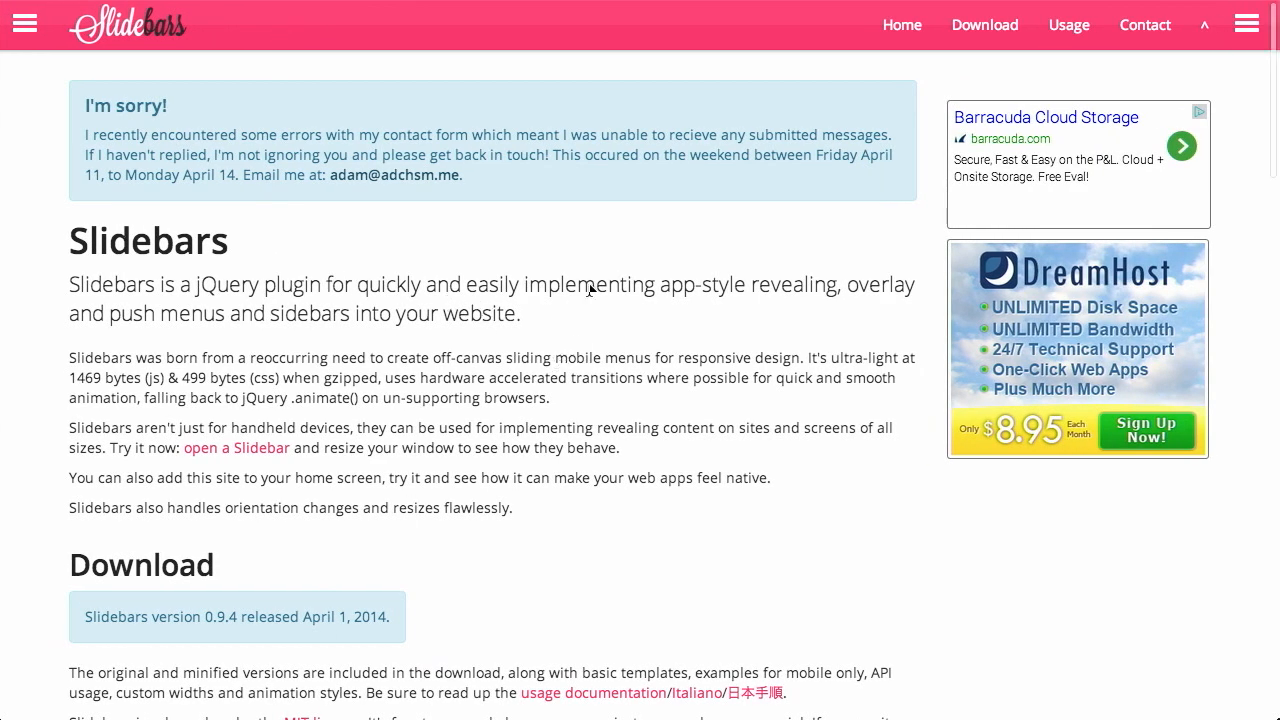
mouse_move(420, 380)
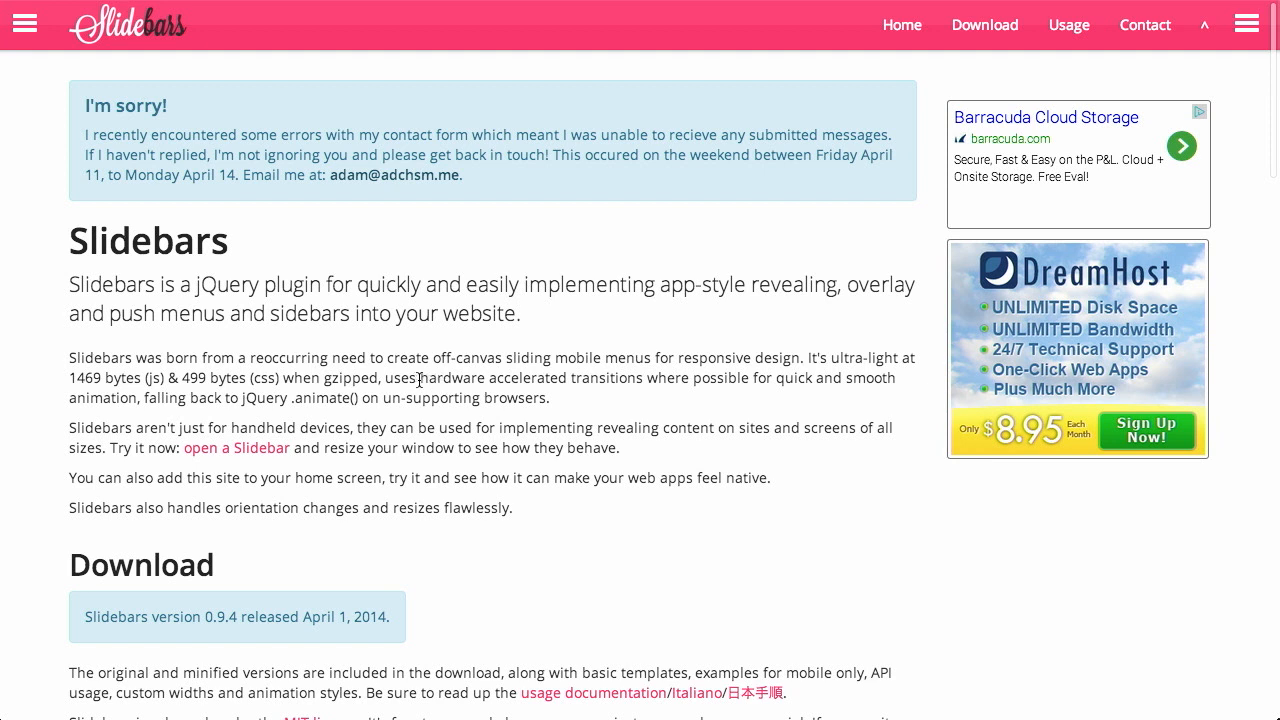
drag(419, 378, 639, 378)
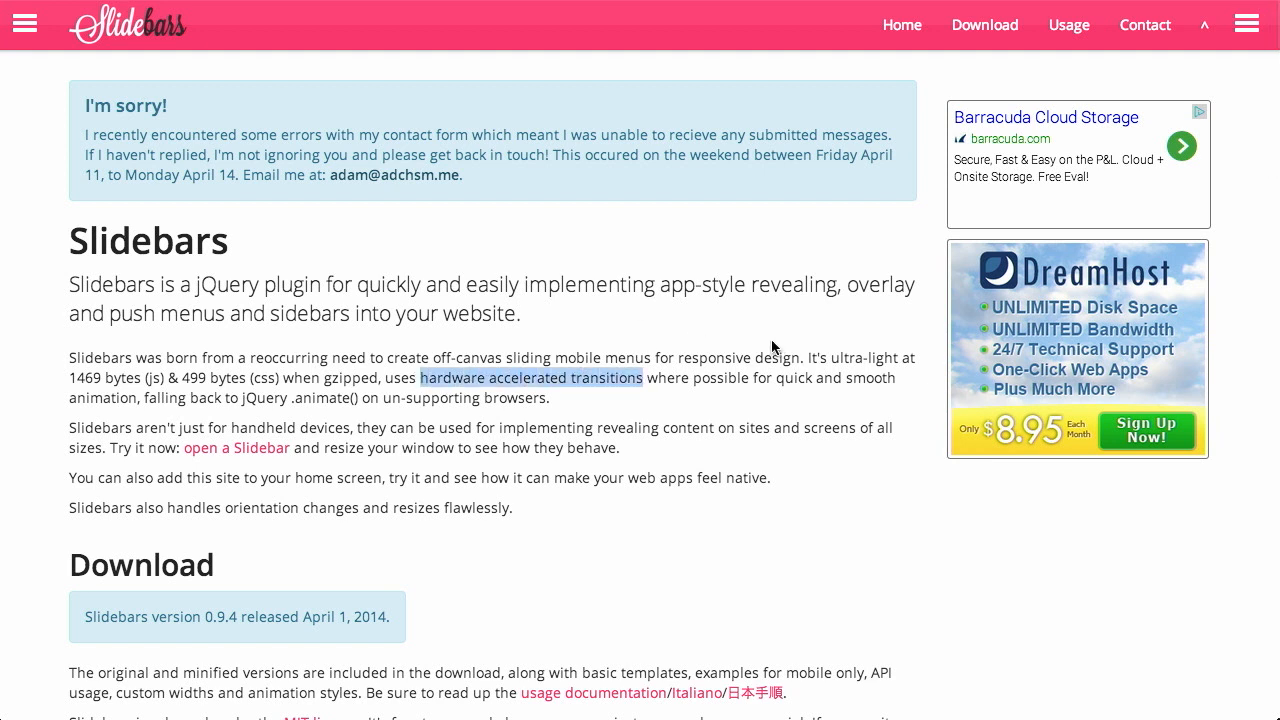
mouse_move(145, 397)
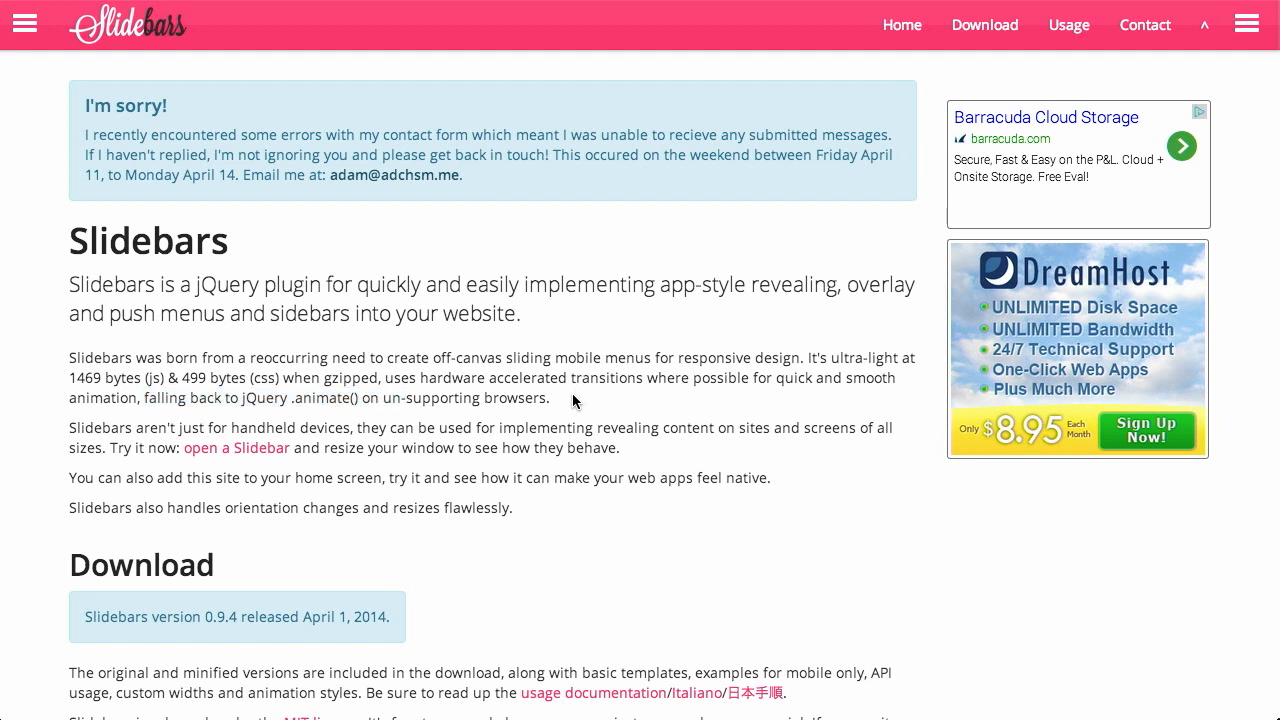
mouse_move(638, 378)
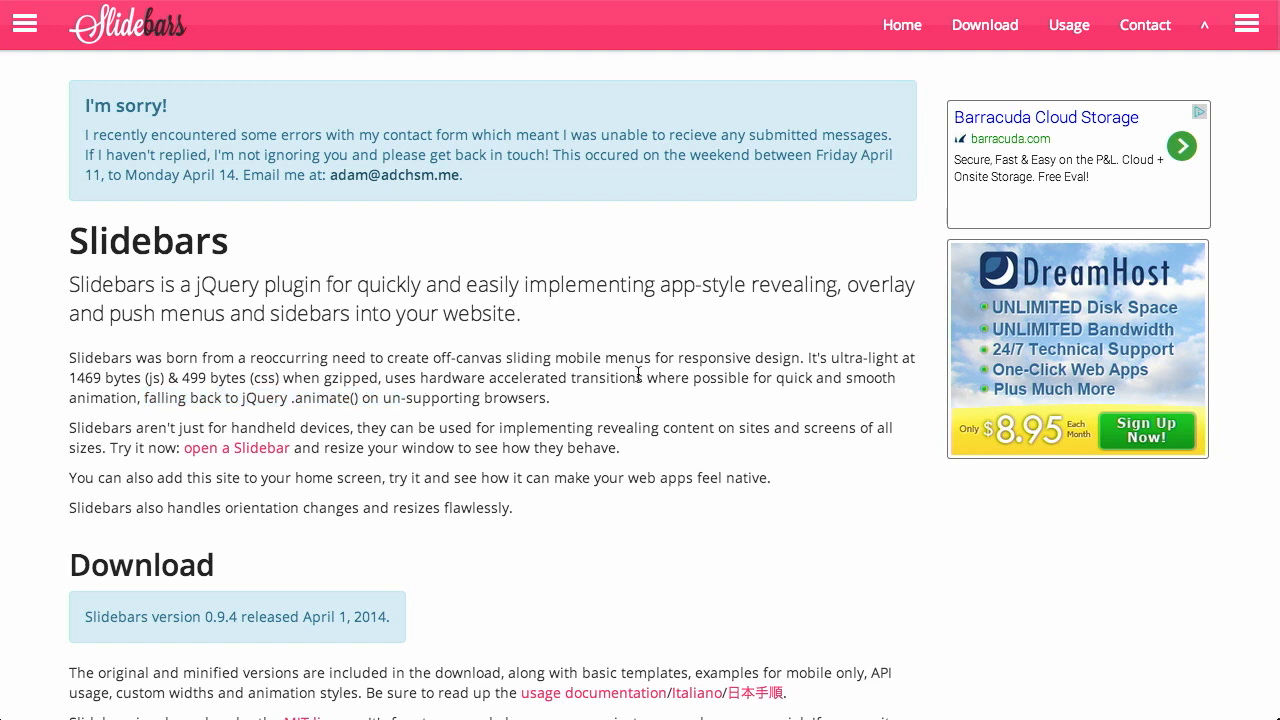
click(1247, 22)
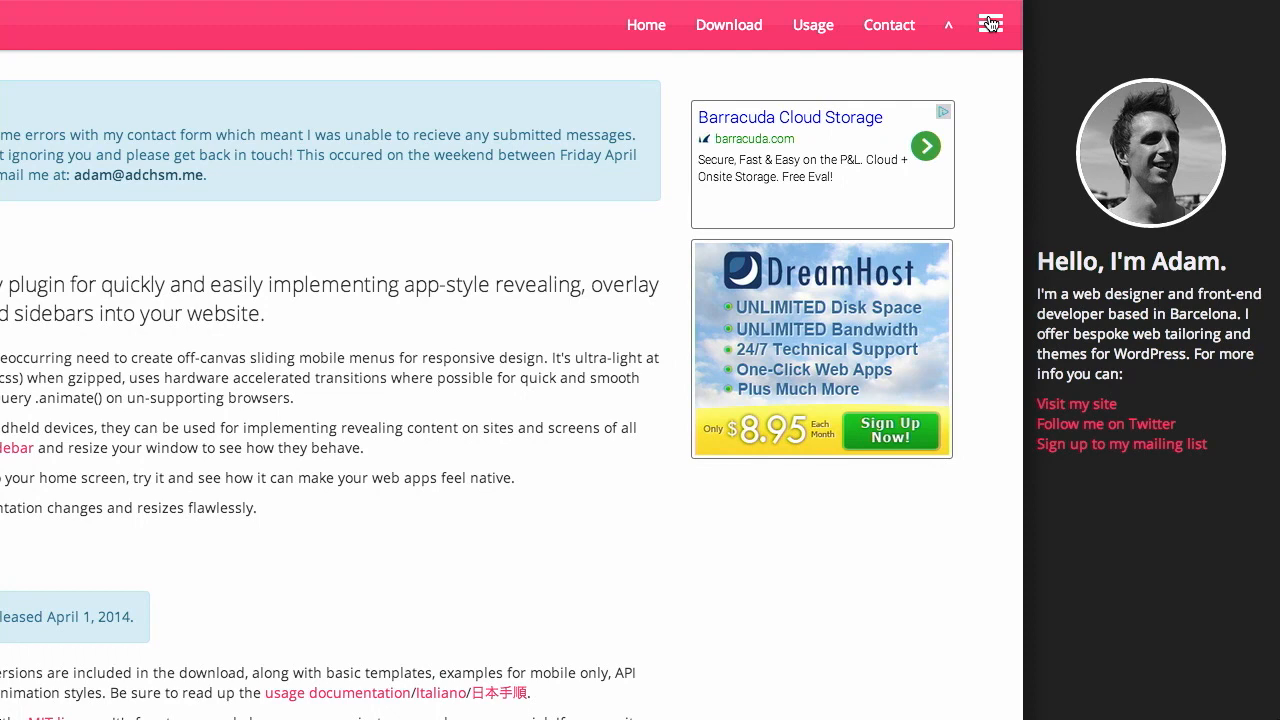
click(990, 24)
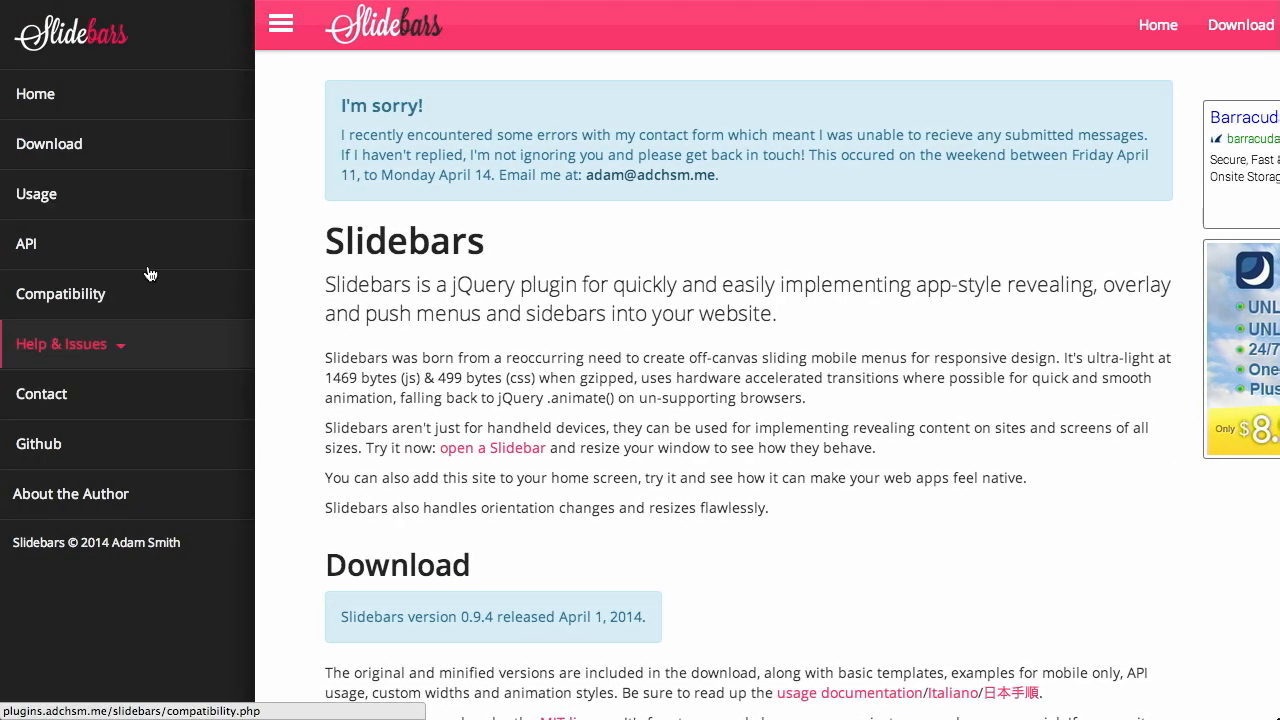
mouse_move(63, 204)
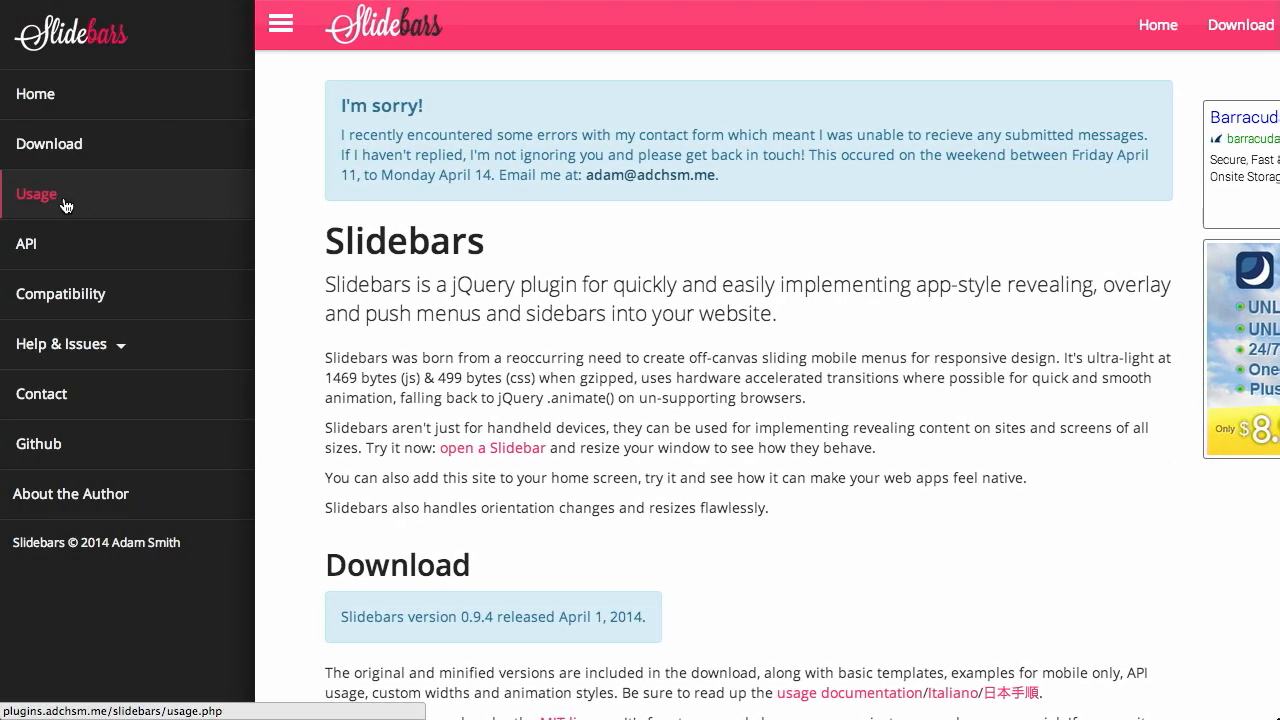
mouse_move(60, 190)
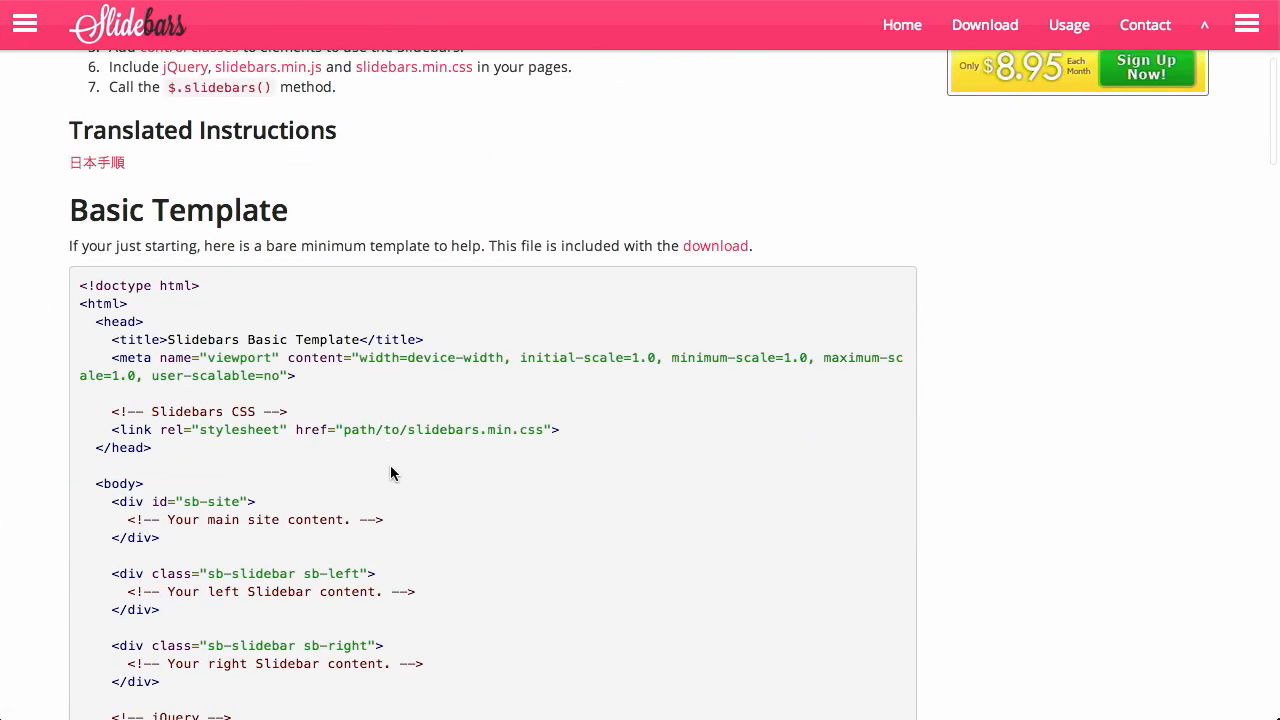
Scroll the Slidebars usage docs through Basic Template, Modifier Classes, API and Helper Classes.
scroll(down, 3)
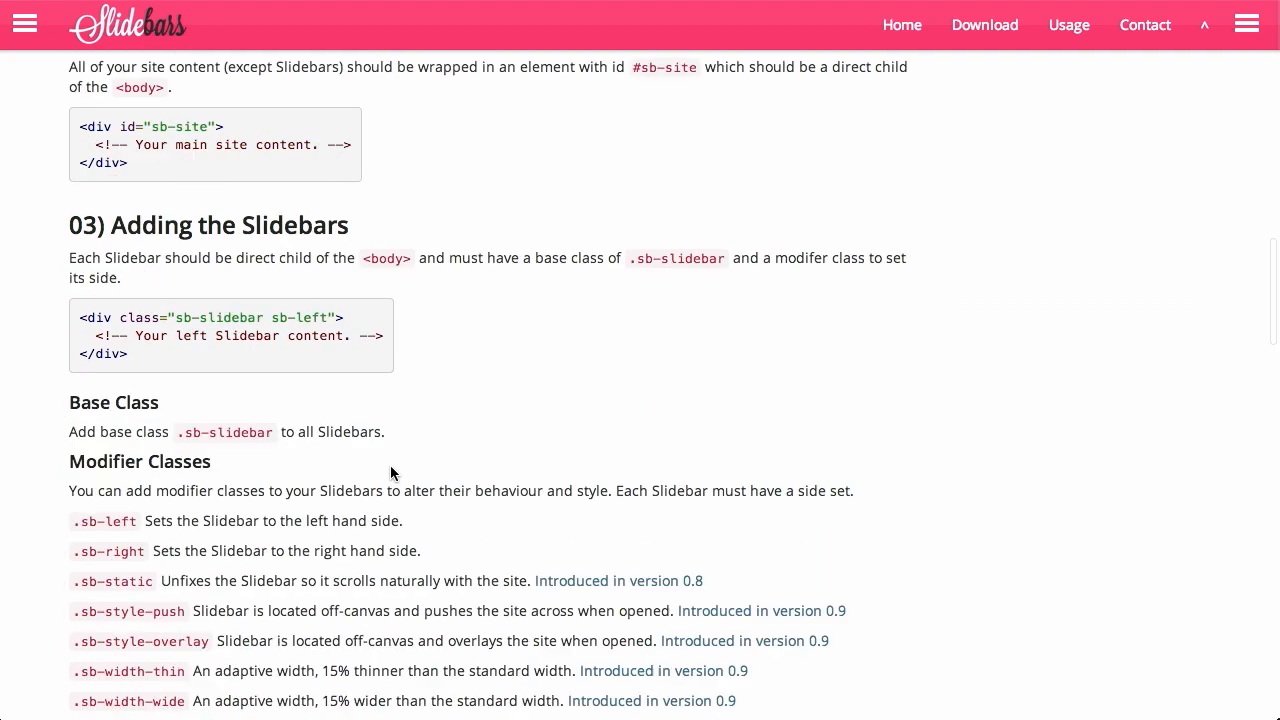
scroll(down, 3)
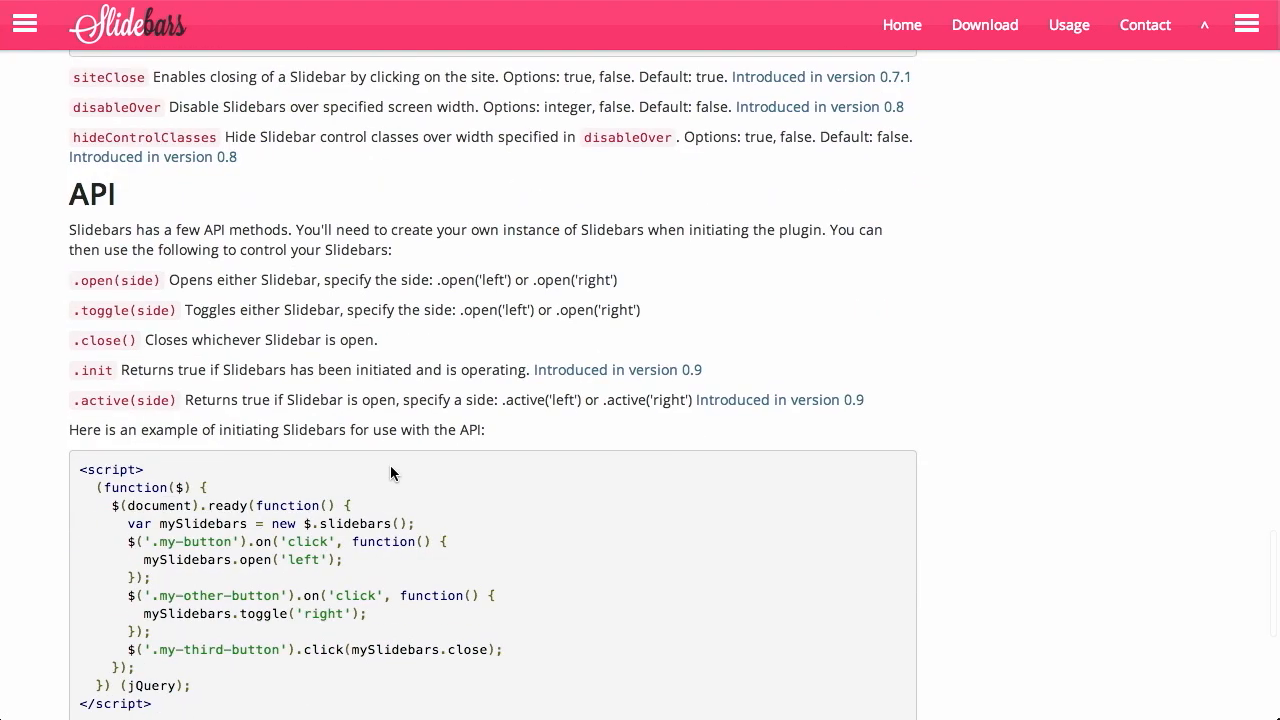
scroll(down, 3)
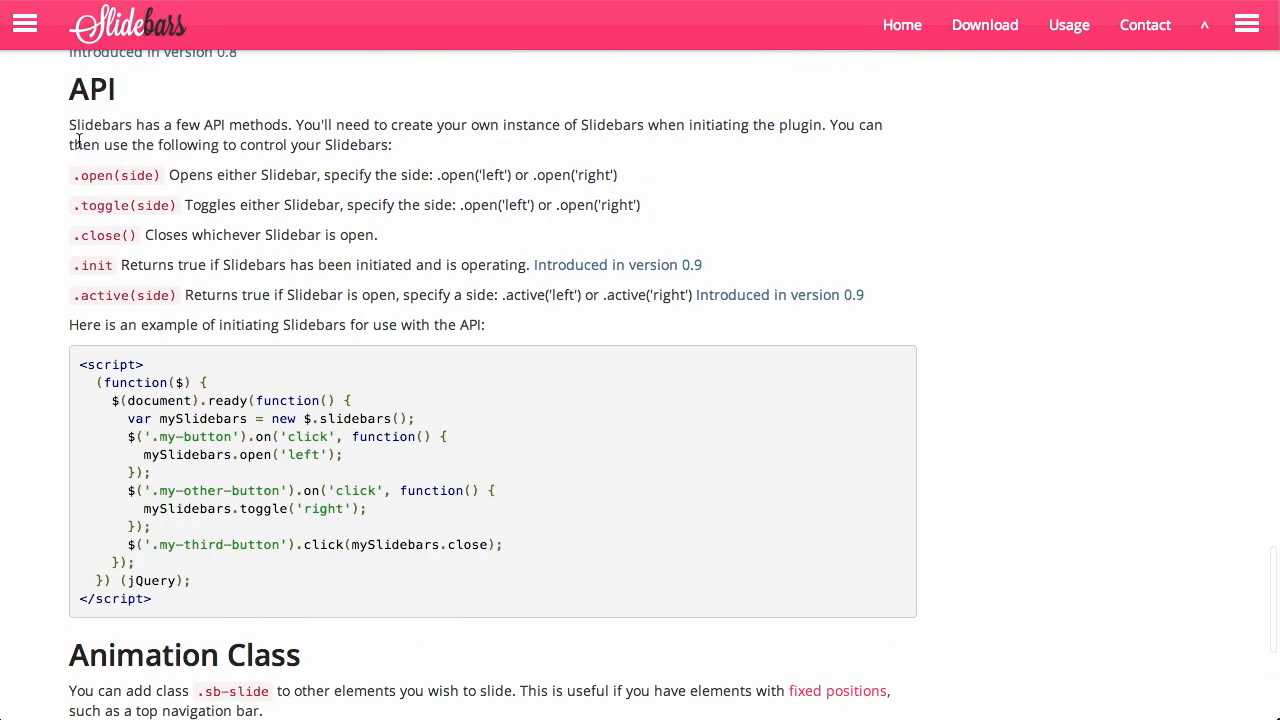
mouse_move(835, 280)
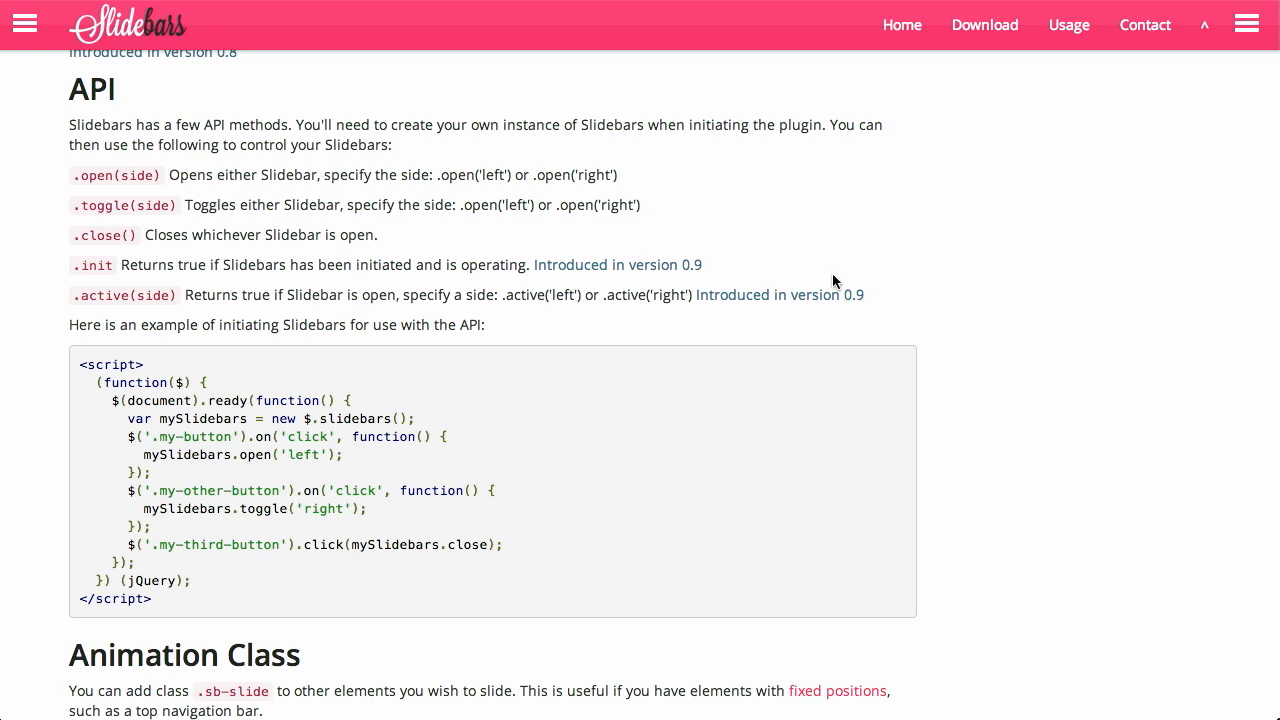
scroll(down, 3)
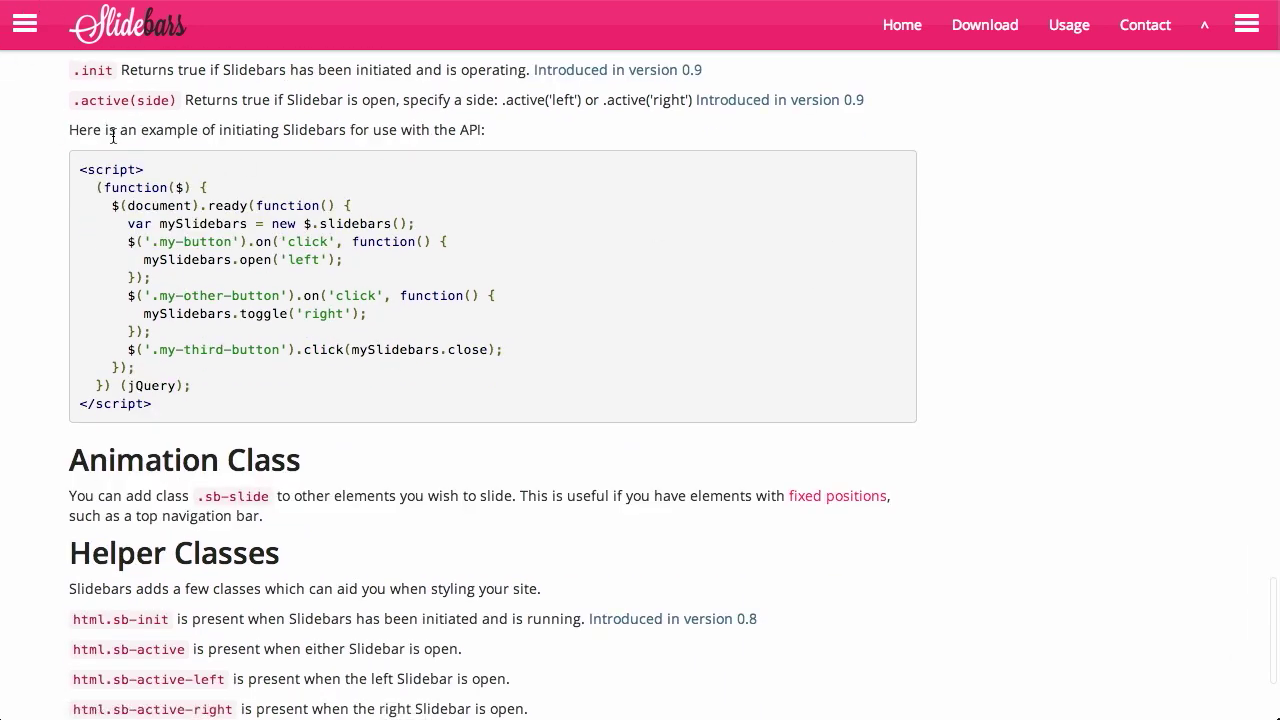
scroll(down, 3)
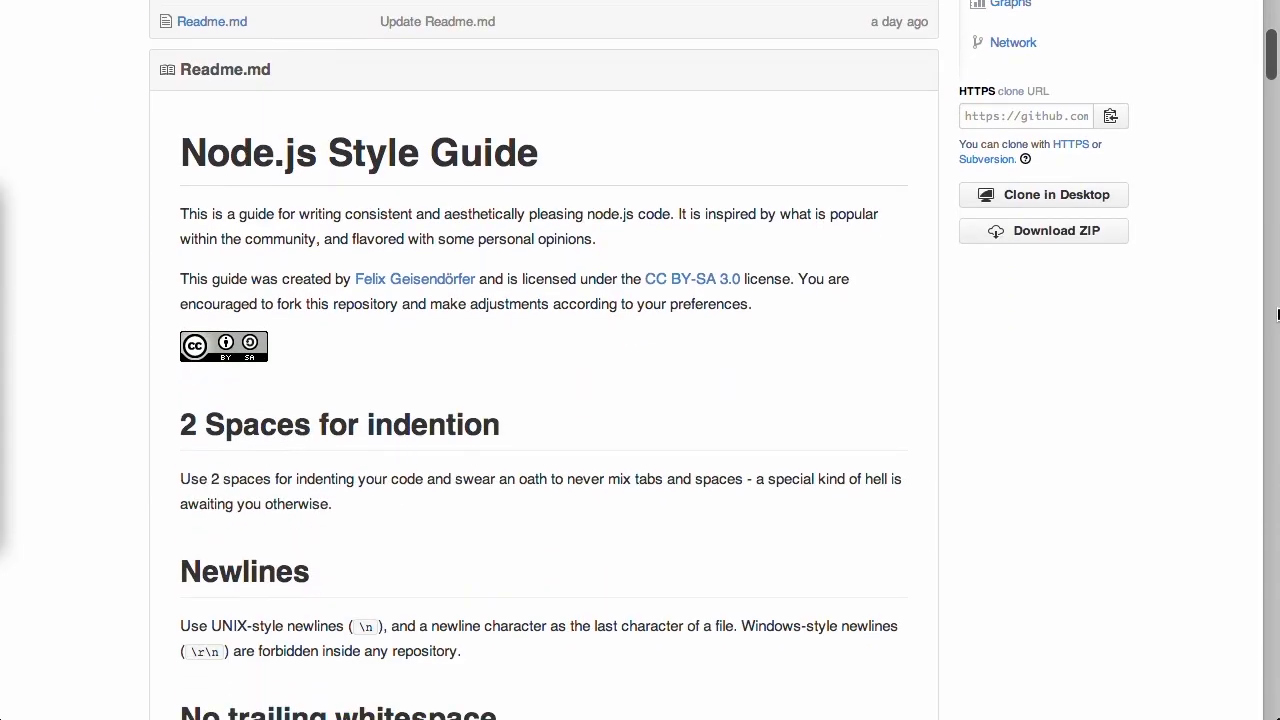
Scroll the Node.js Style Guide Readme down to the UpperCamelCase class-naming rule.
scroll(down, 3)
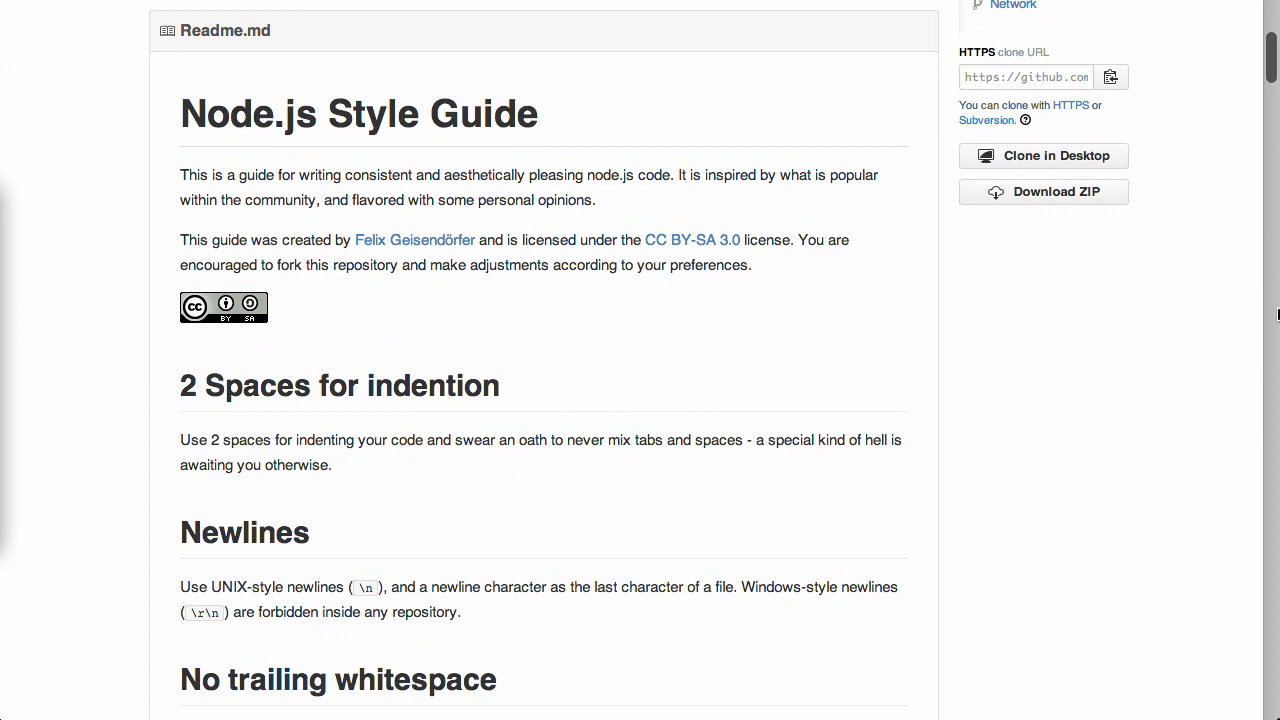
mouse_move(1262, 452)
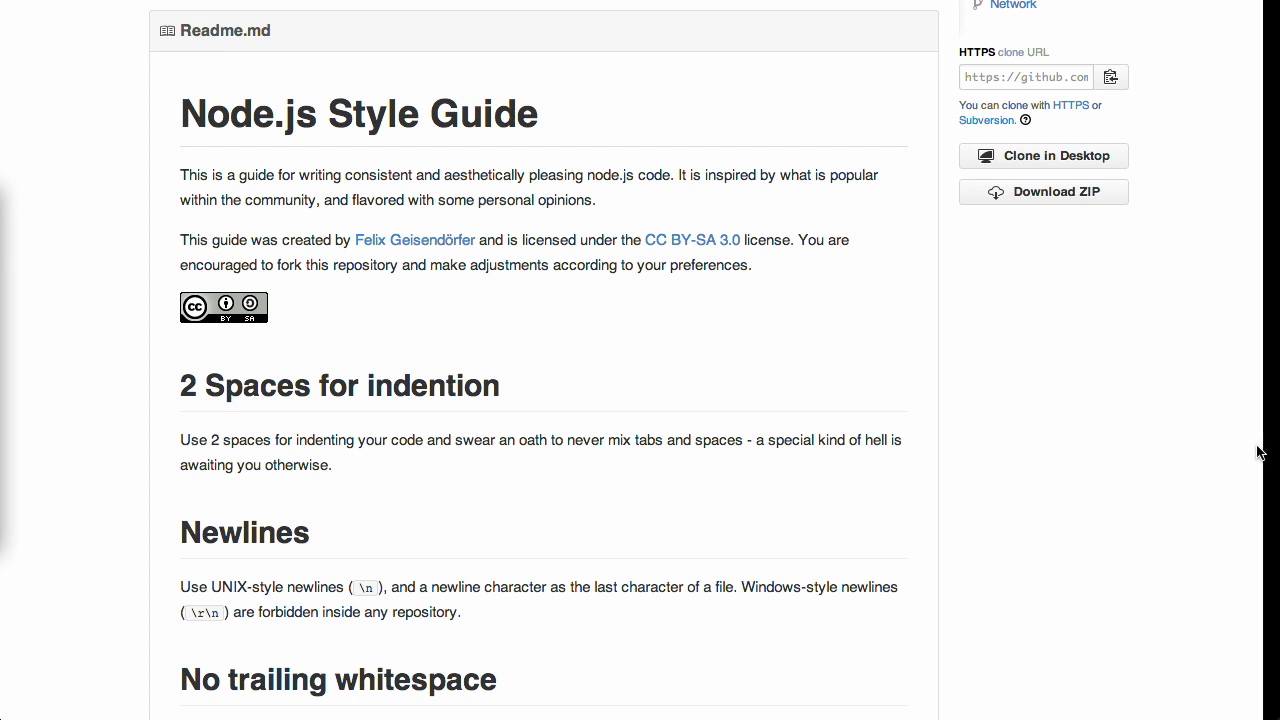
scroll(down, 3)
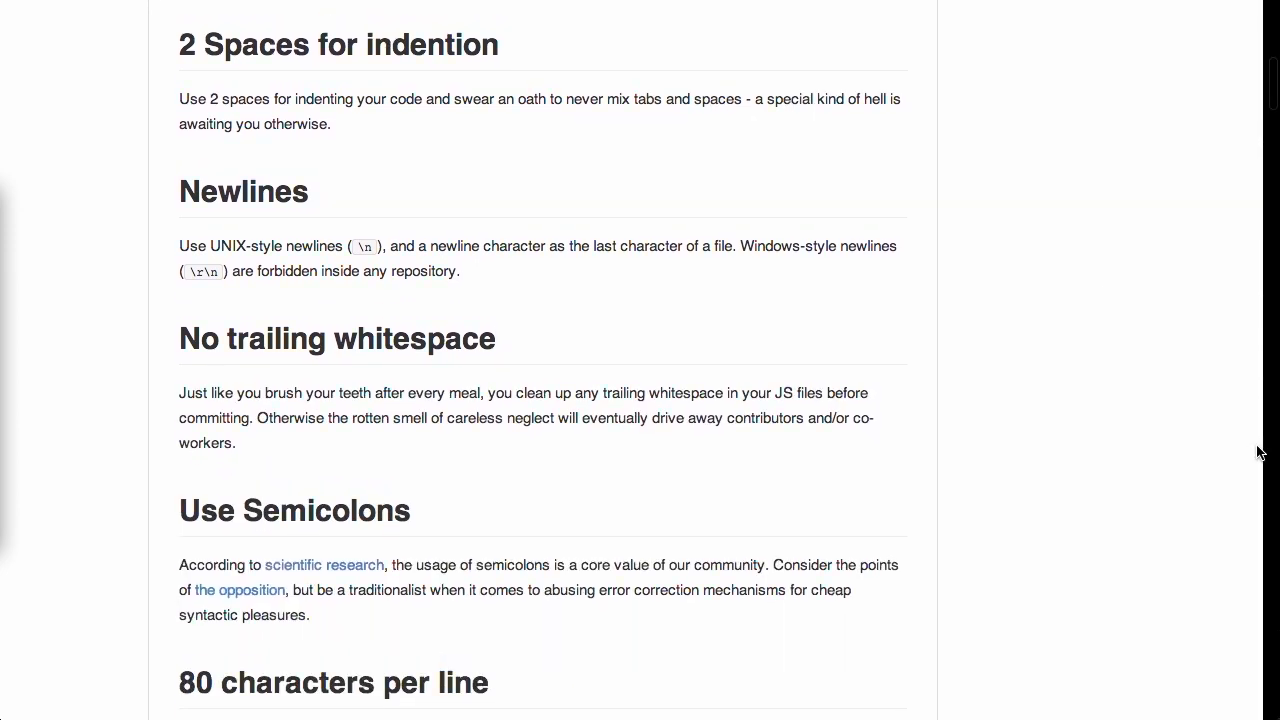
mouse_move(1064, 378)
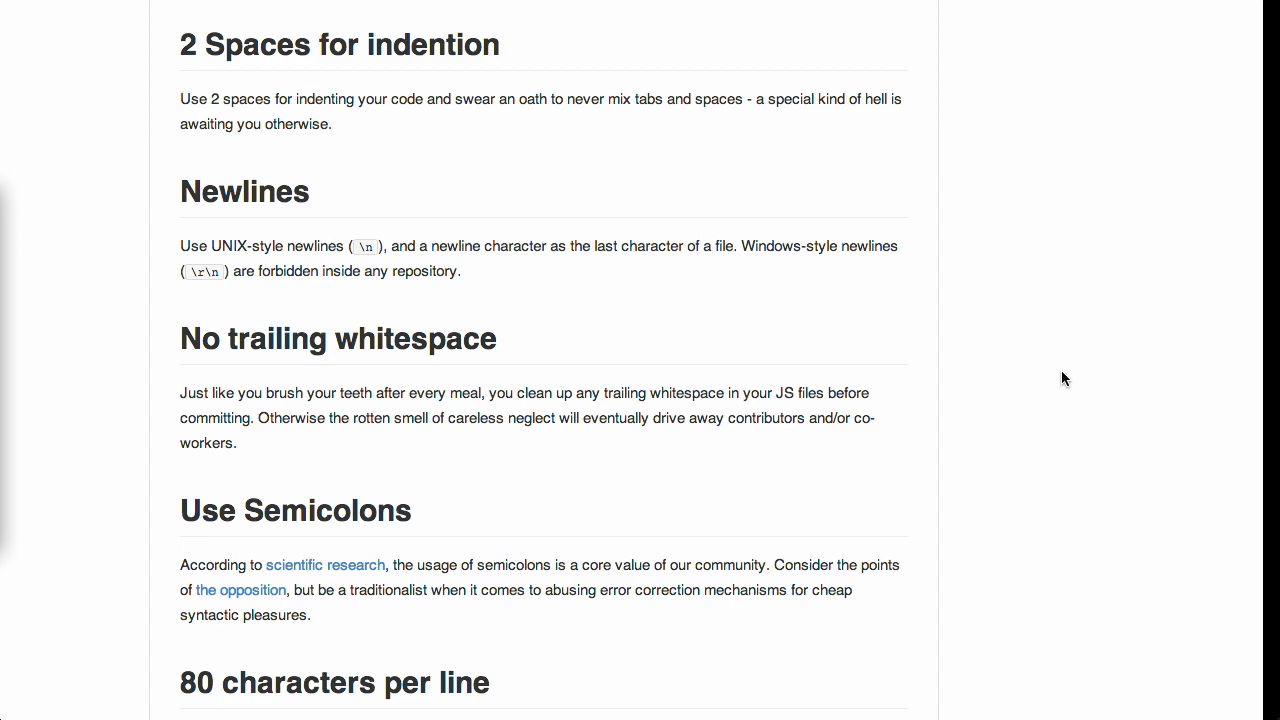
mouse_move(1258, 408)
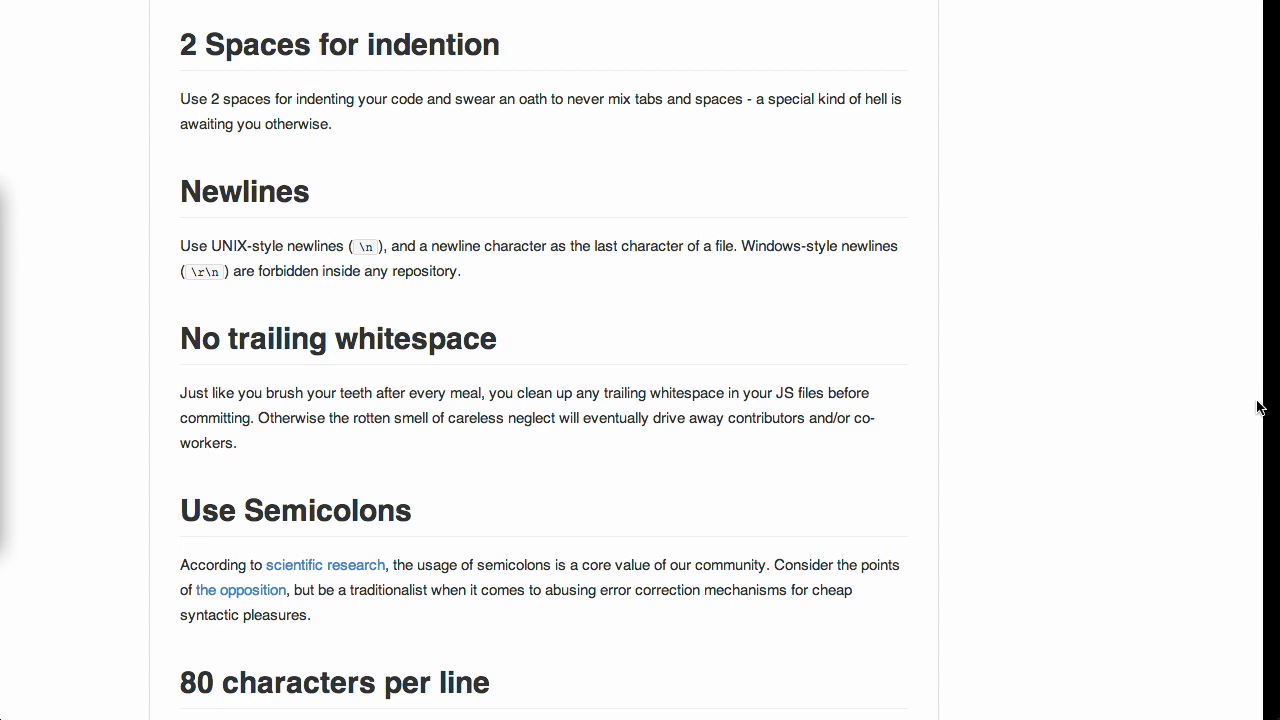
scroll(down, 3)
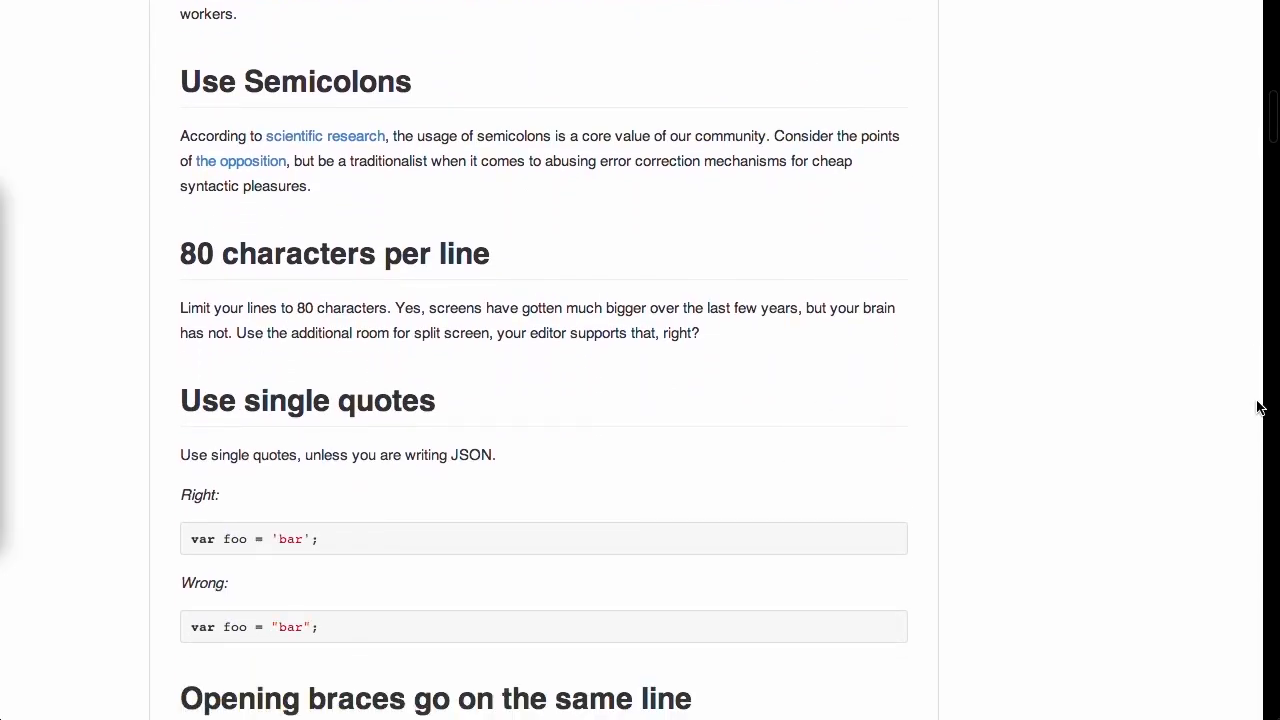
scroll(down, 3)
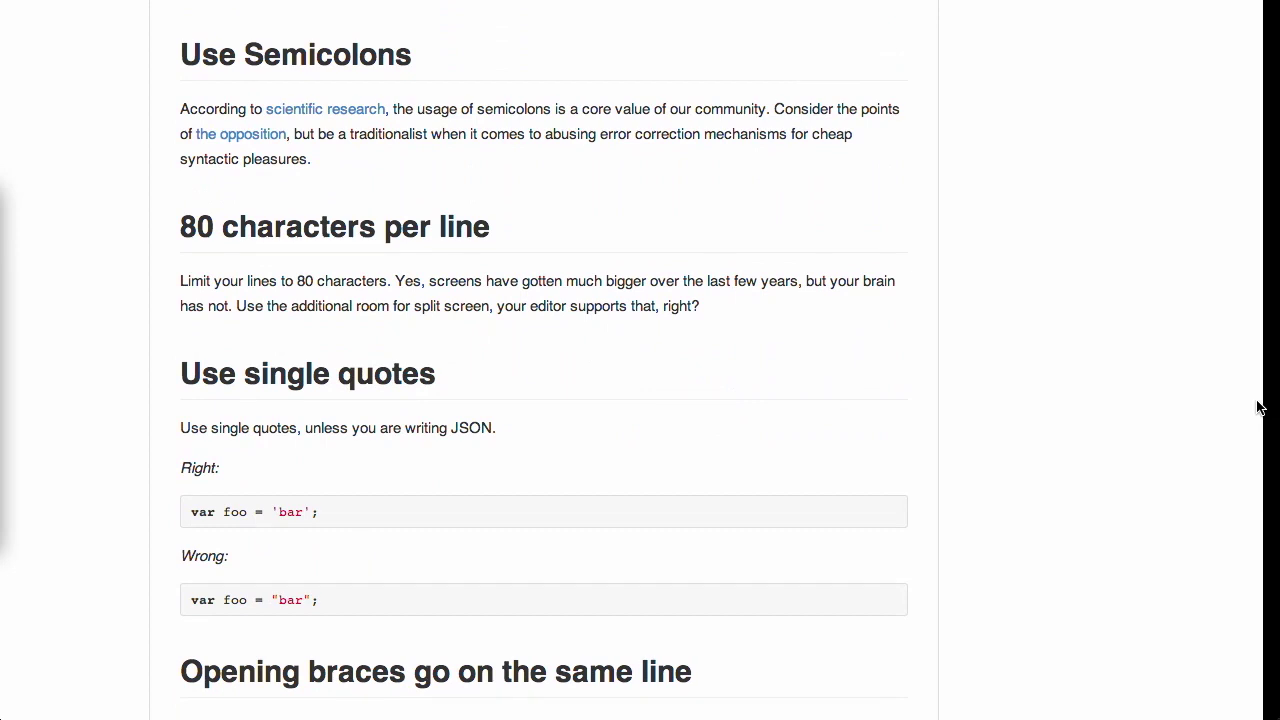
scroll(down, 3)
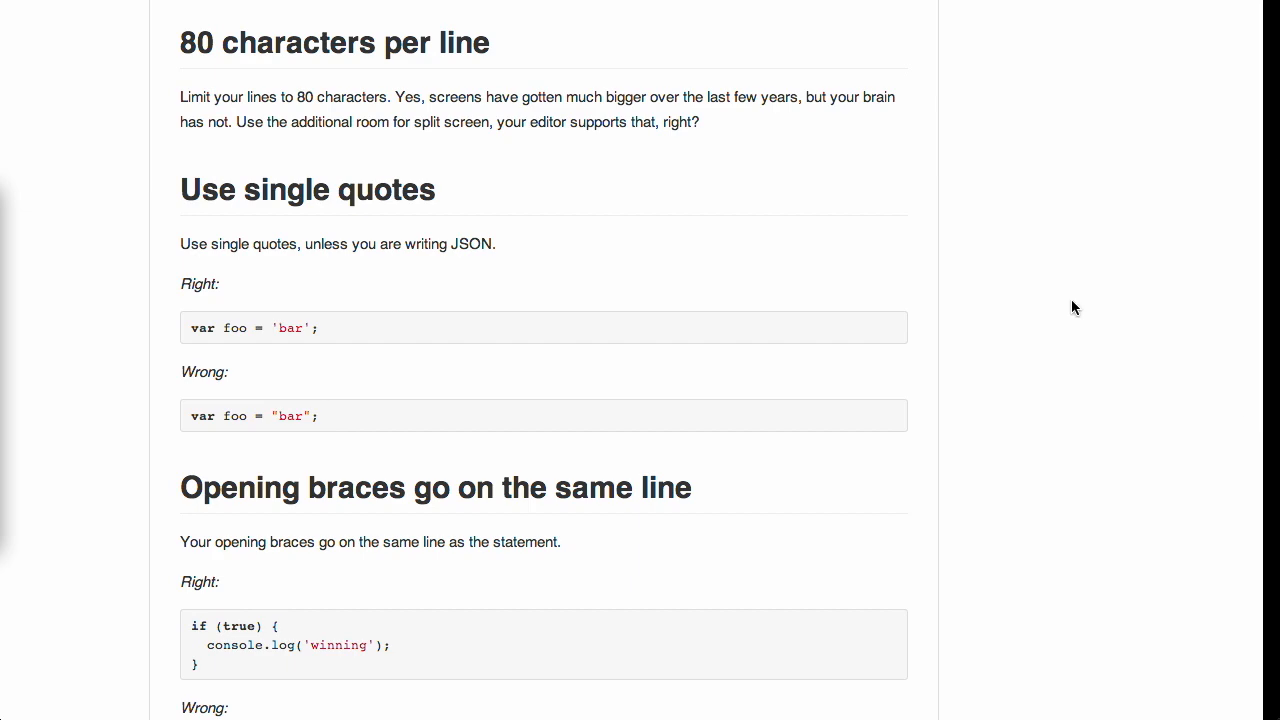
scroll(down, 3)
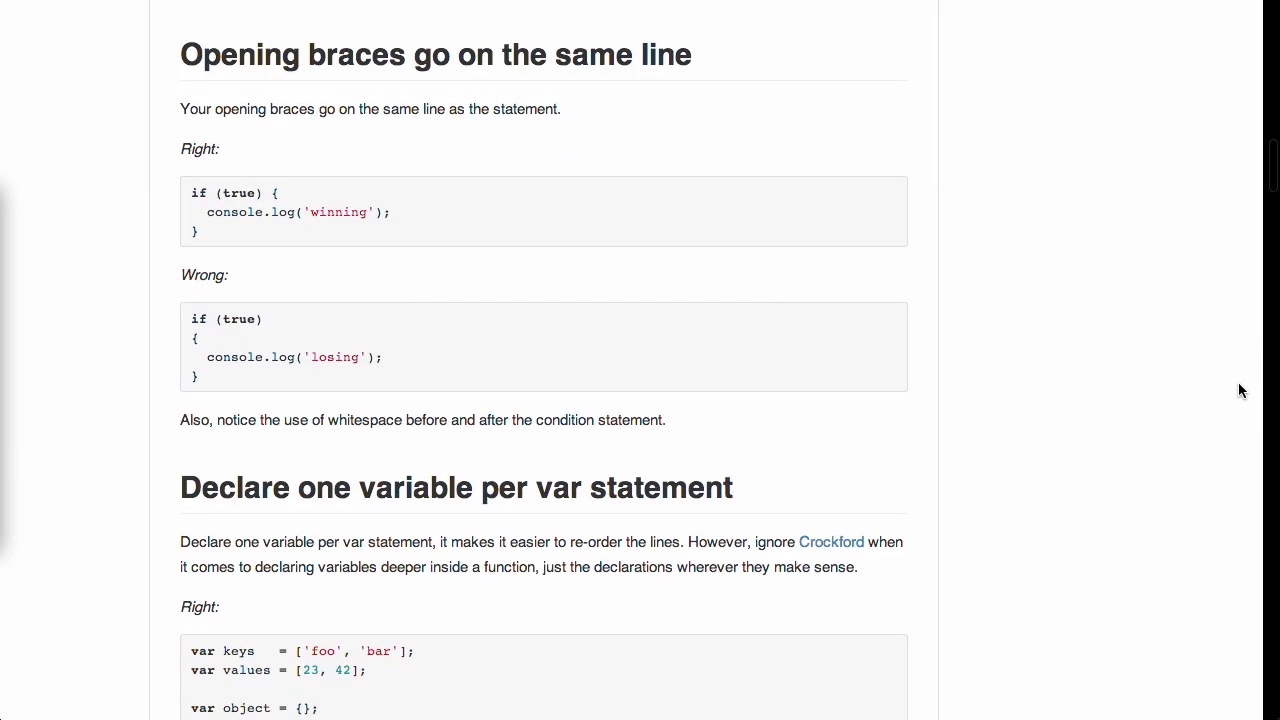
scroll(down, 3)
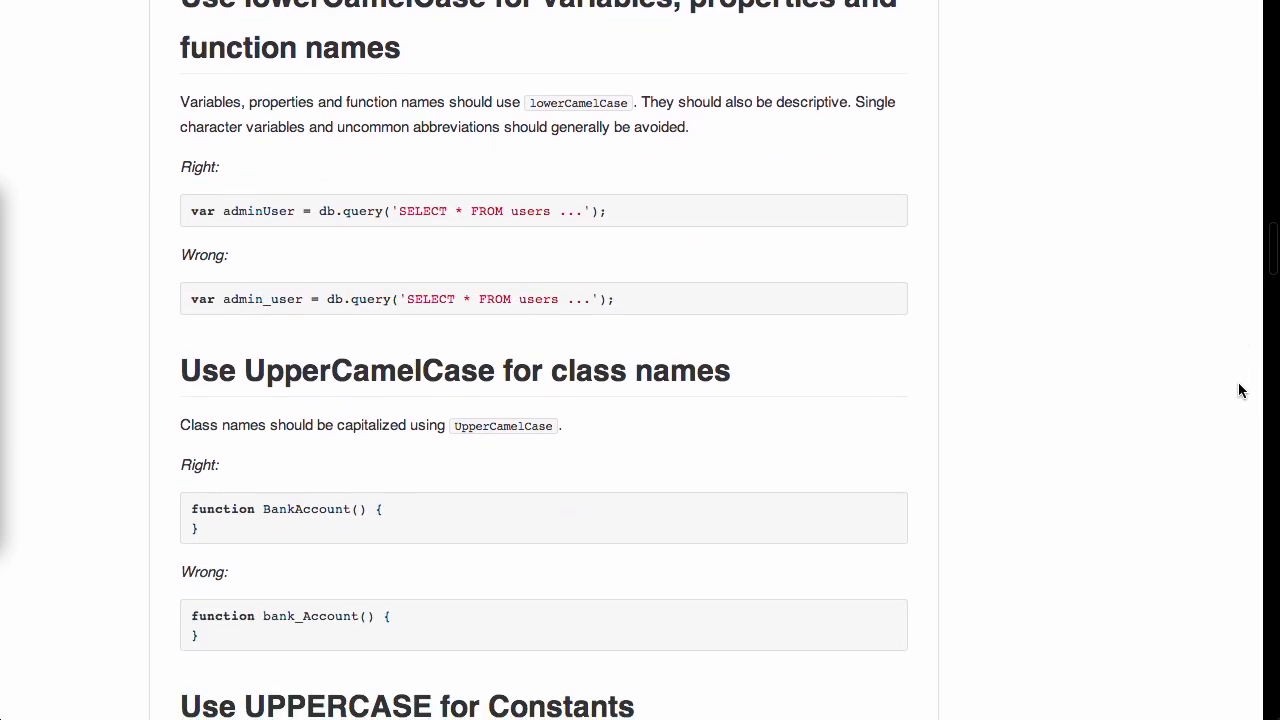
scroll(down, 3)
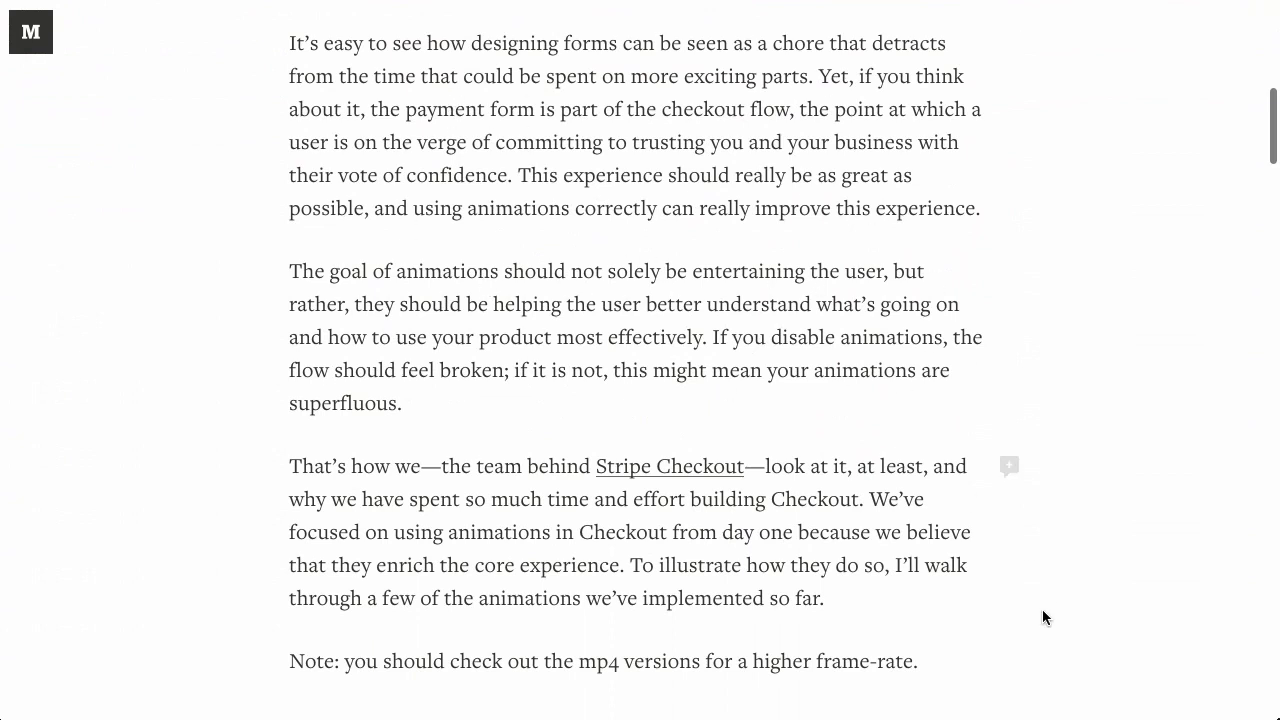
mouse_move(1137, 458)
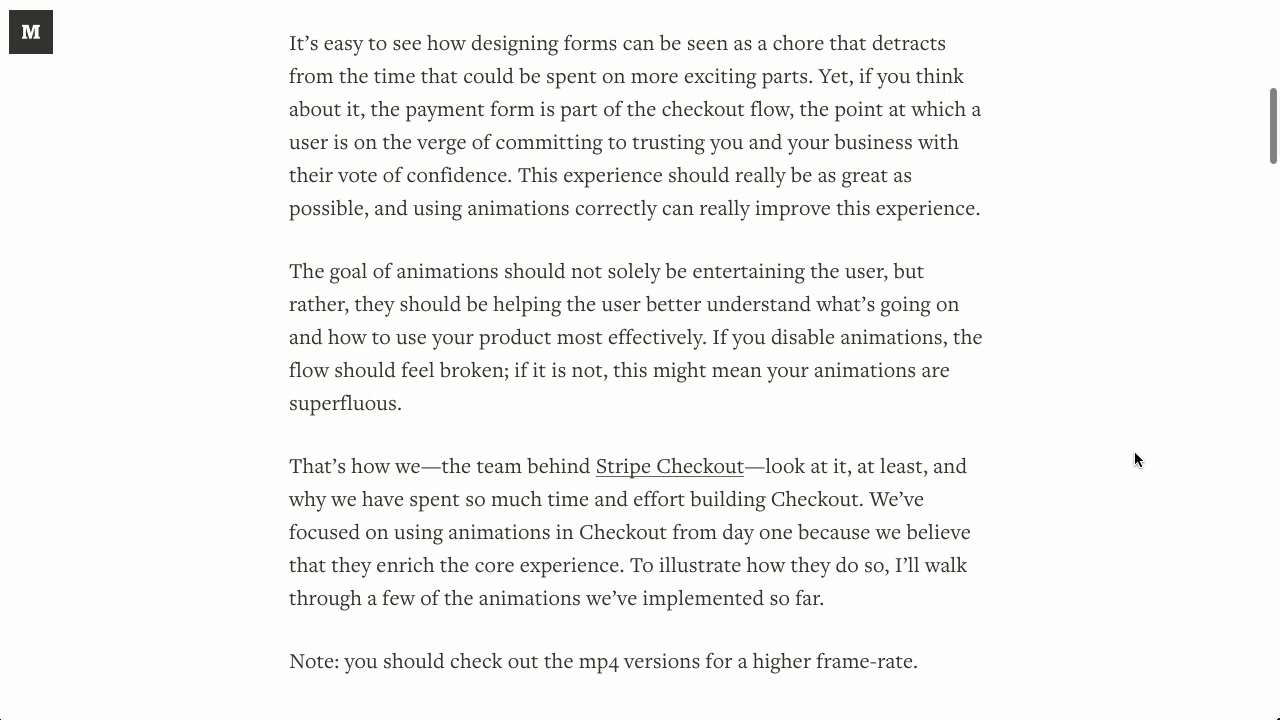
Scroll the Stripe article to 'Animations add context' and click through its Remember me demo.
scroll(down, 3)
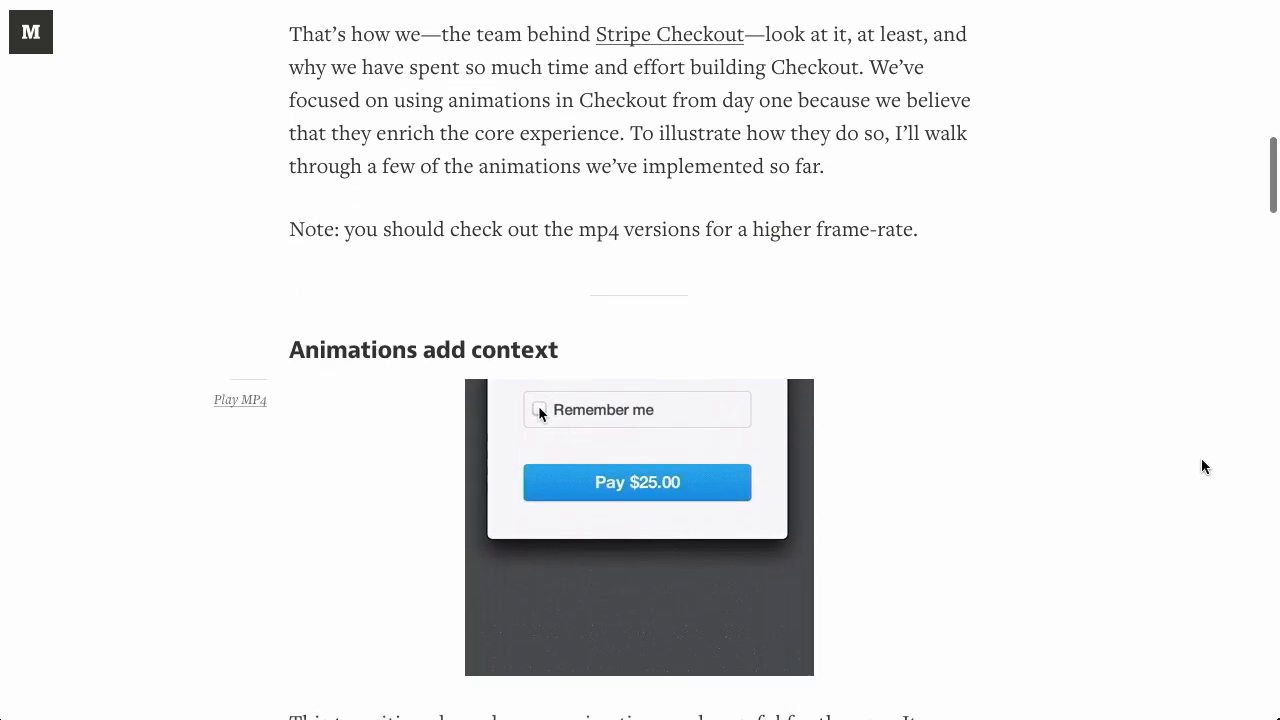
scroll(down, 3)
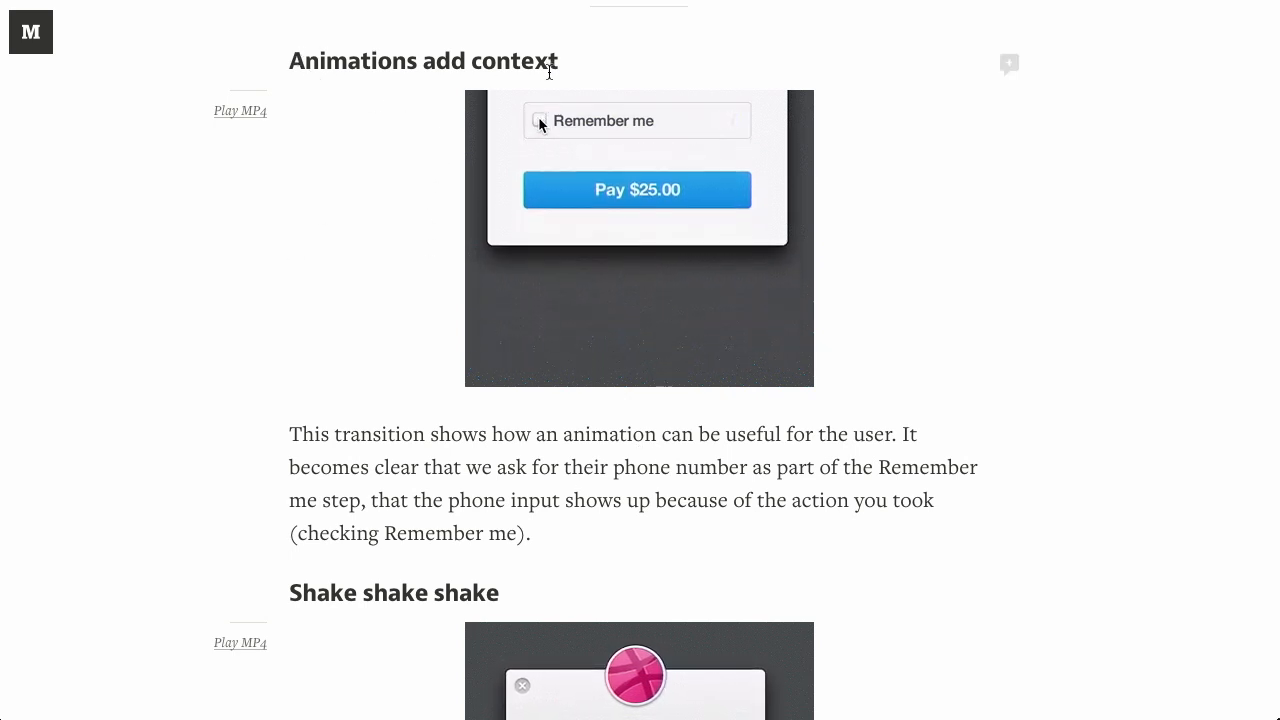
click(540, 120)
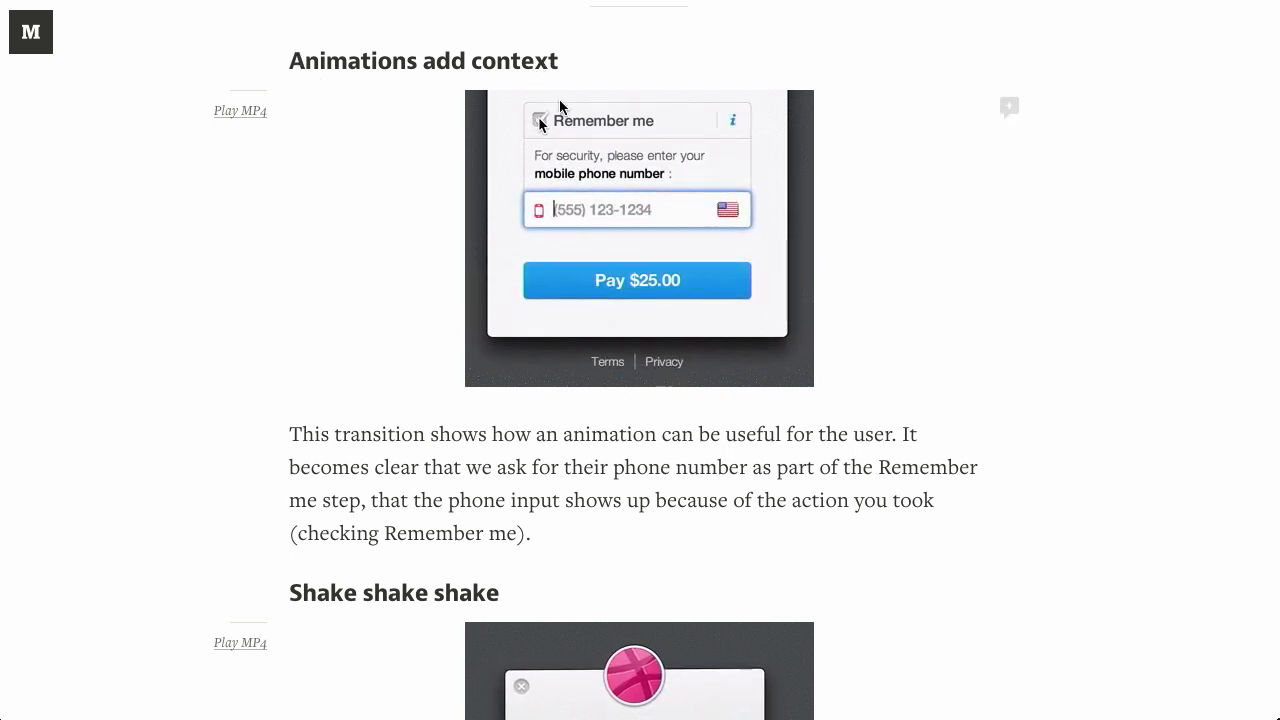
click(540, 120)
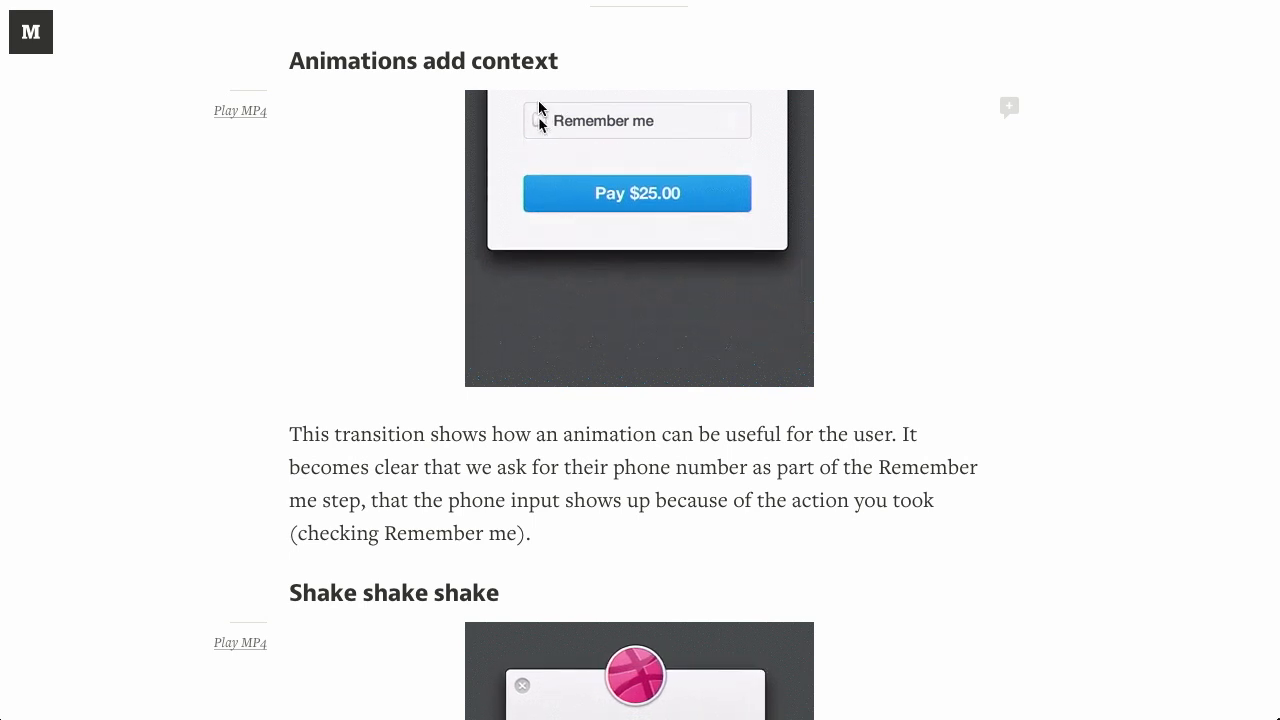
click(539, 120)
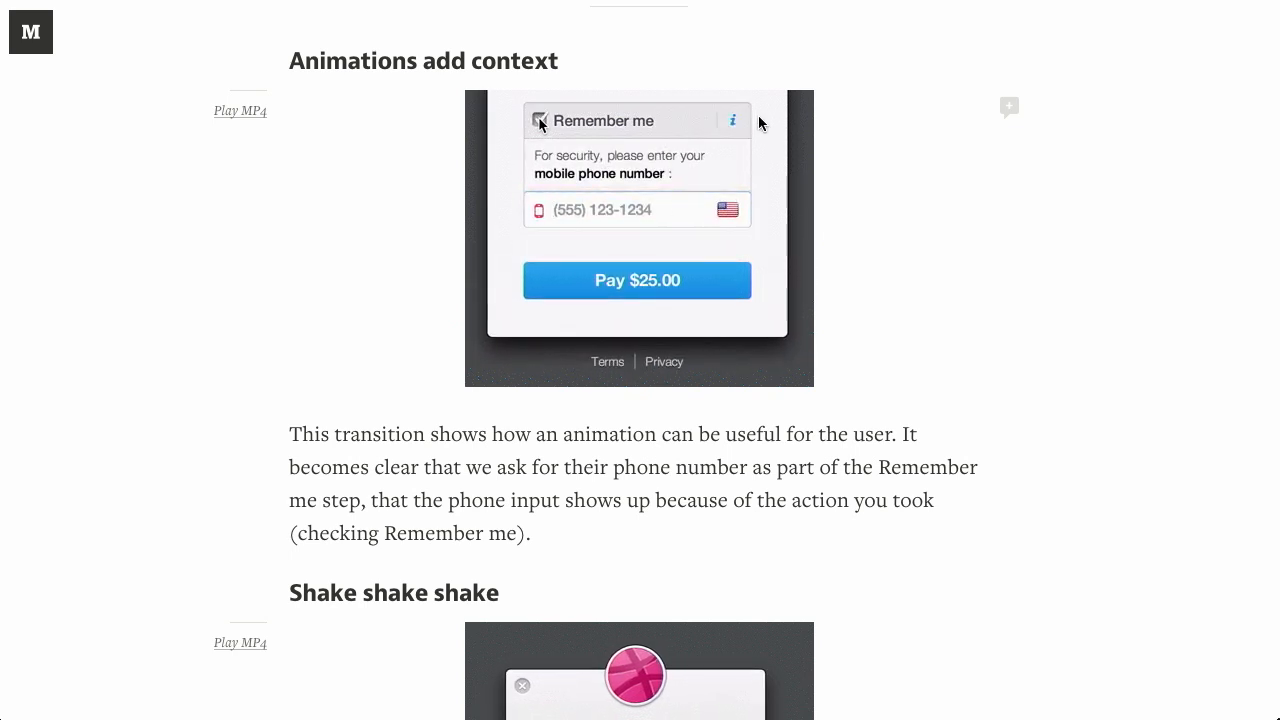
click(636, 209)
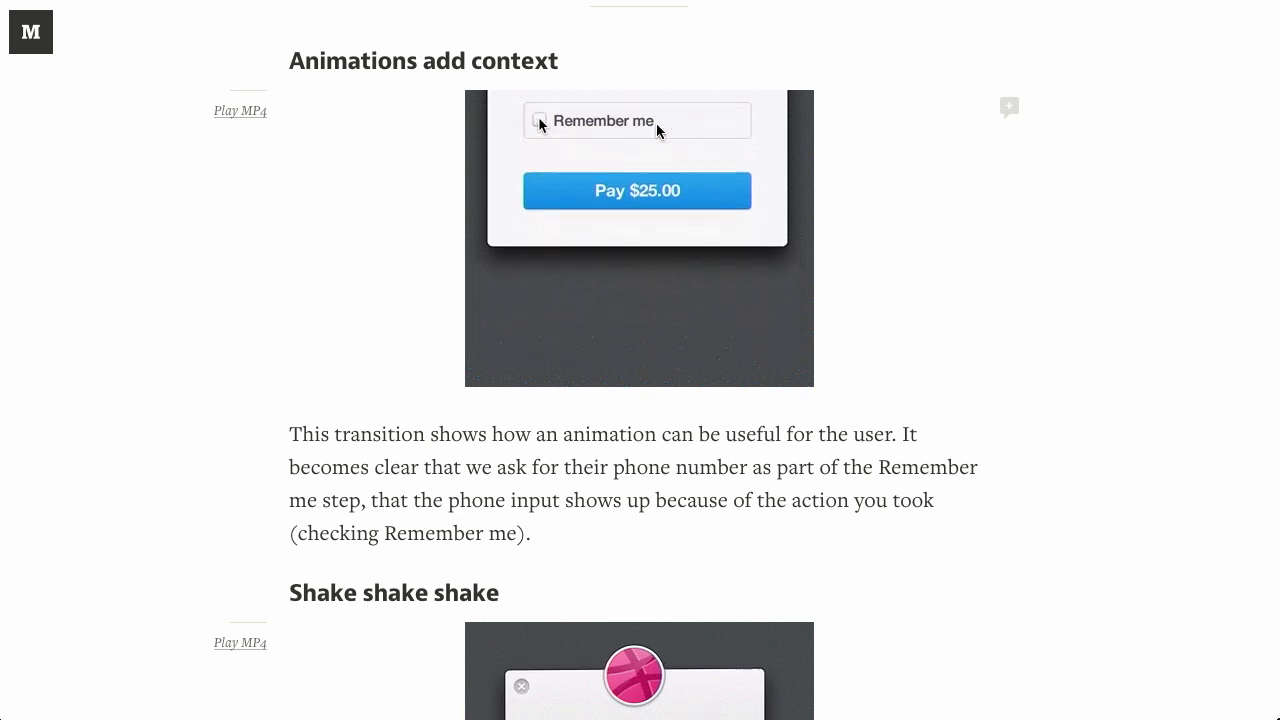
click(540, 120)
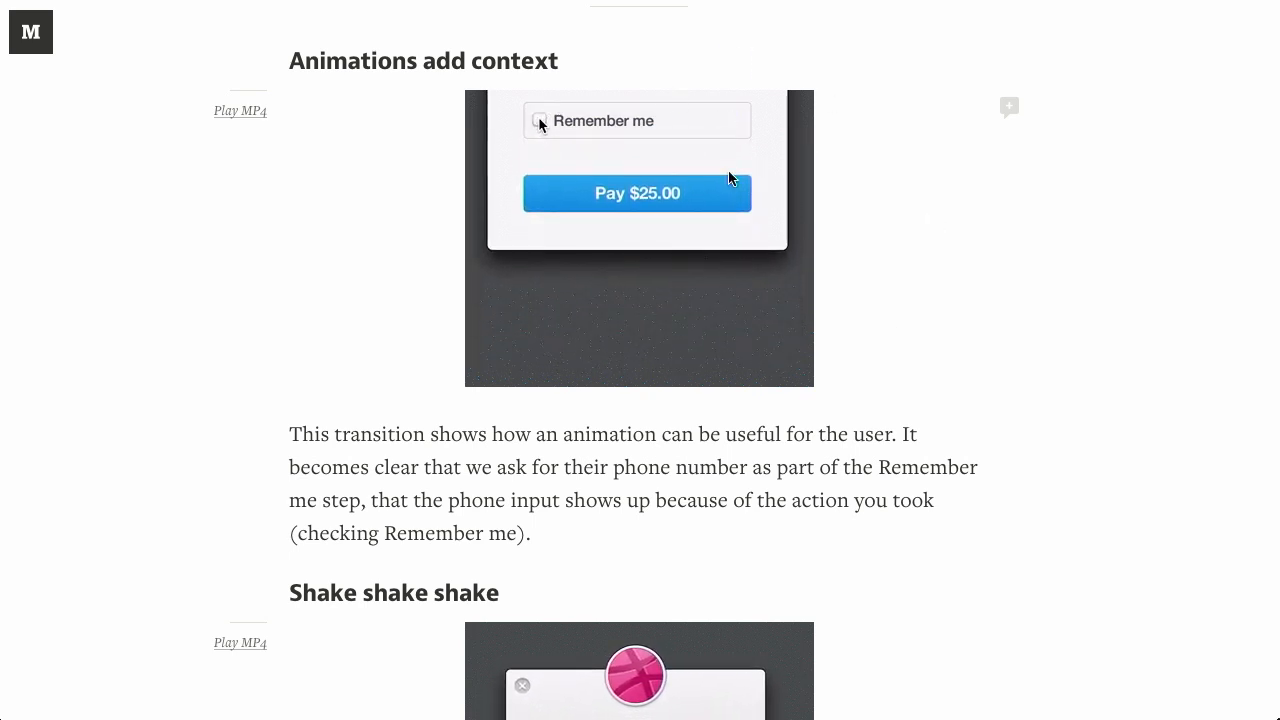
click(539, 120)
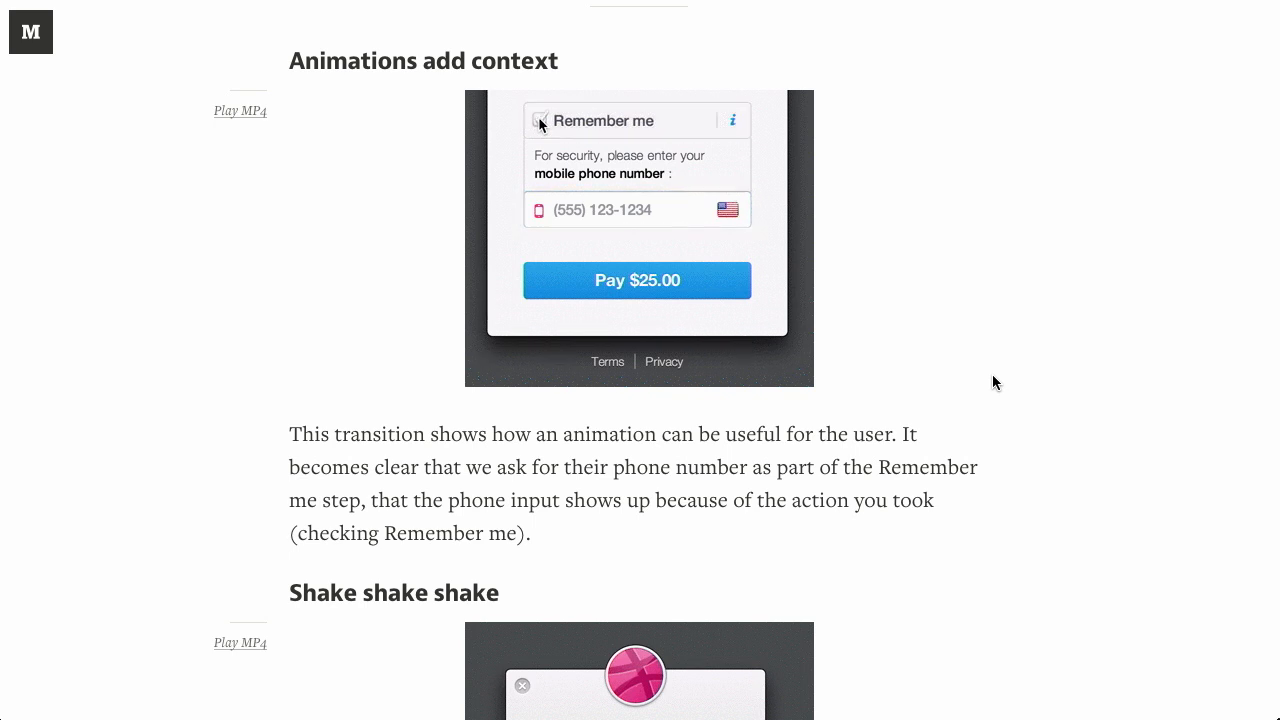
click(626, 209)
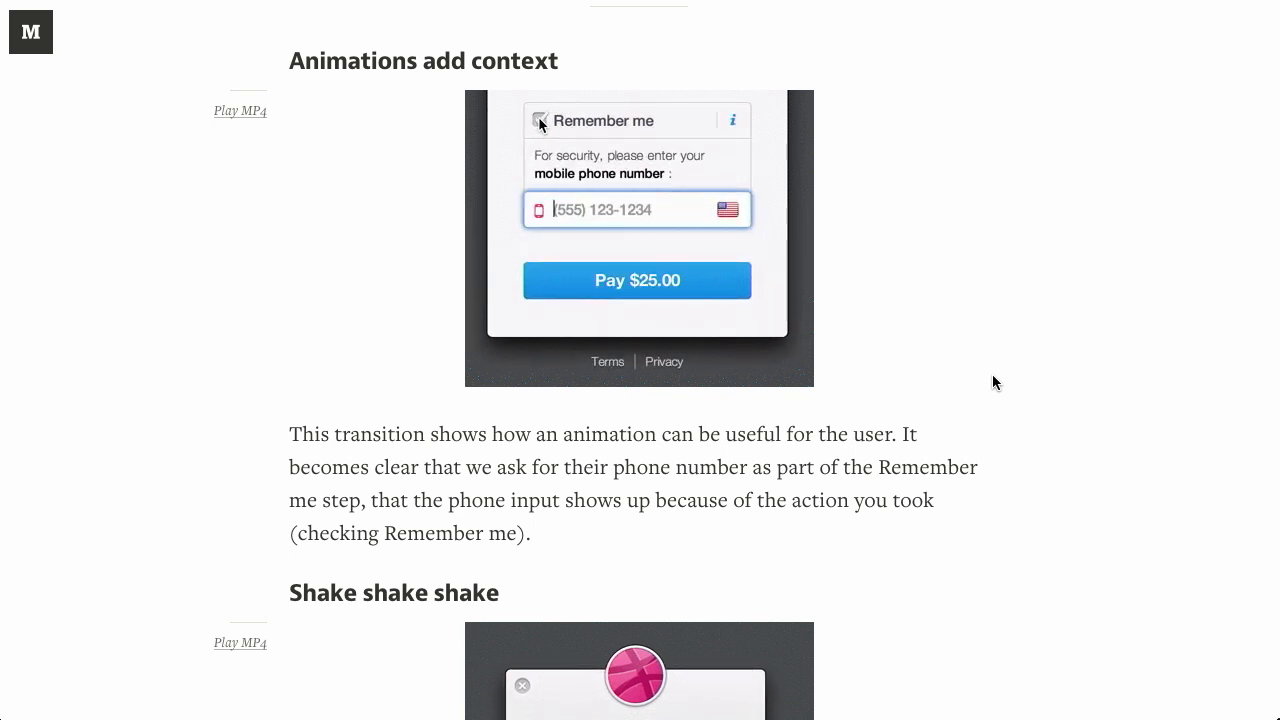
Click the 'Shake shake shake' form-error demo, then scroll on to 'Sleight of hand'.
scroll(down, 3)
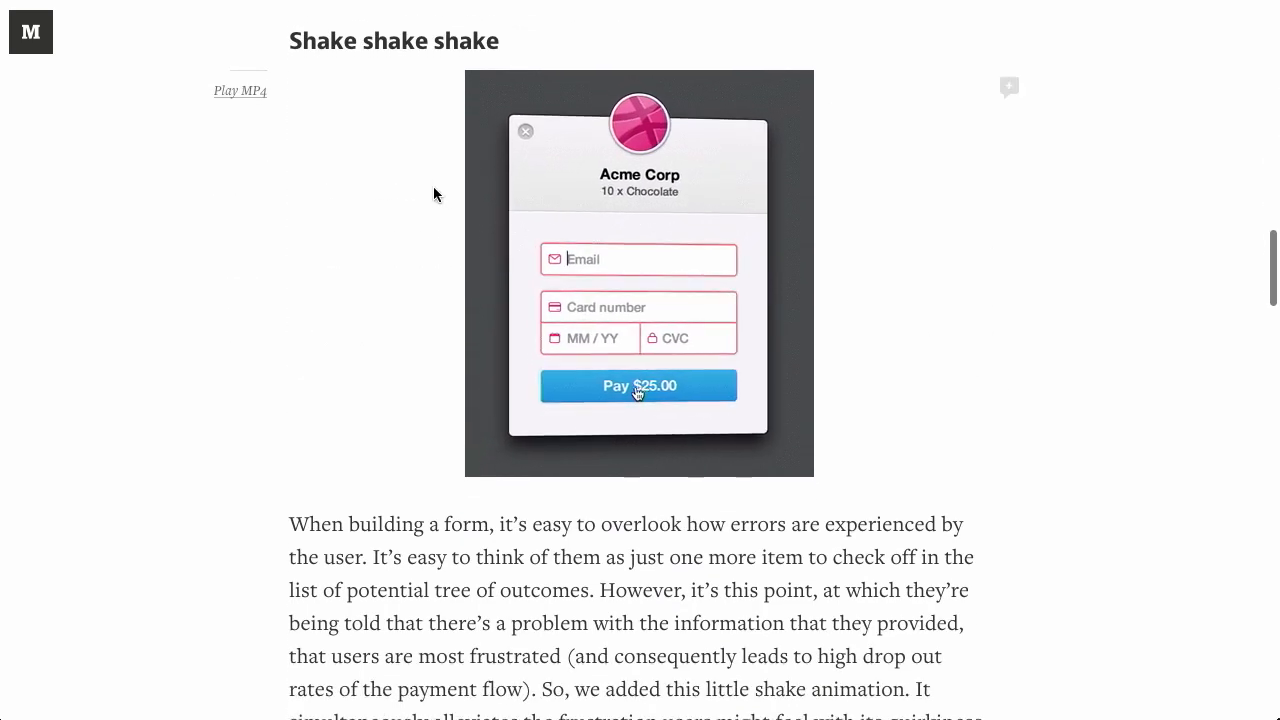
click(638, 385)
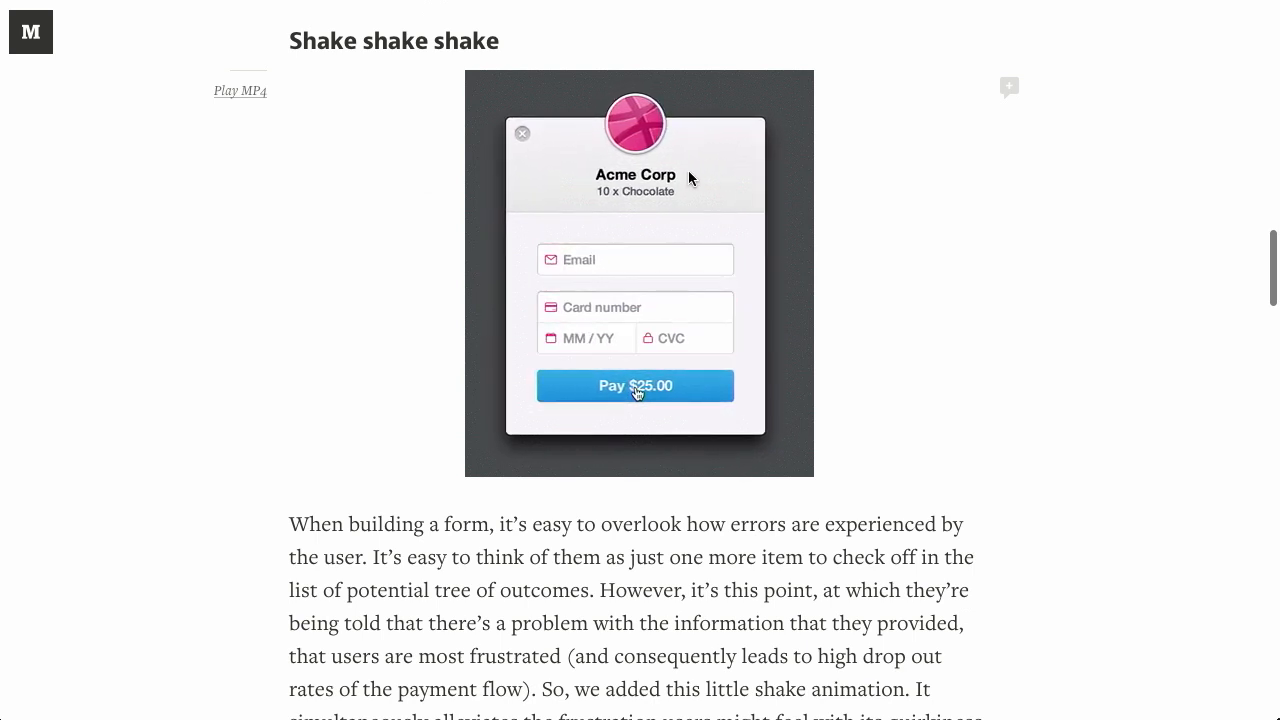
mouse_move(660, 407)
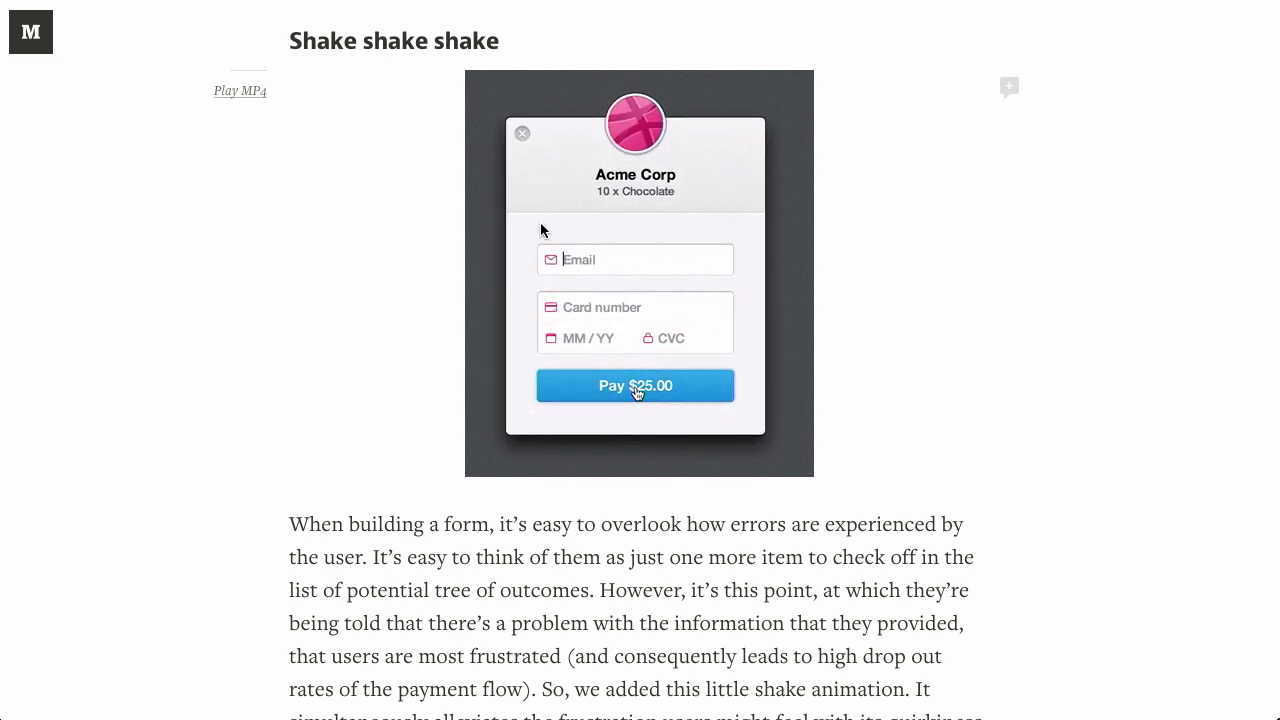
click(635, 385)
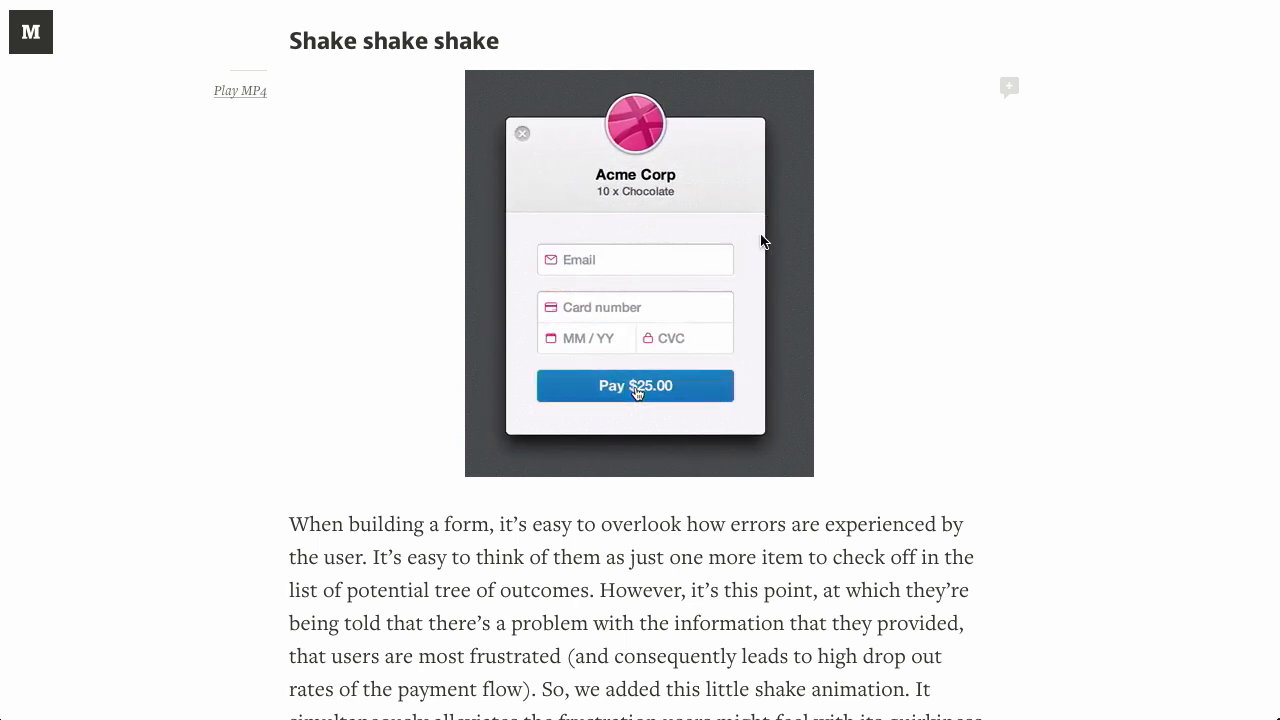
click(634, 385)
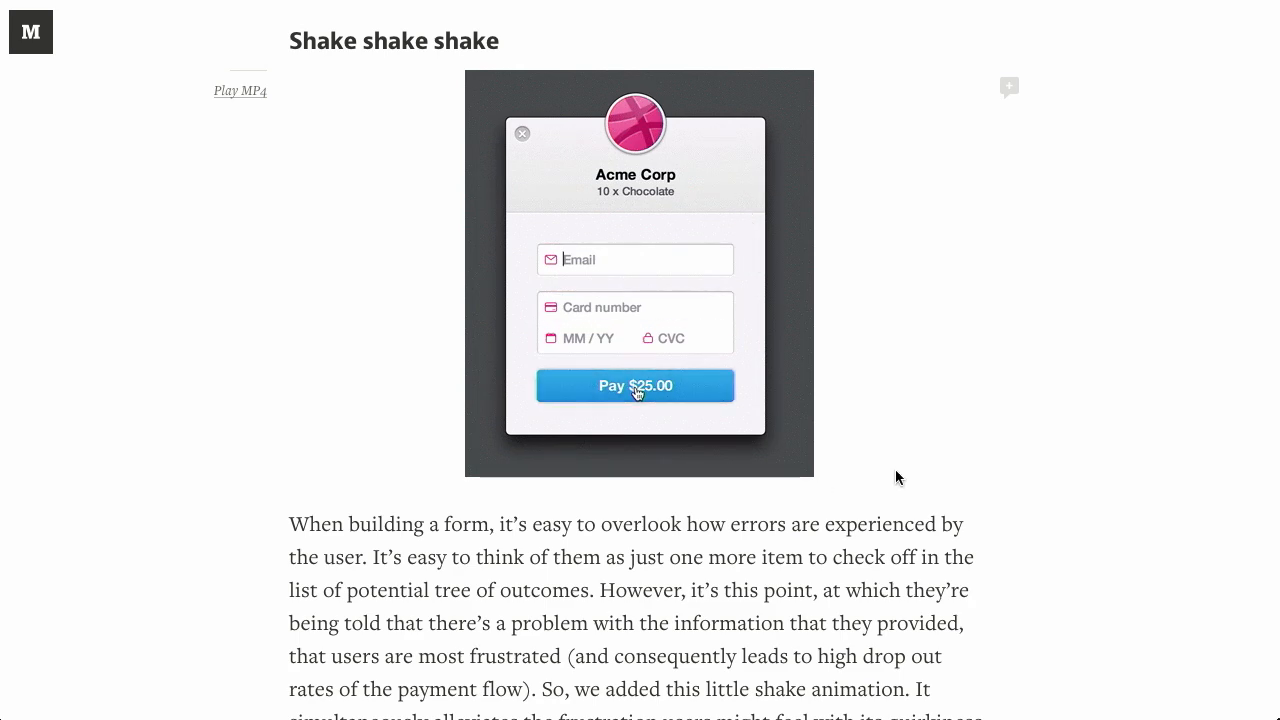
scroll(down, 3)
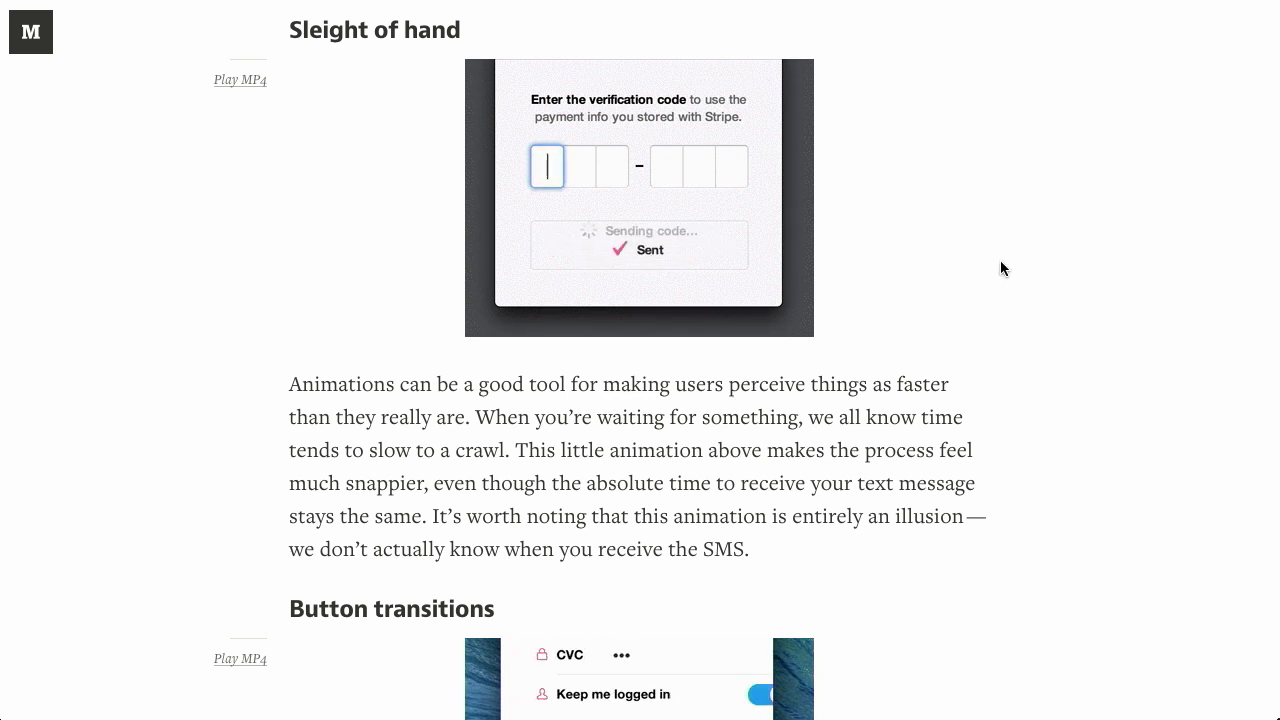
Scroll the Stripe article down to the 'Button transitions' section.
scroll(down, 3)
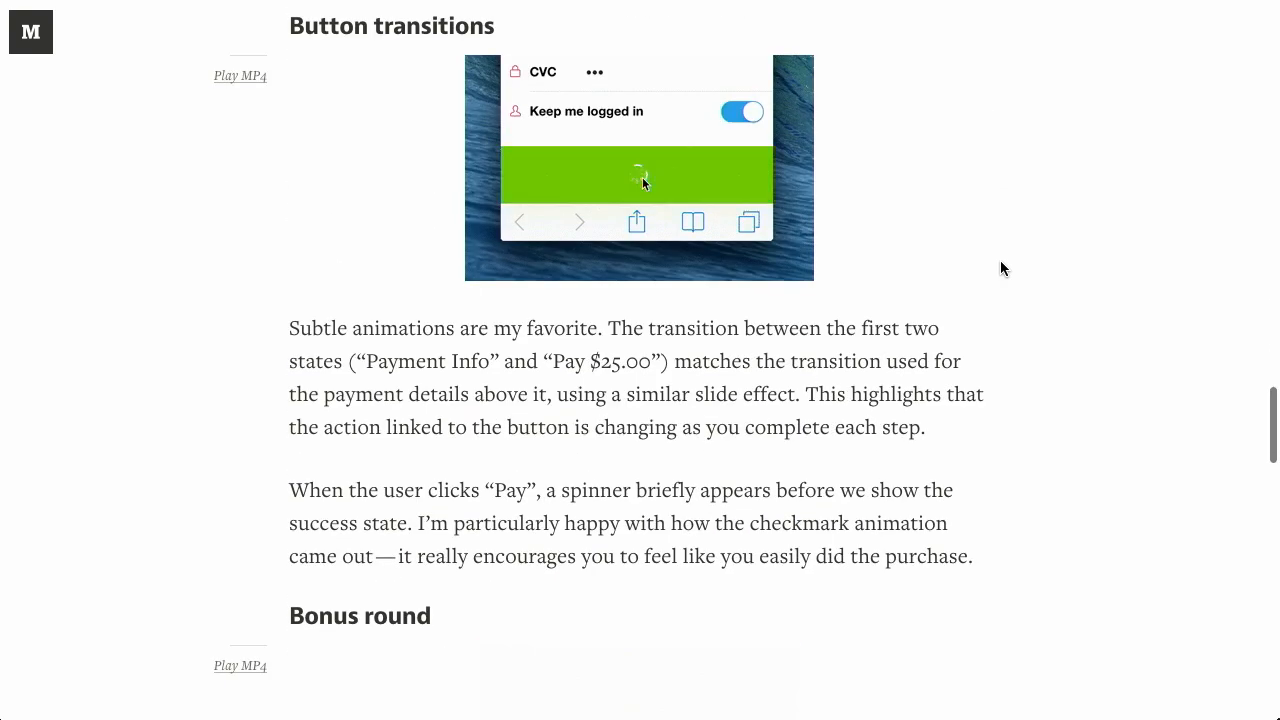
scroll(down, 3)
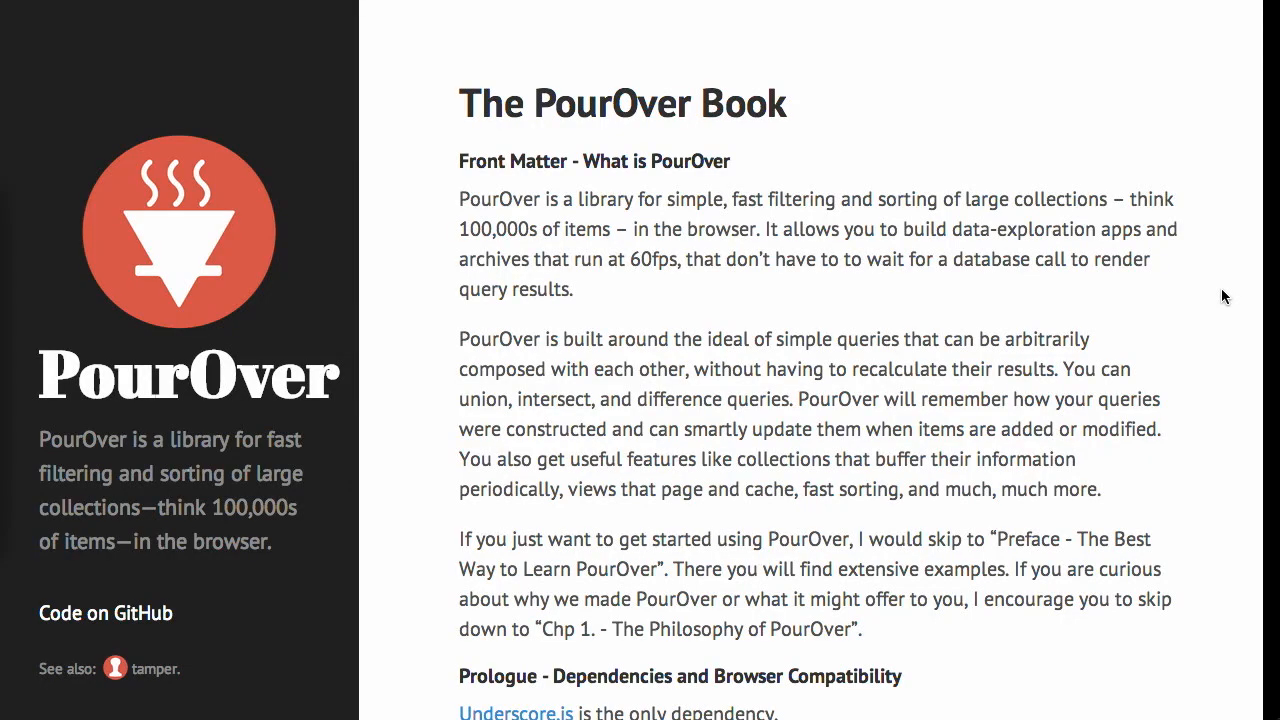
mouse_move(1189, 299)
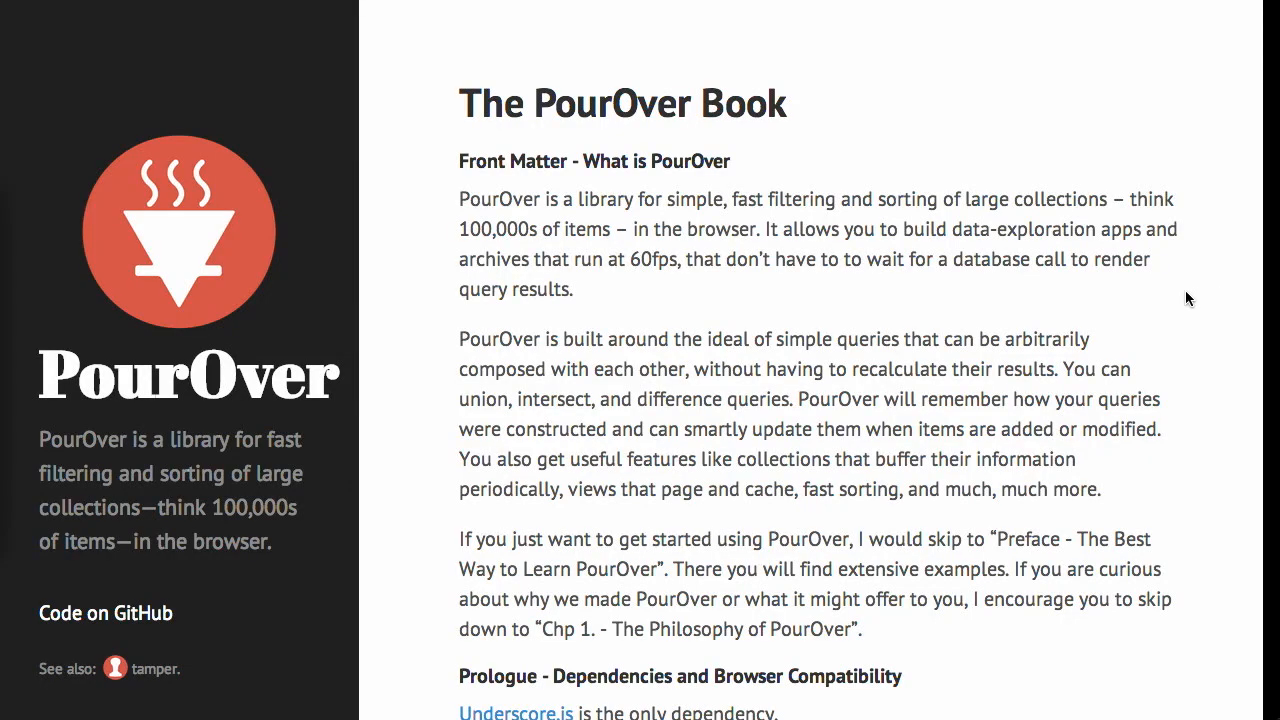
mouse_move(1273, 288)
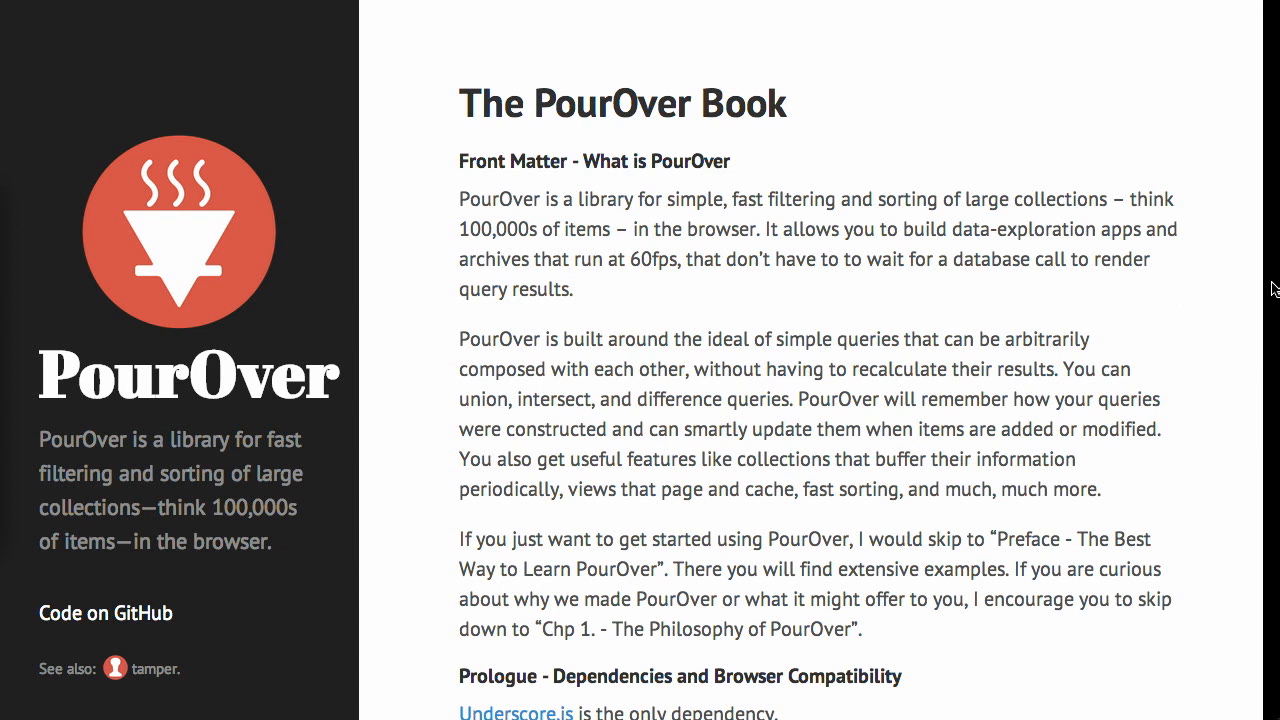
mouse_move(1190, 475)
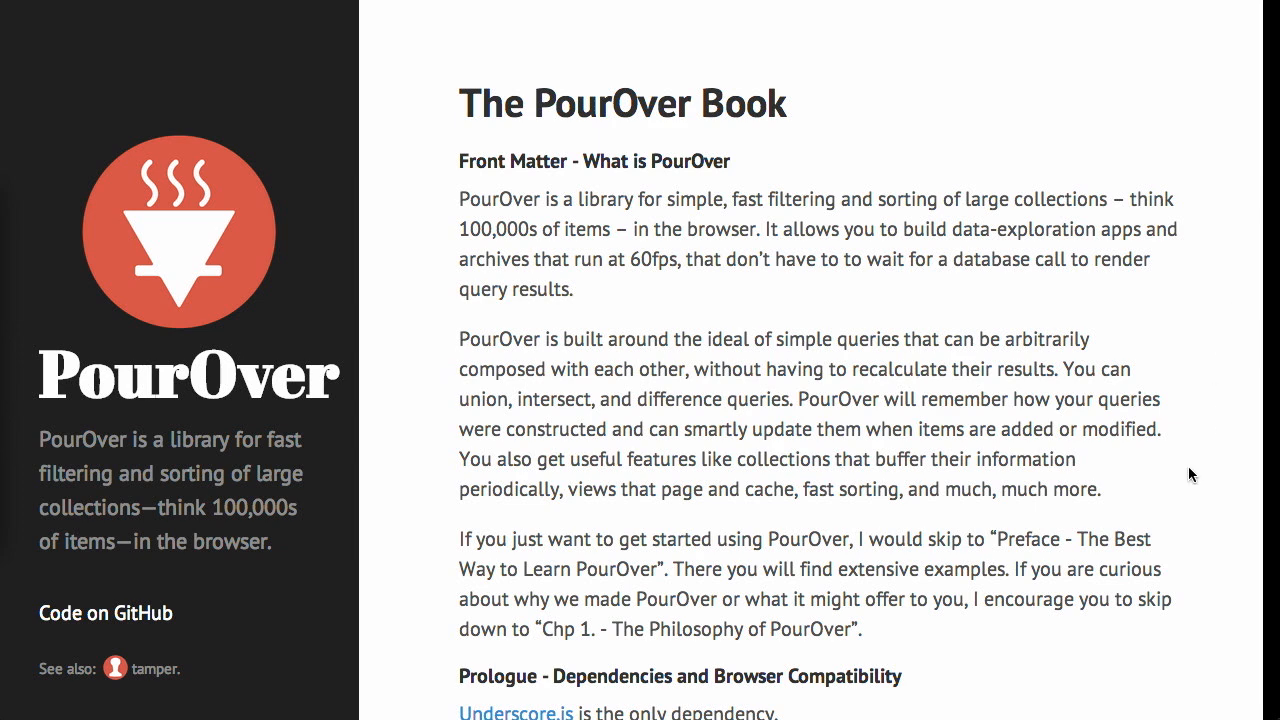
Scroll The PourOver Book past dependencies to the example links and Chapter 1.
scroll(down, 3)
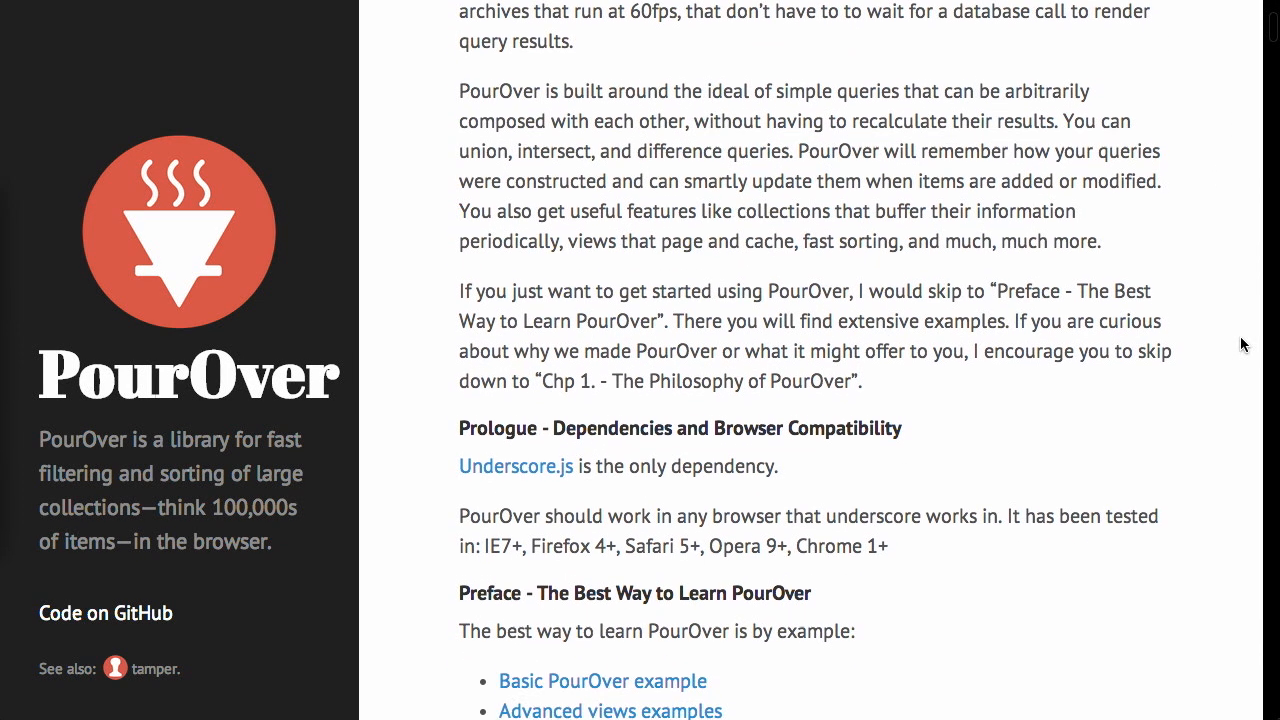
scroll(down, 3)
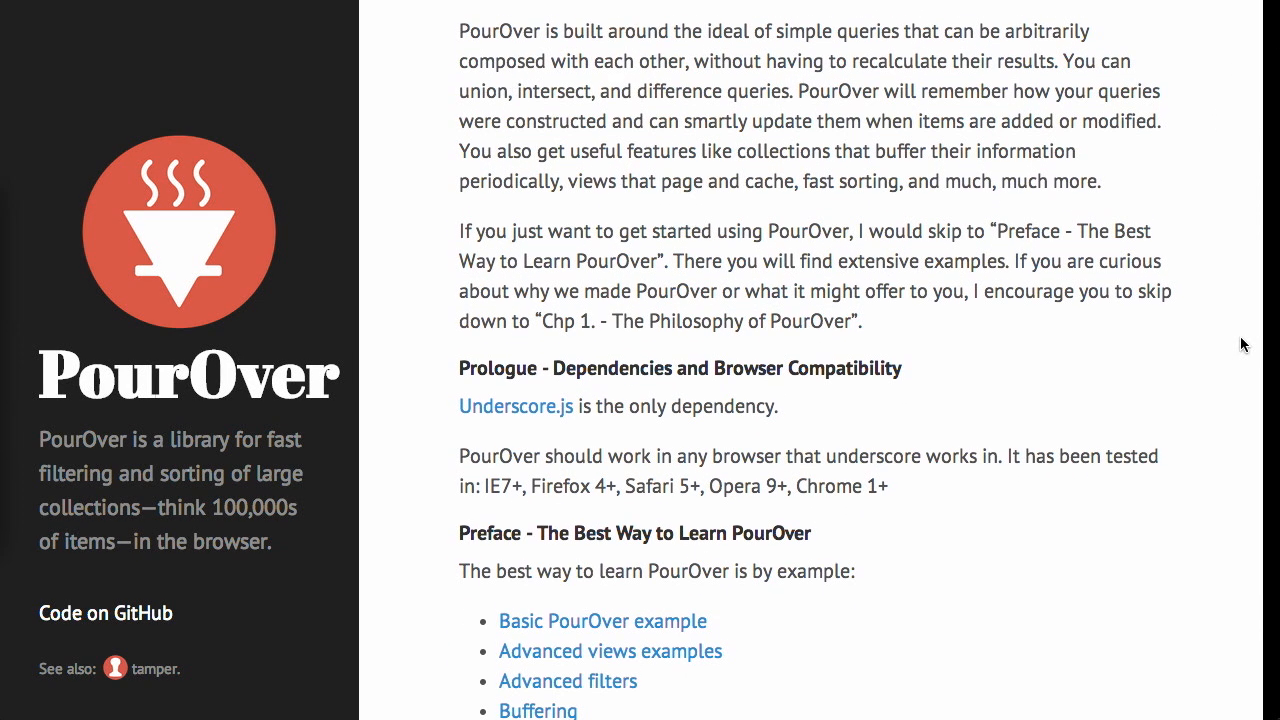
scroll(down, 3)
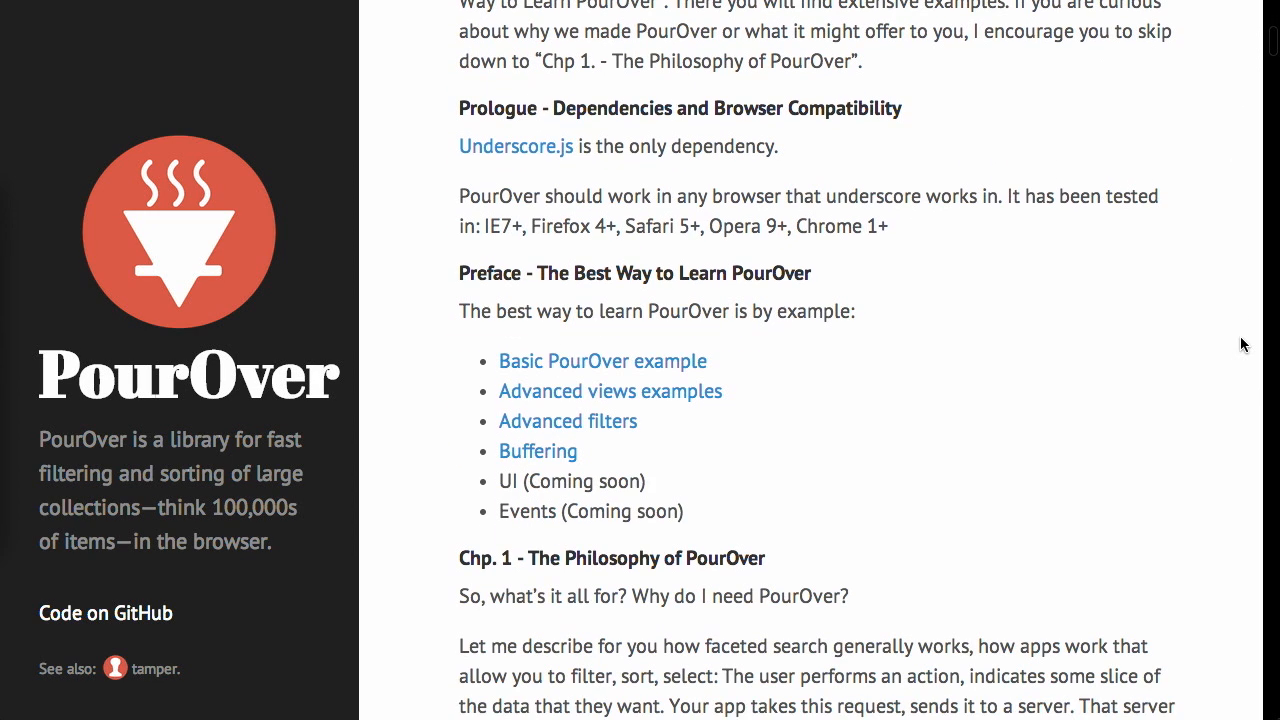
scroll(down, 3)
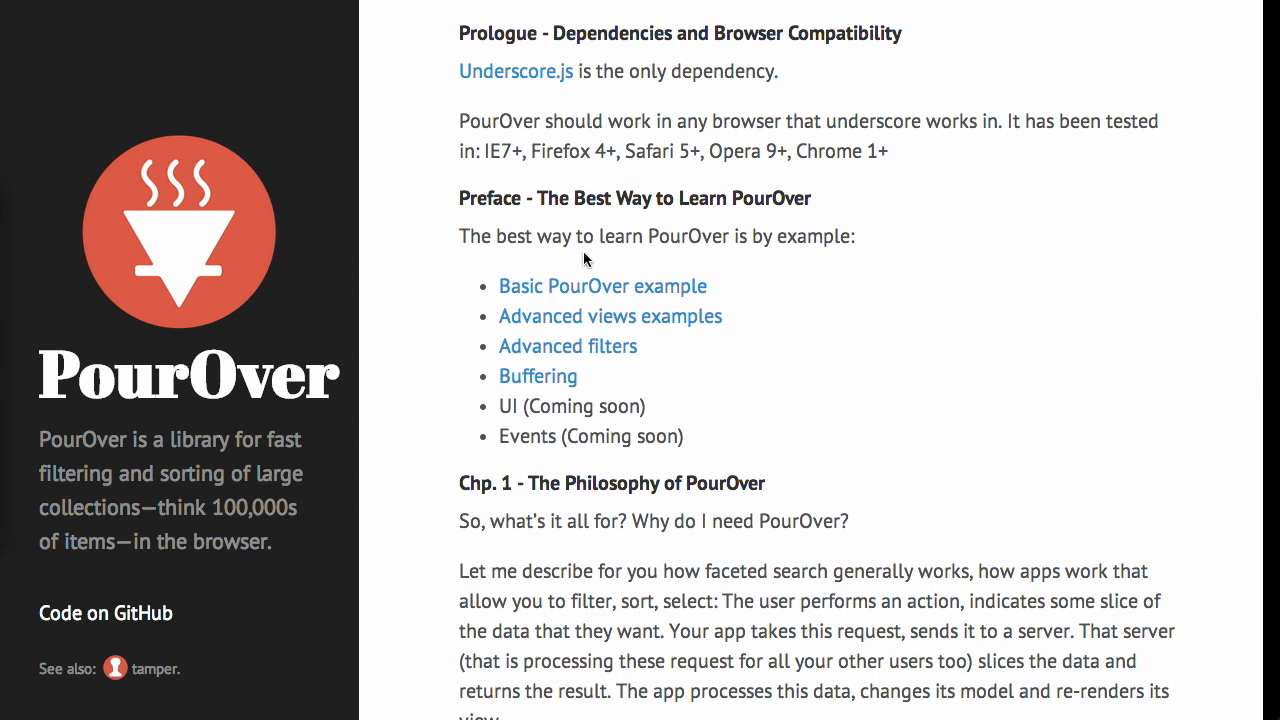
Open the Basic PourOver example and read down through its Filter Creation code.
click(602, 286)
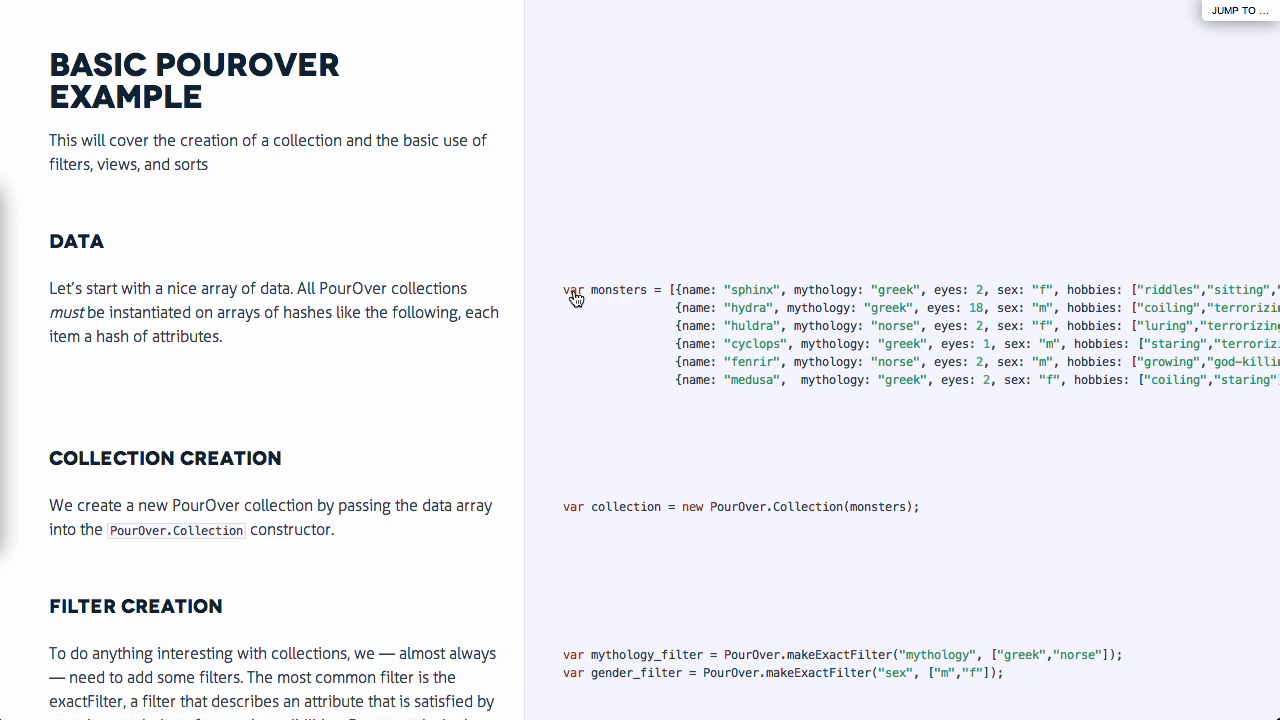
mouse_move(776, 400)
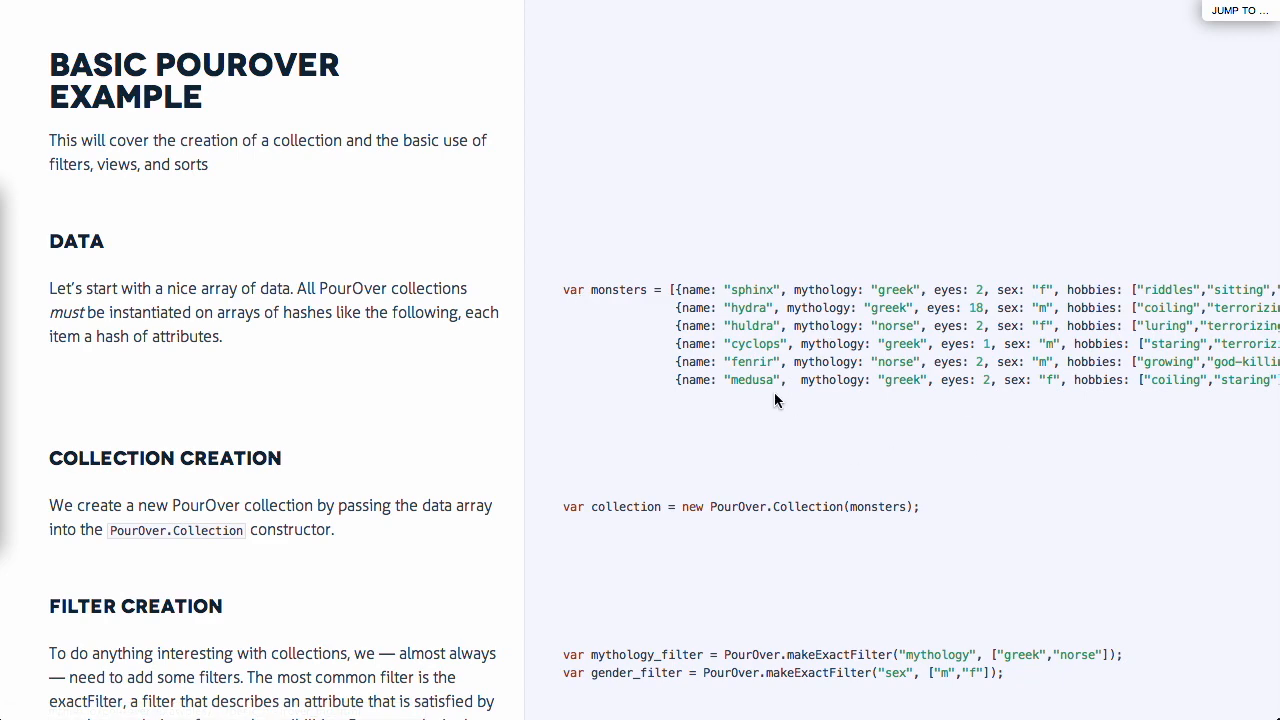
scroll(right, 3)
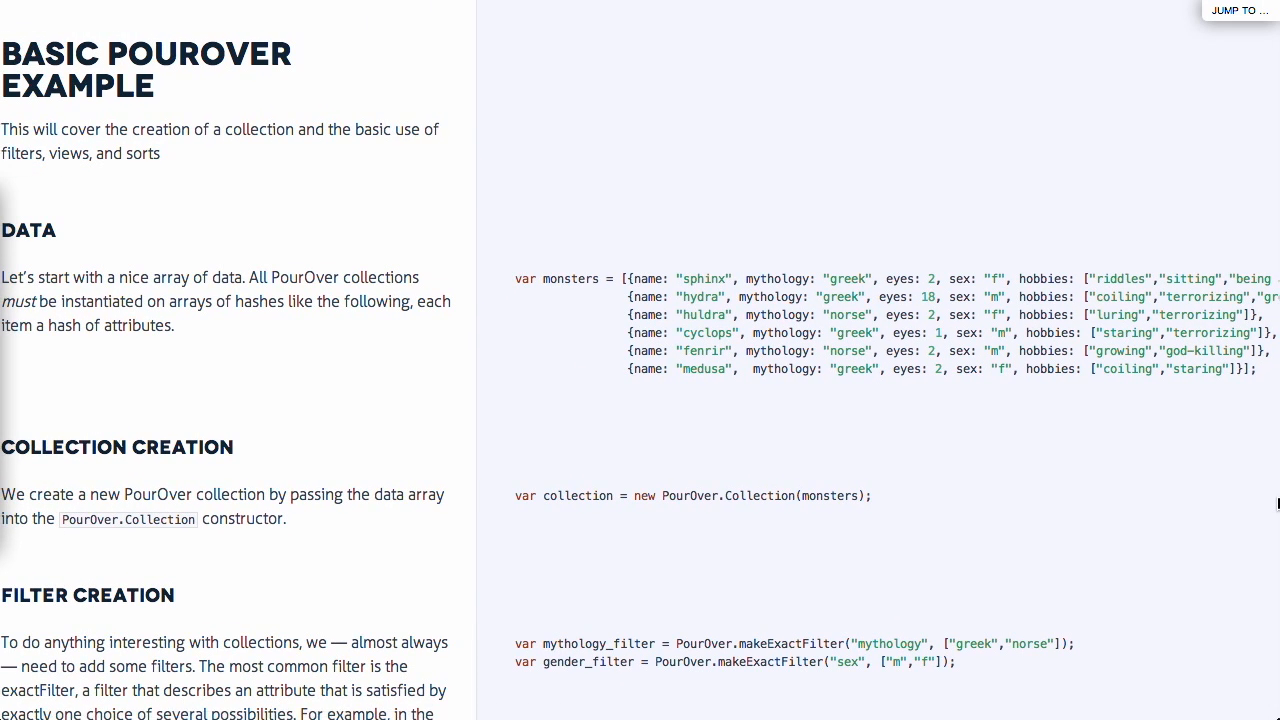
scroll(down, 3)
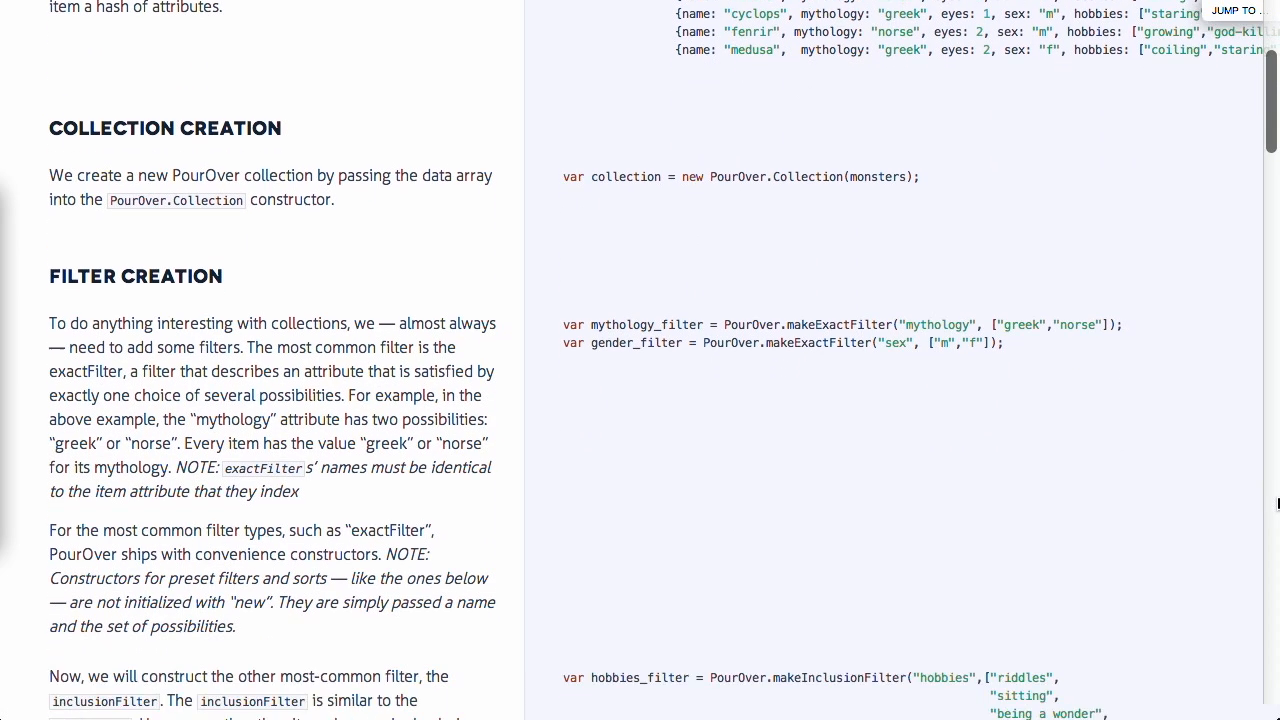
scroll(down, 3)
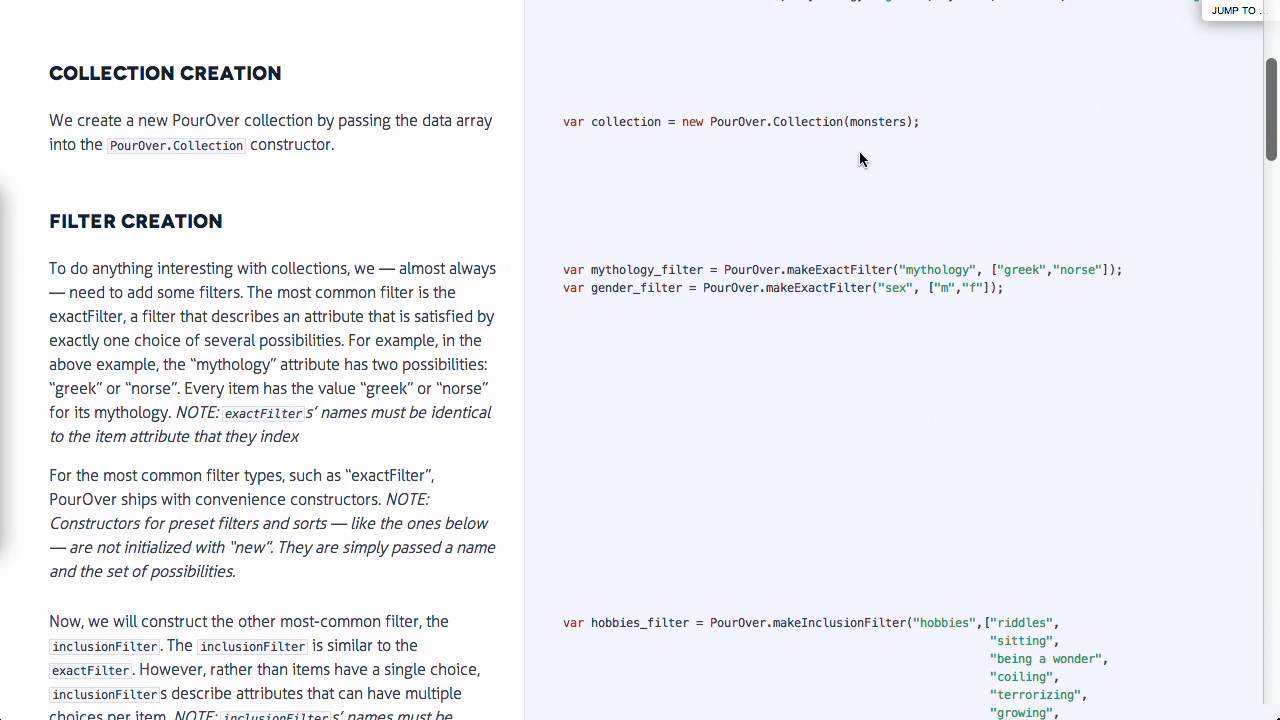
scroll(down, 3)
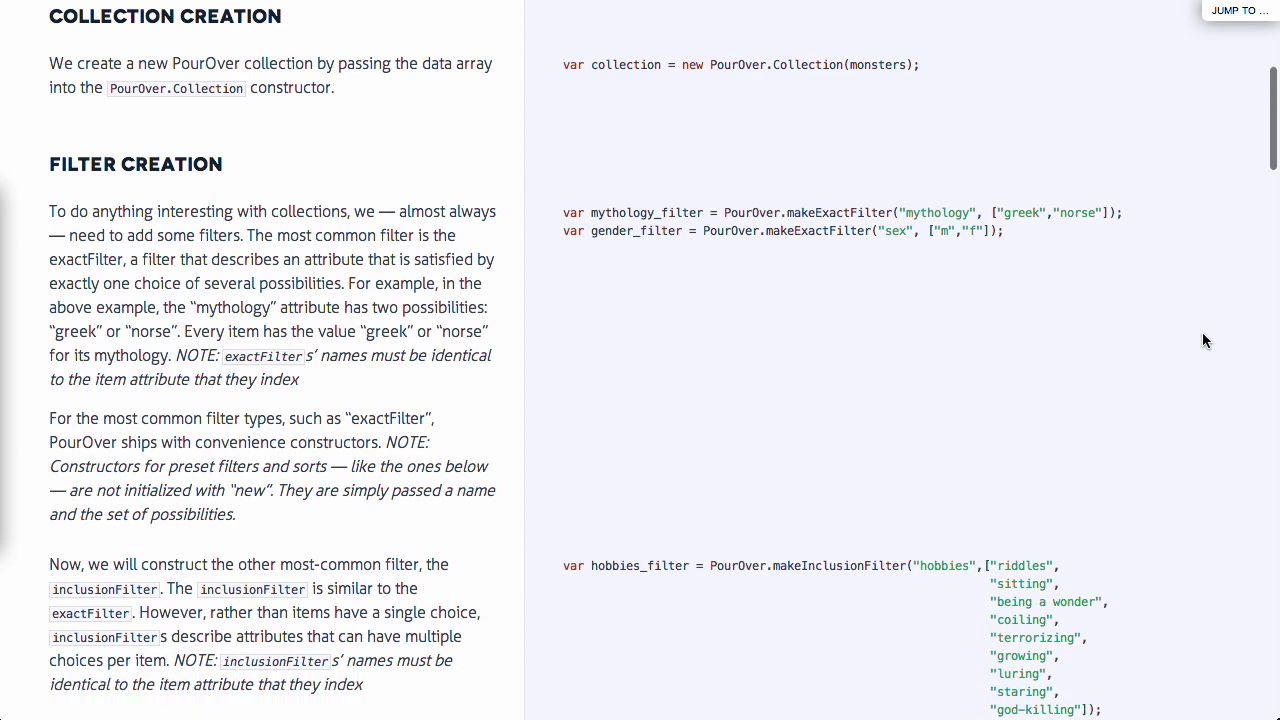
scroll(down, 3)
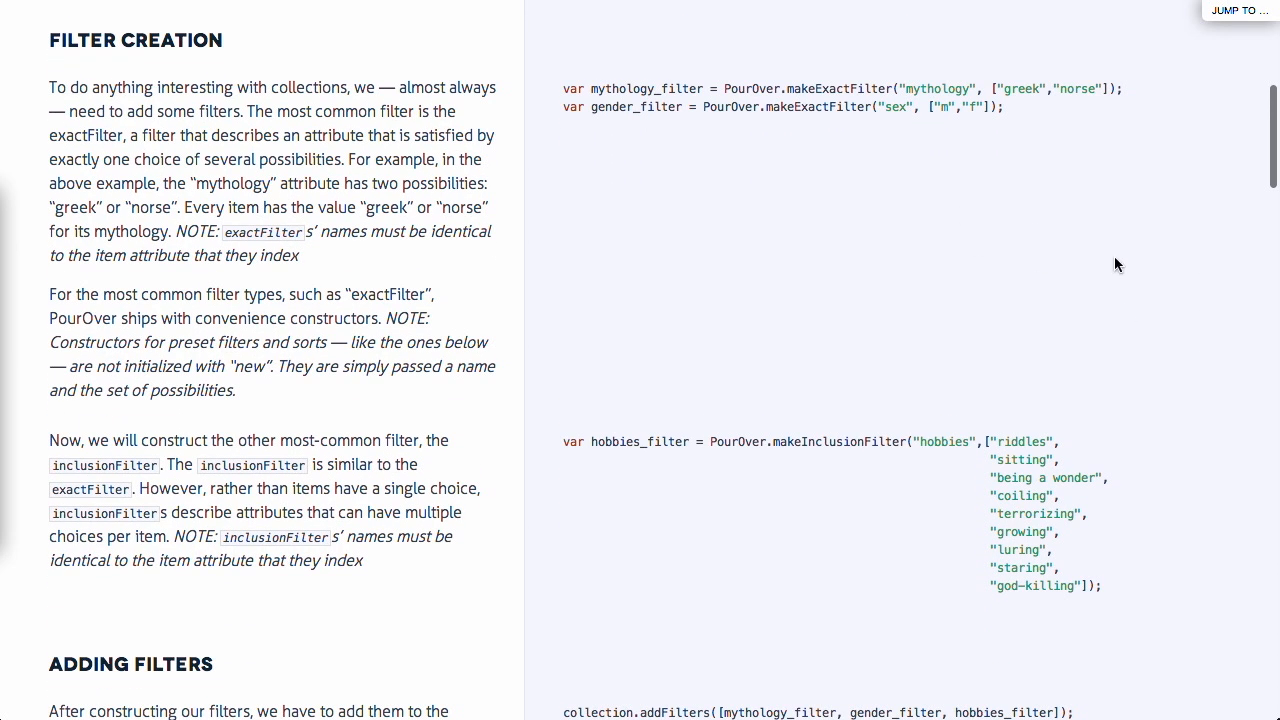
mouse_move(1205, 277)
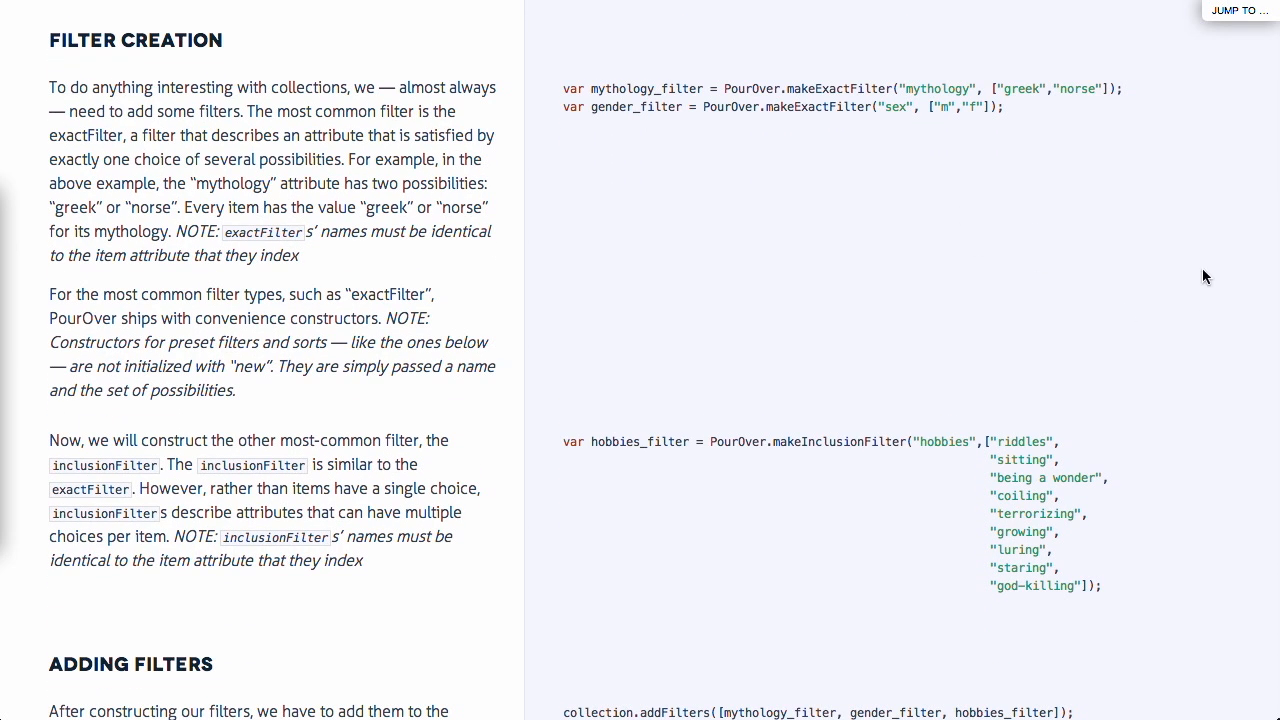
mouse_move(615, 125)
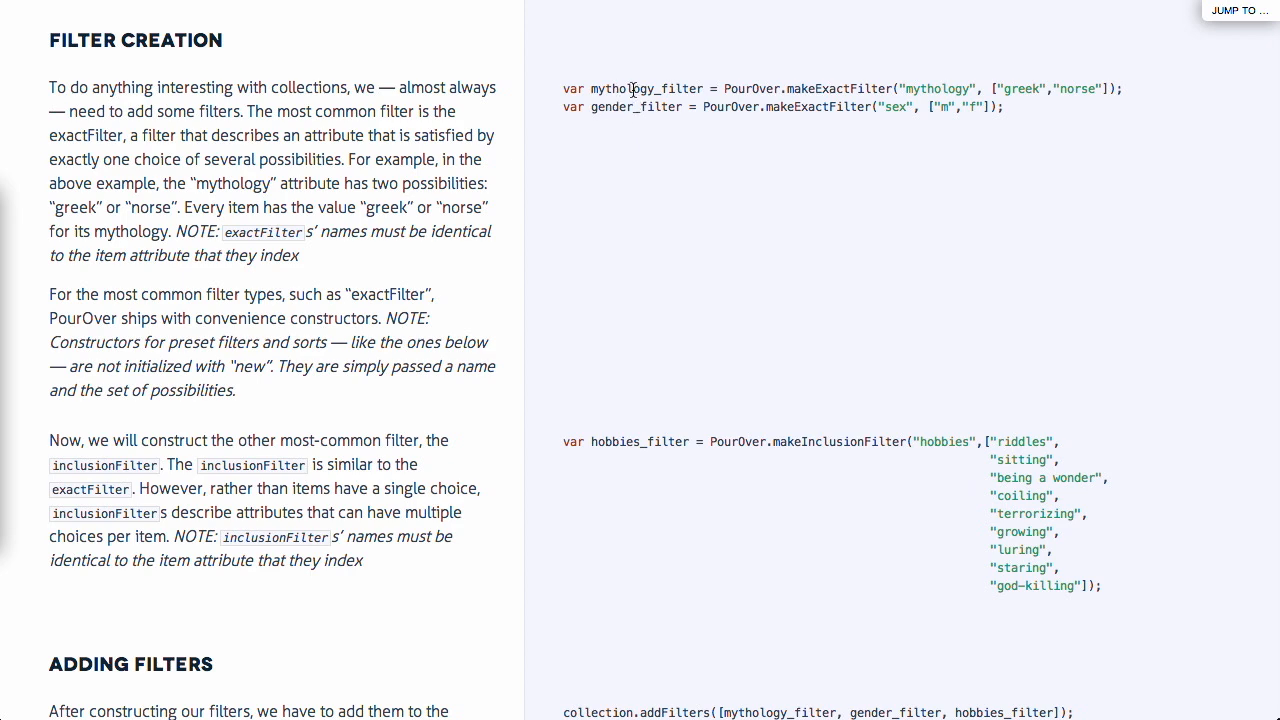
Read through the Stateful Querying section back on The PourOver Book page.
scroll(up, 3)
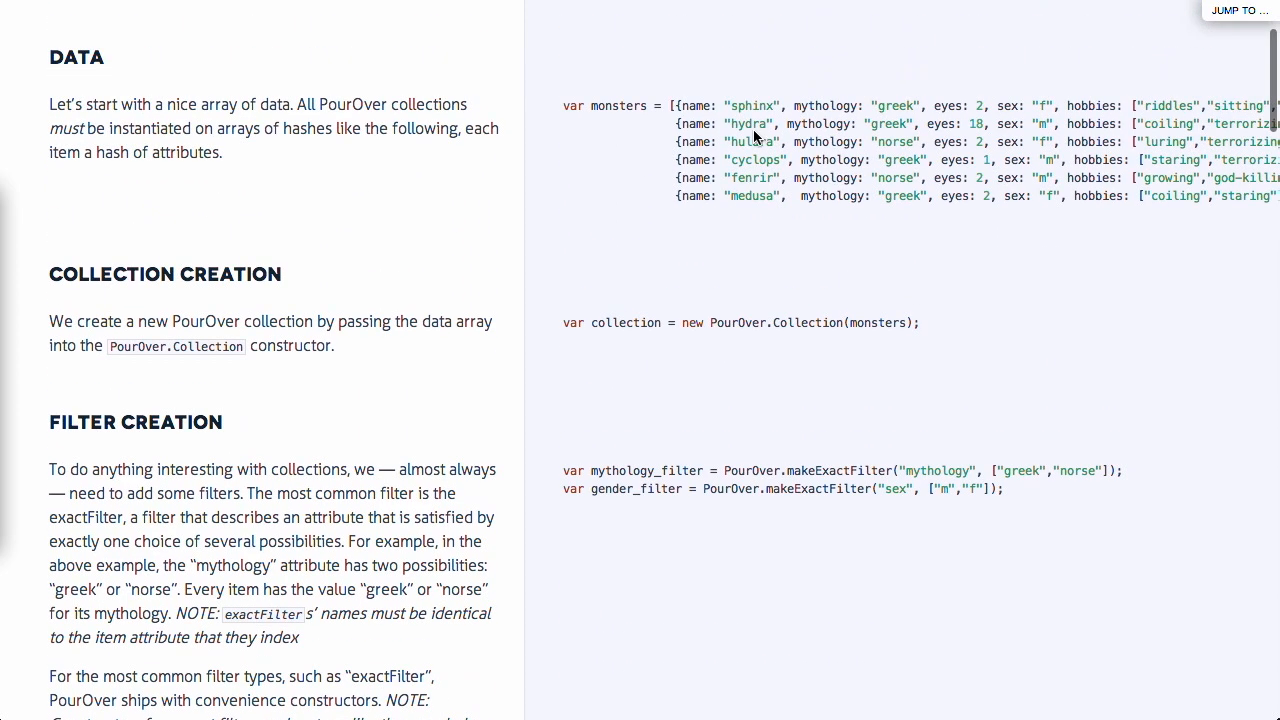
scroll(right, 3)
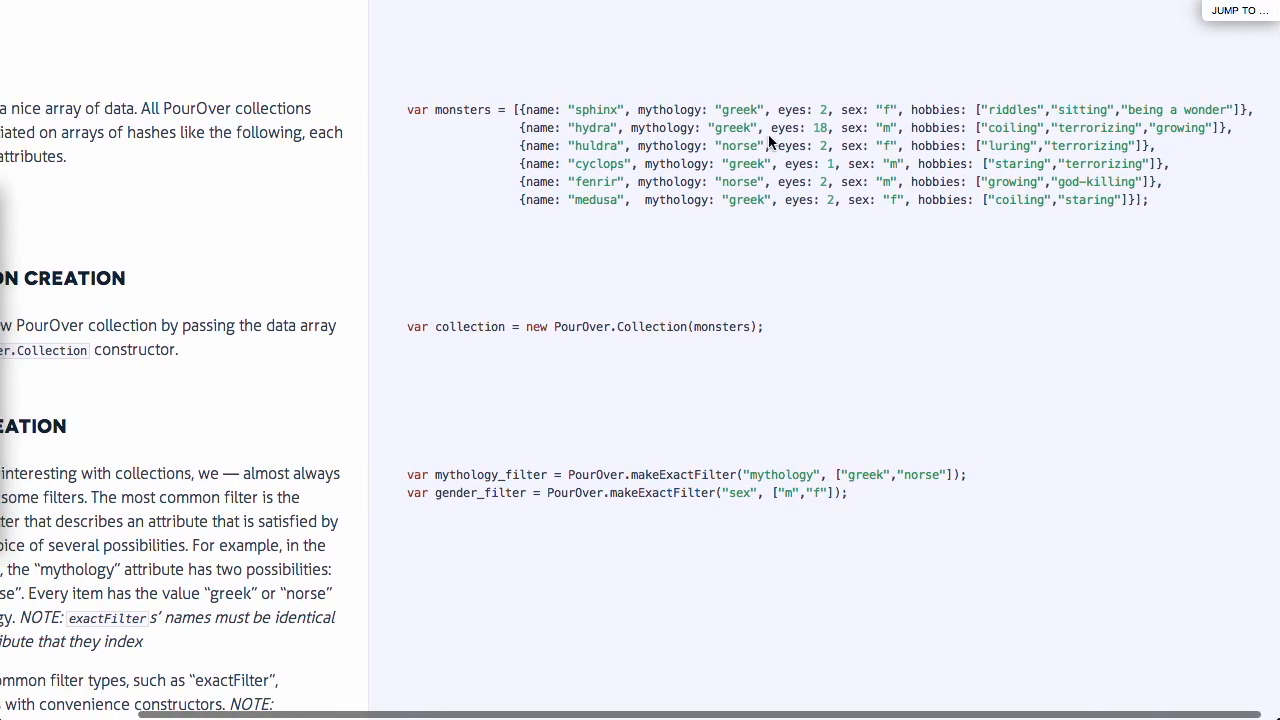
mouse_move(882, 99)
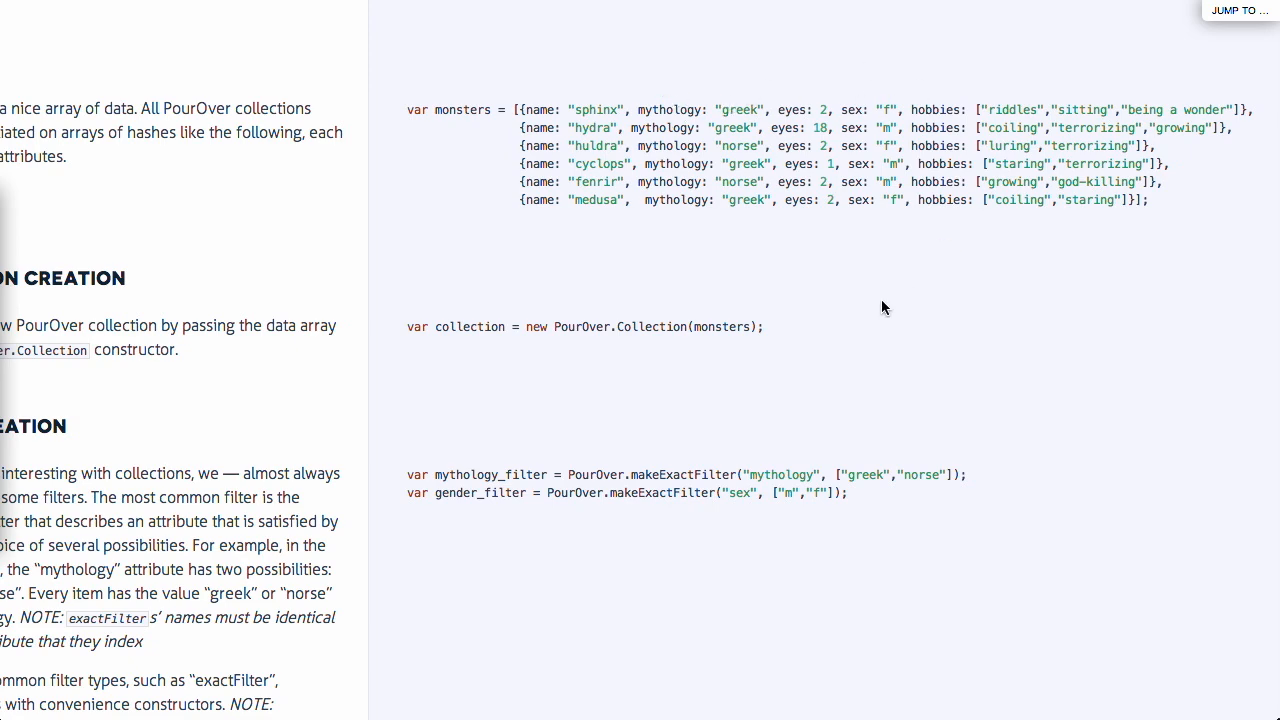
scroll(down, 3)
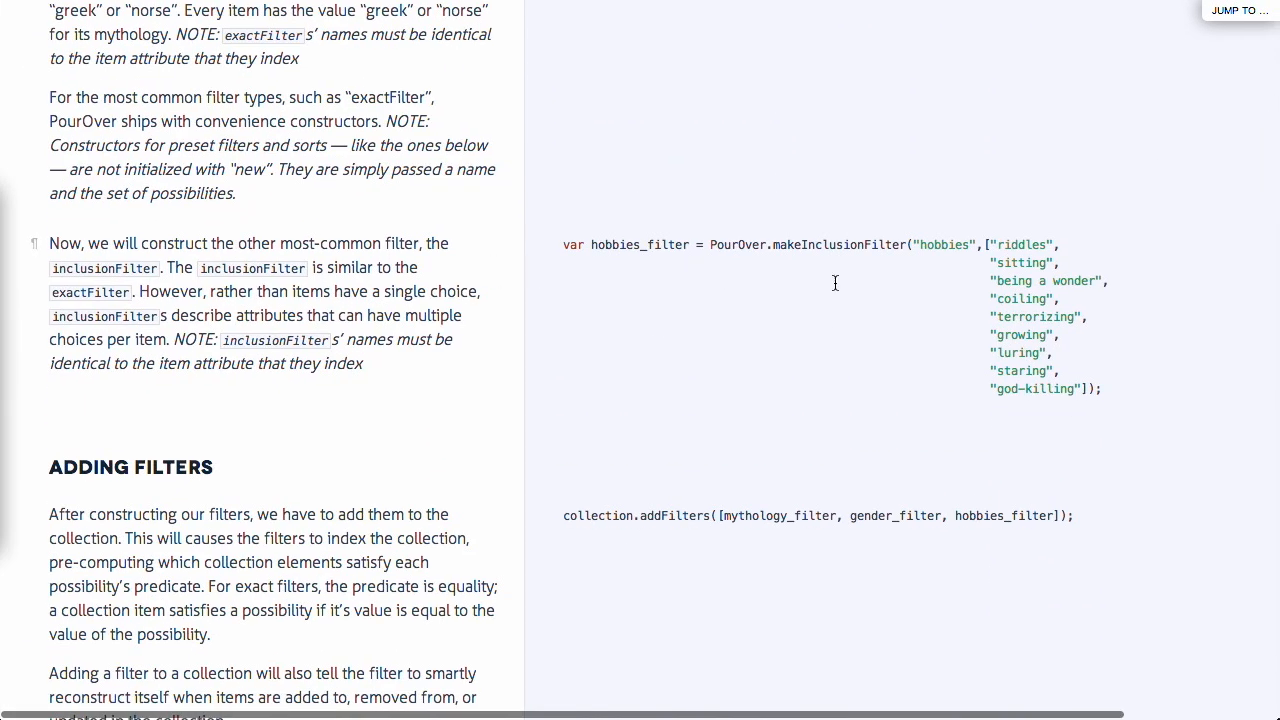
mouse_move(611, 250)
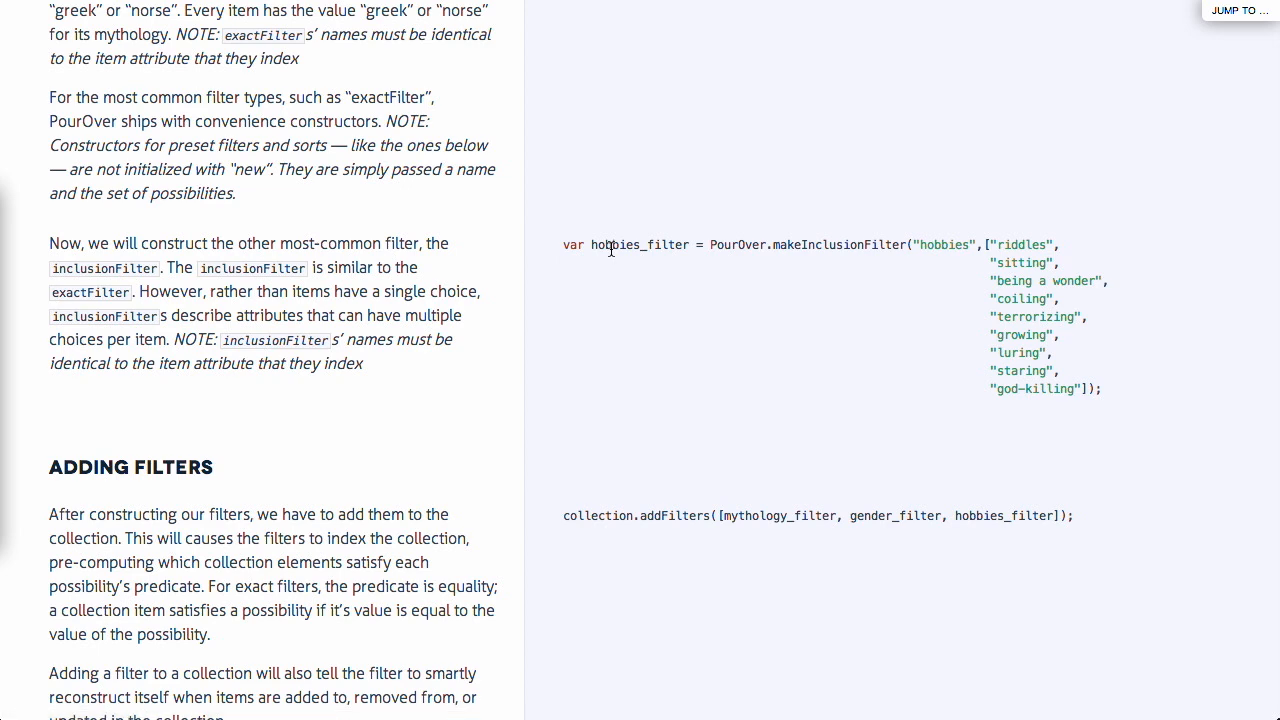
mouse_move(875, 285)
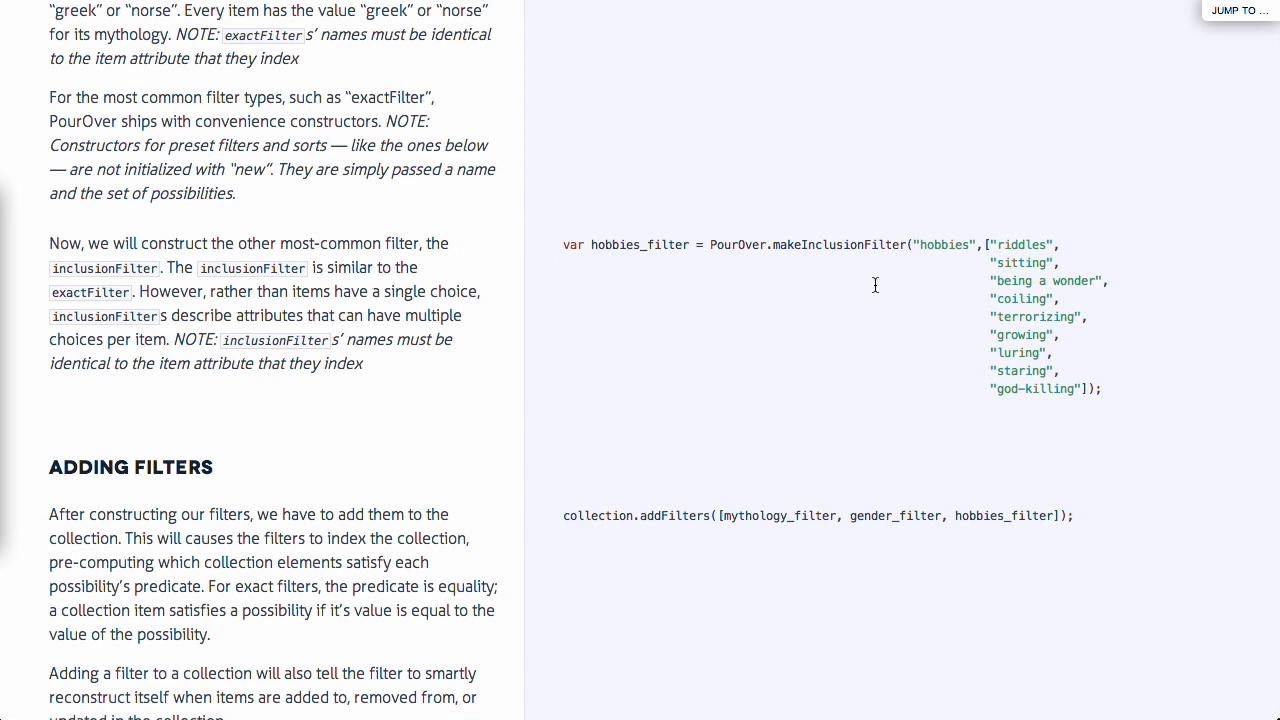
scroll(down, 3)
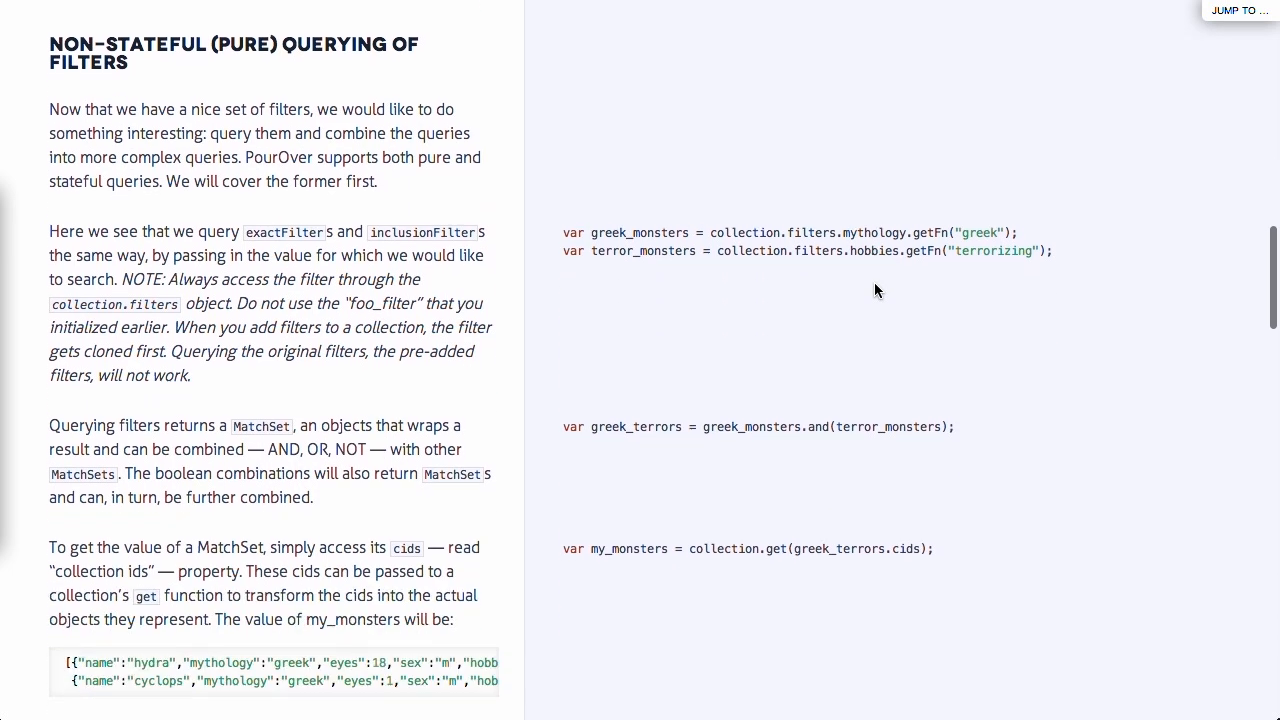
scroll(down, 3)
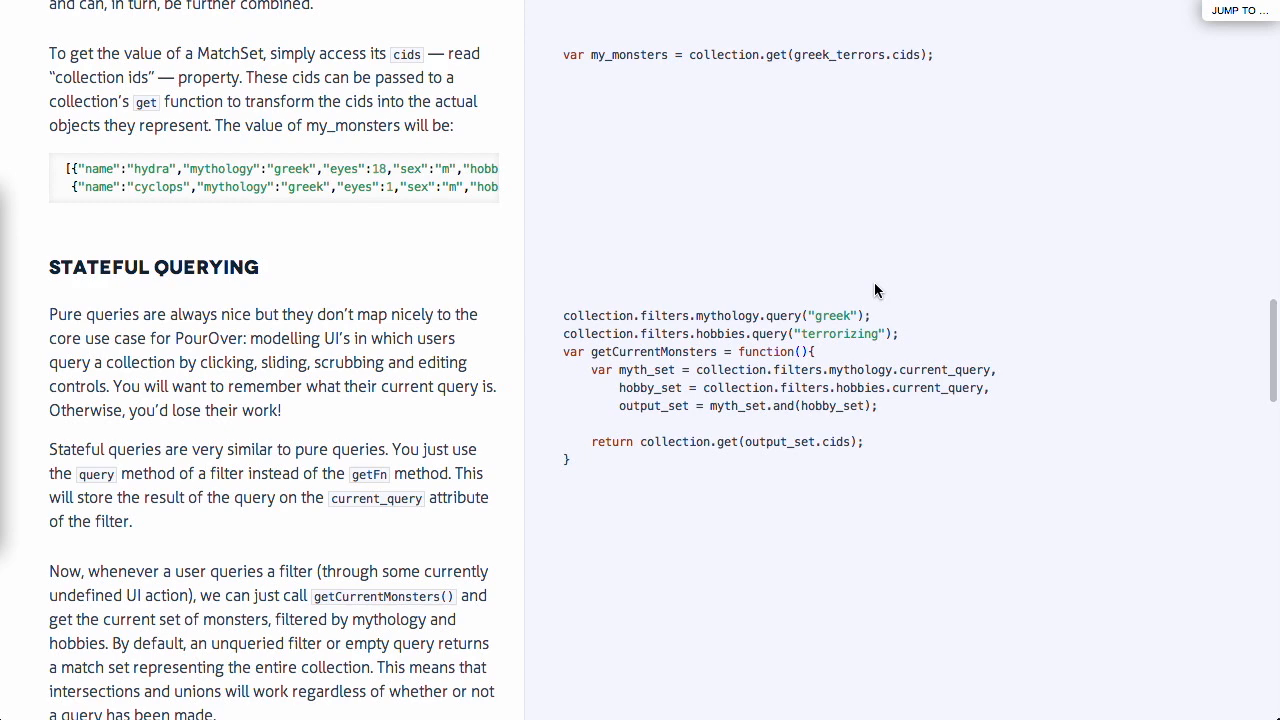
scroll(down, 3)
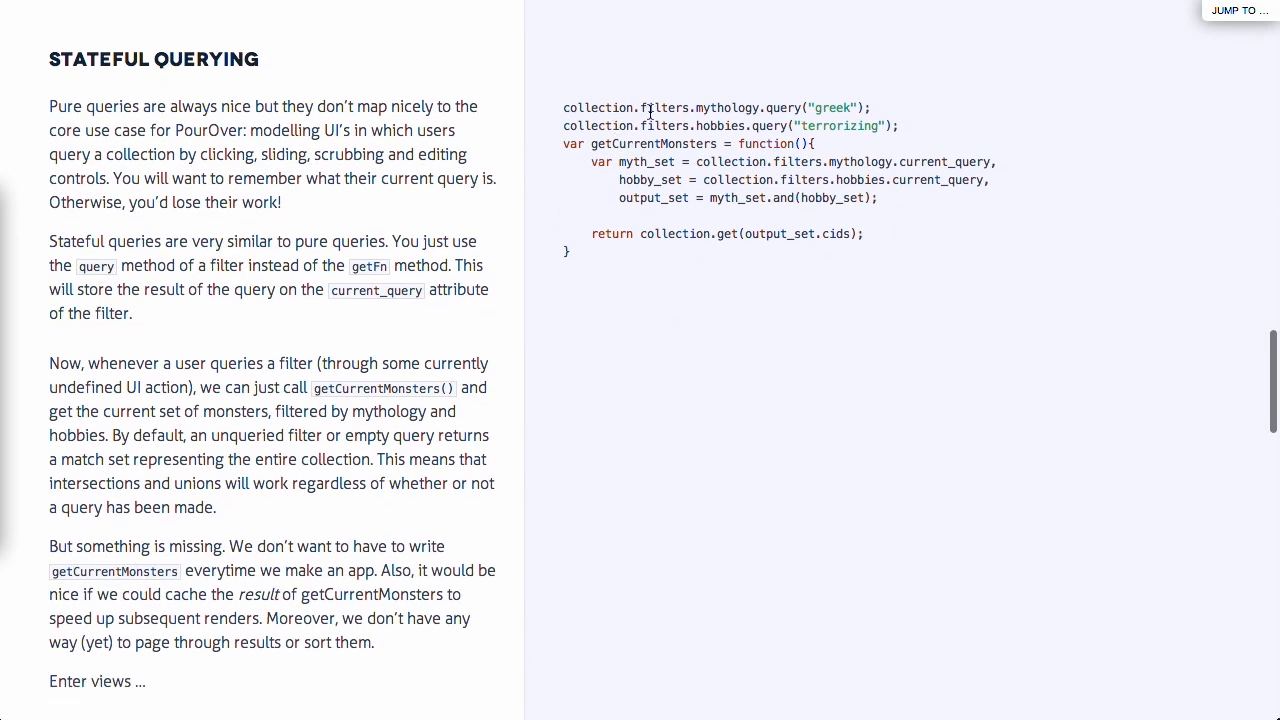
mouse_move(600, 125)
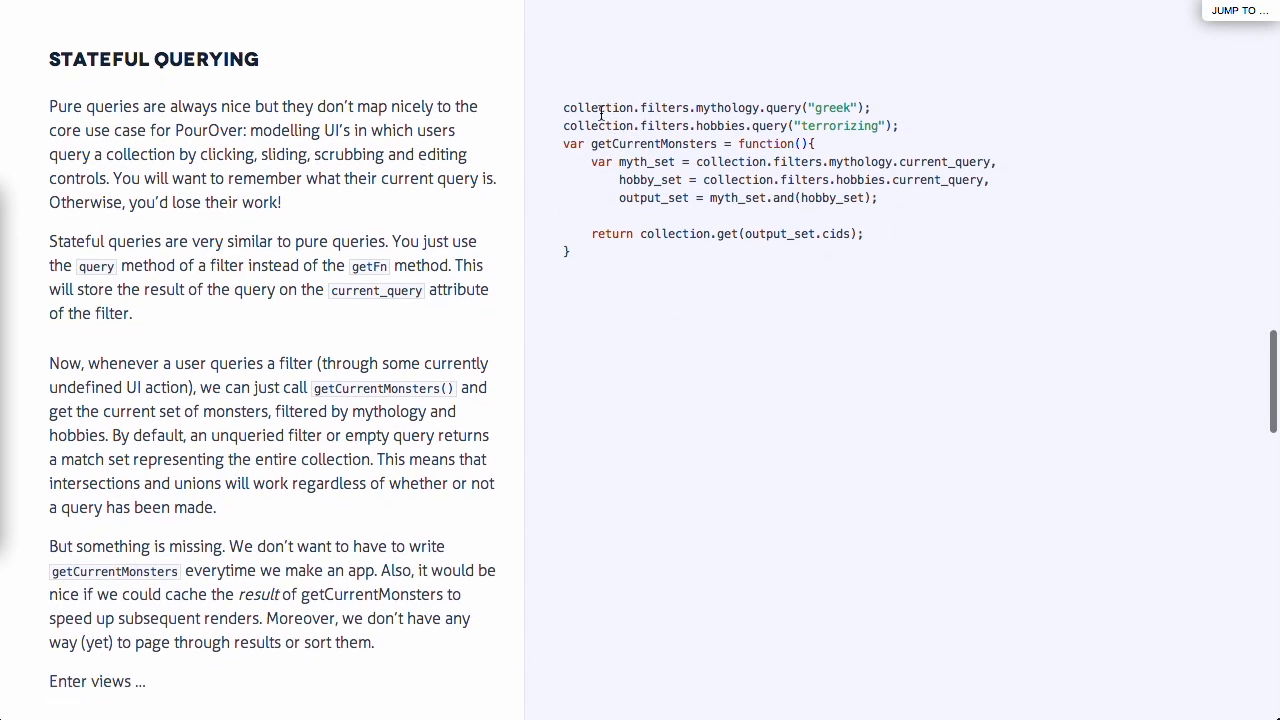
mouse_move(563, 116)
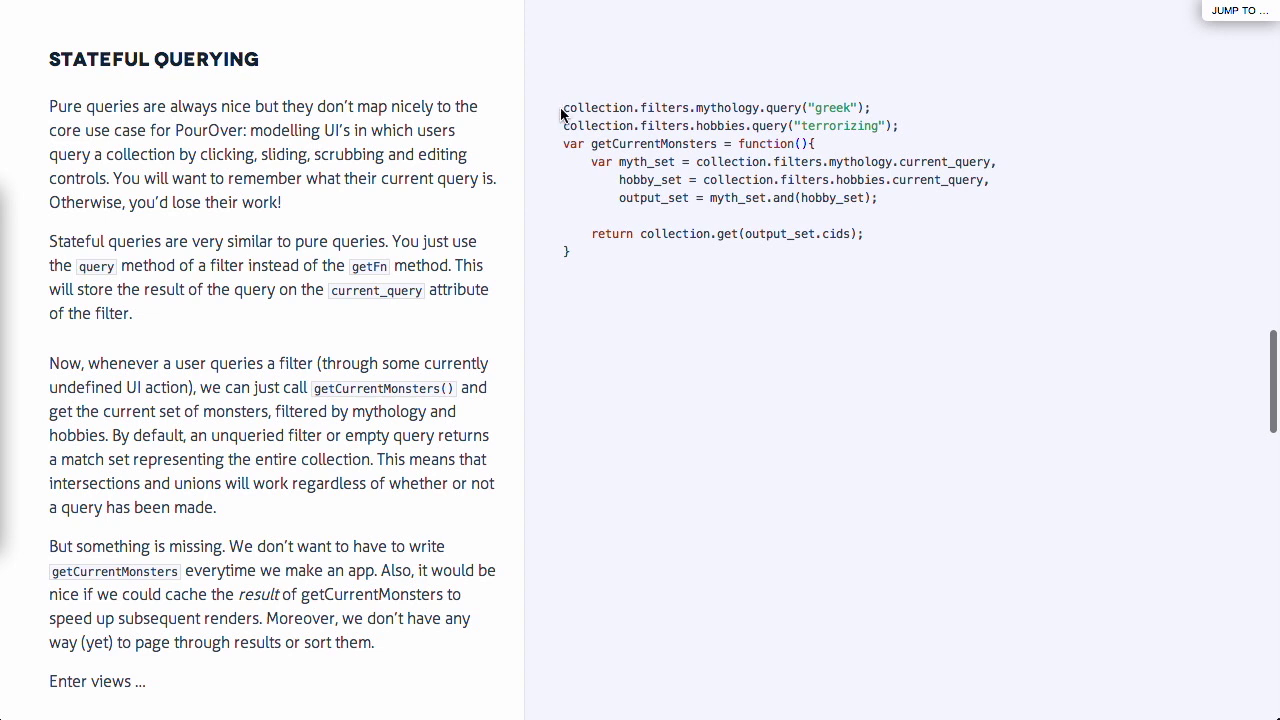
mouse_move(695, 103)
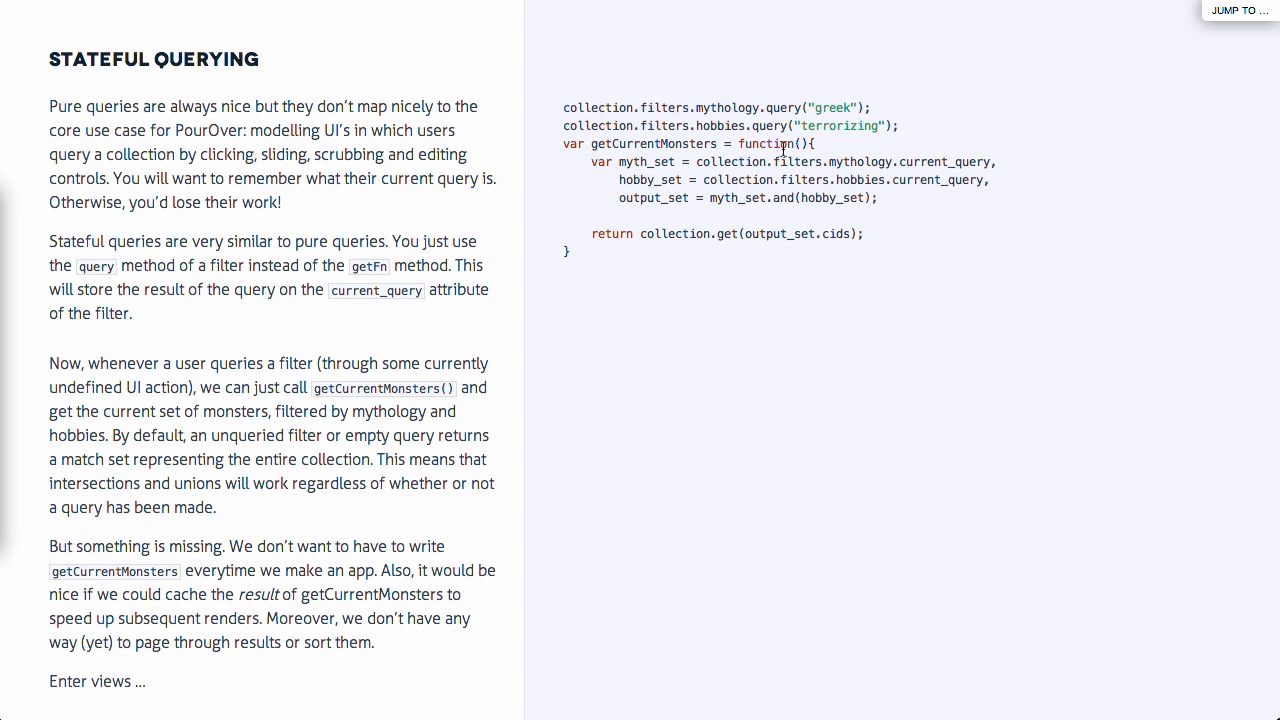
mouse_move(847, 296)
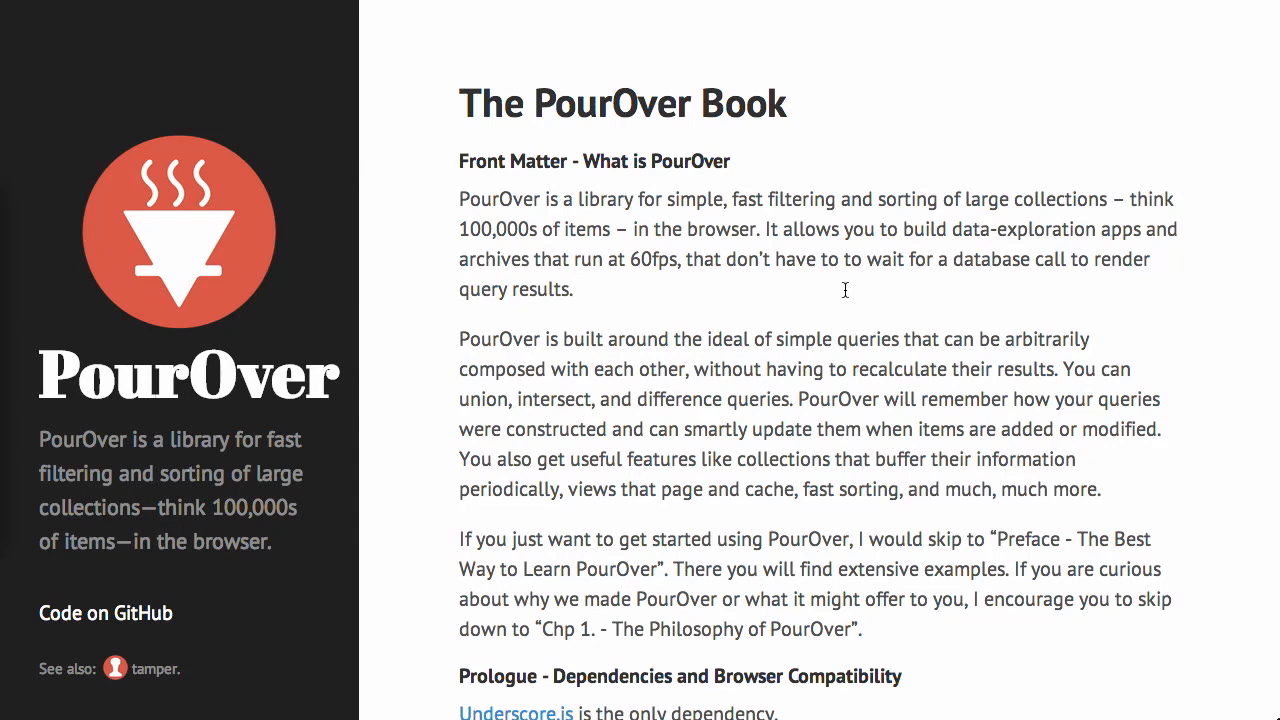
Open 'Advanced filters' from the Preface list and read down to the rangeFilter section.
scroll(down, 3)
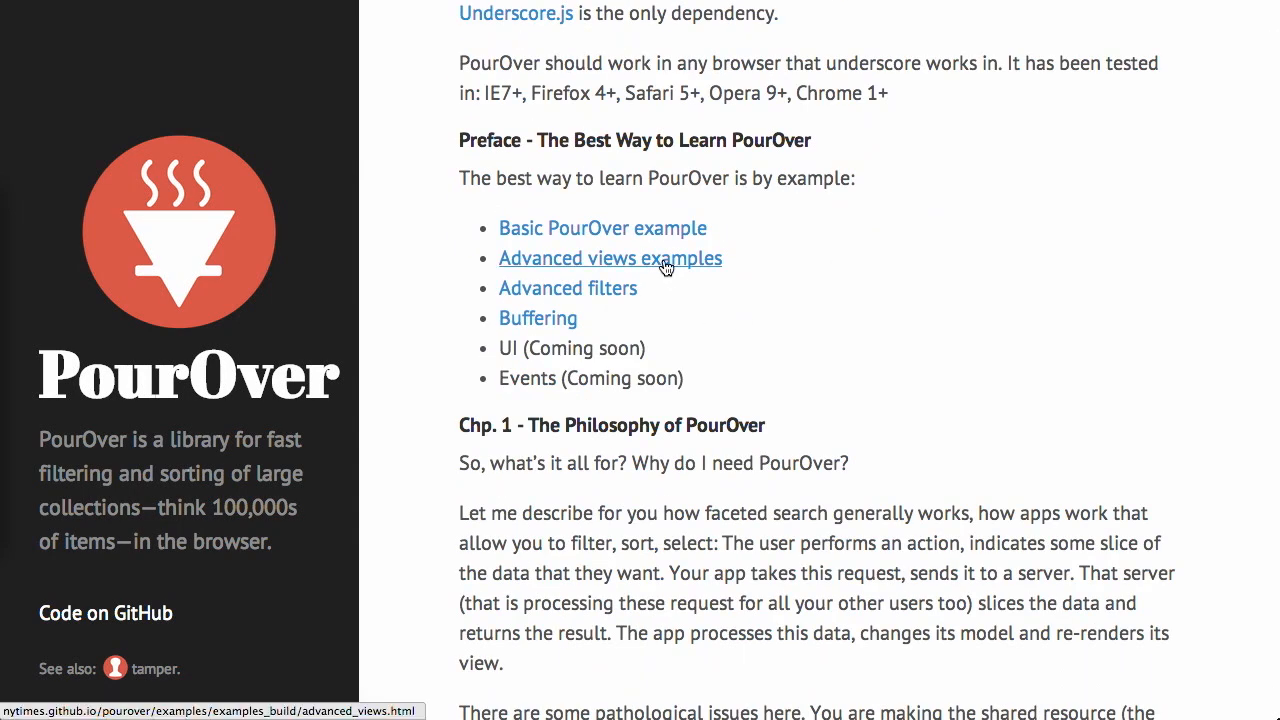
click(567, 288)
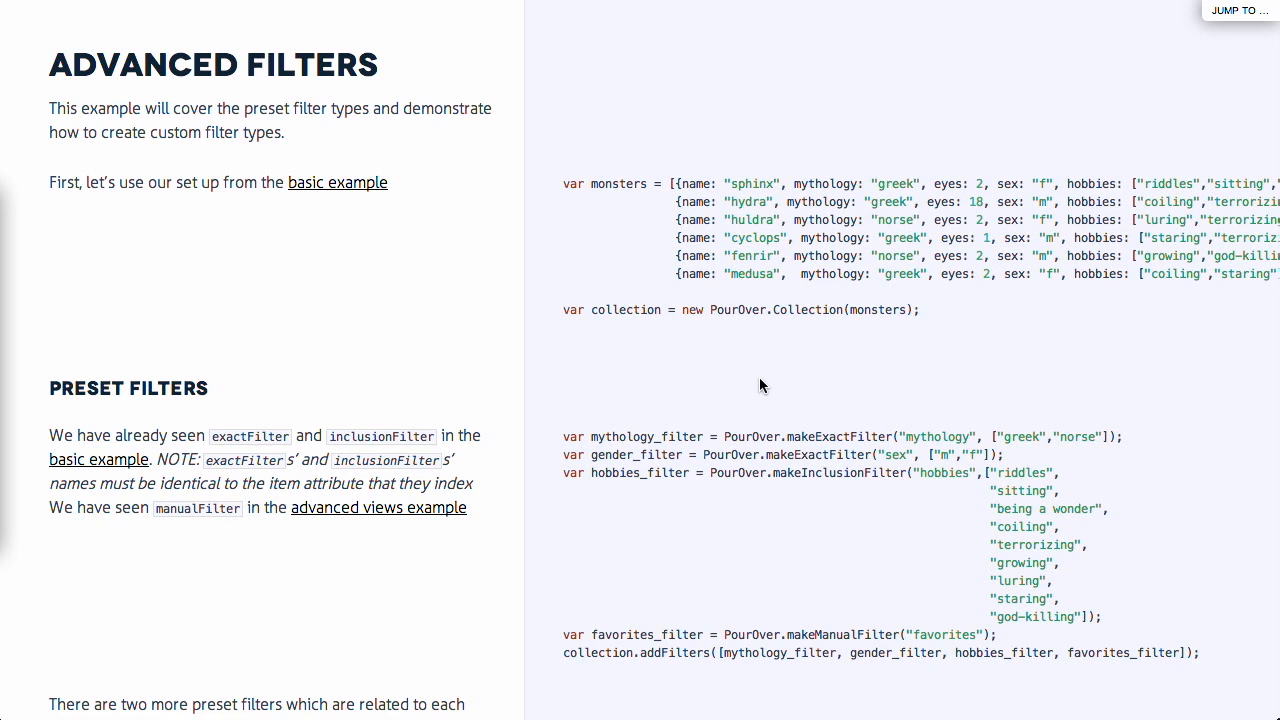
scroll(down, 3)
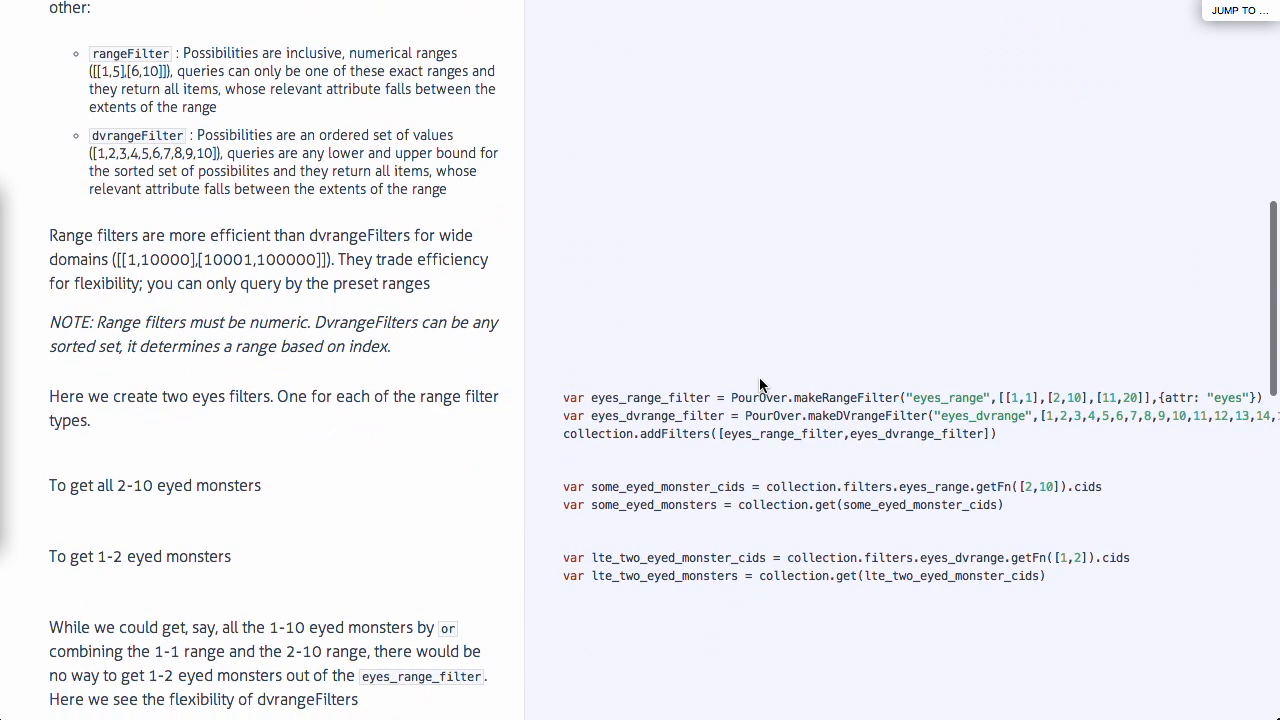
scroll(down, 3)
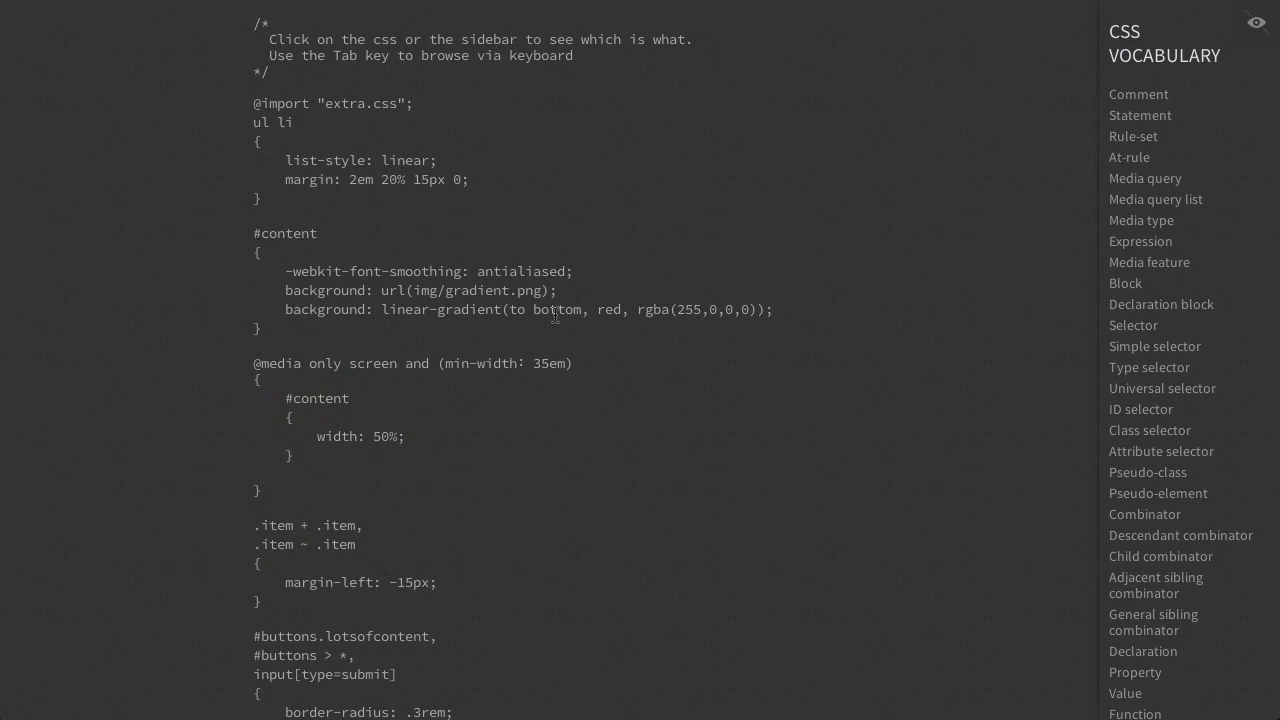
mouse_move(458, 82)
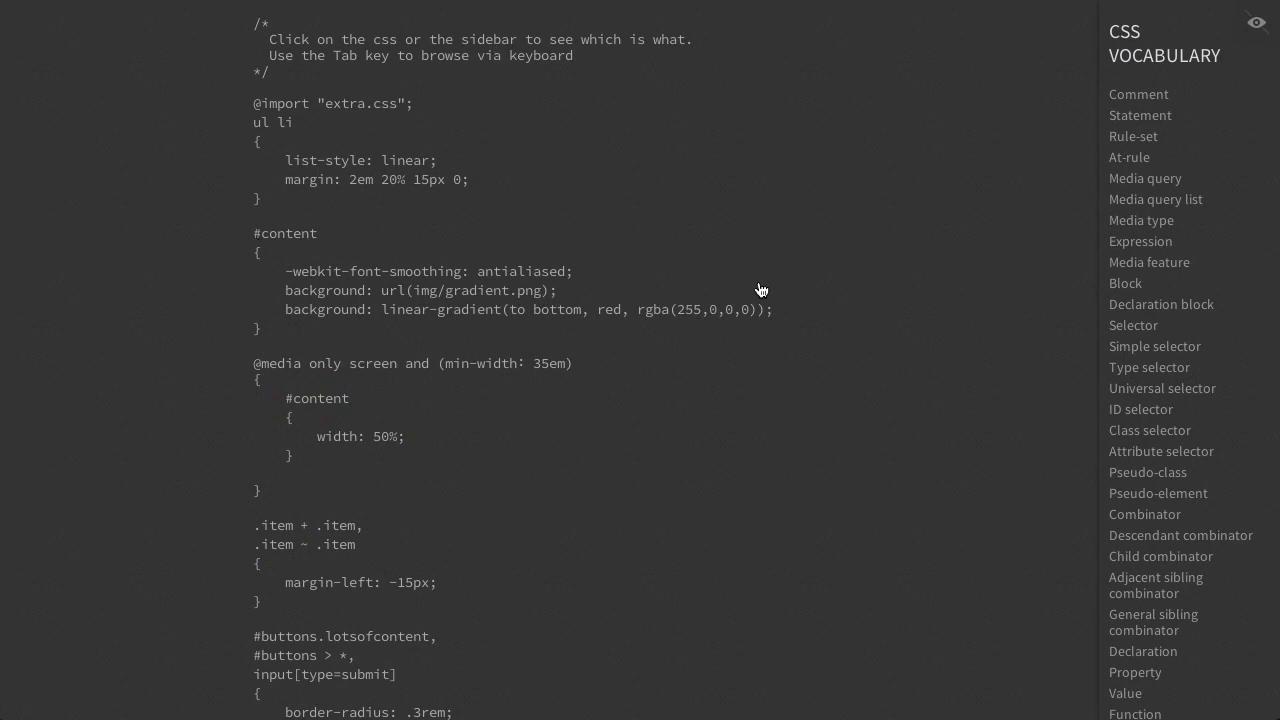
mouse_move(865, 355)
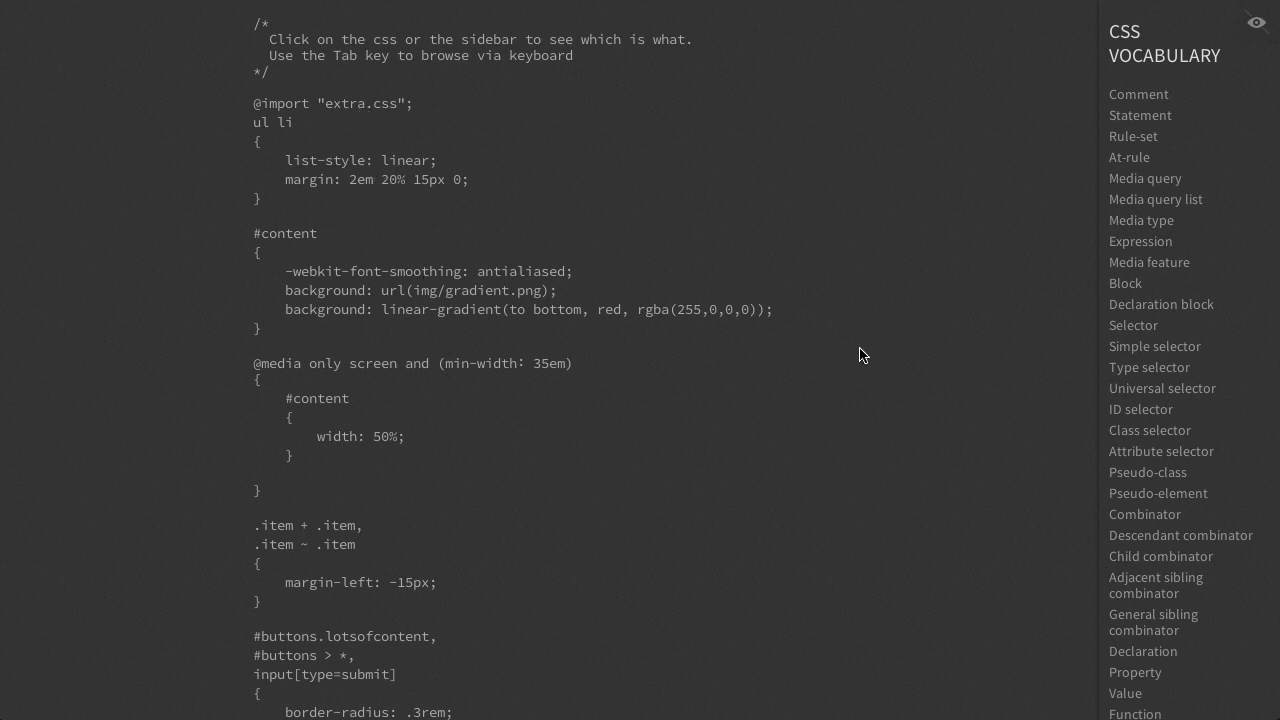
mouse_move(553, 220)
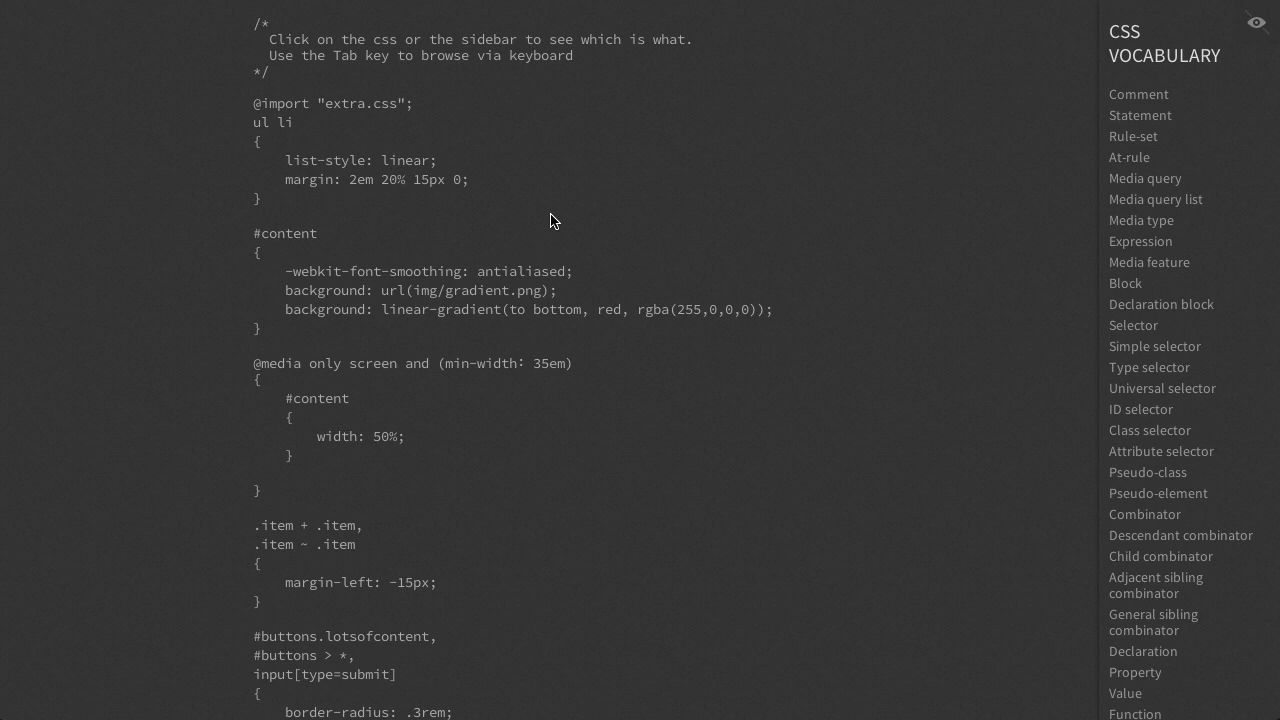
mouse_move(550, 216)
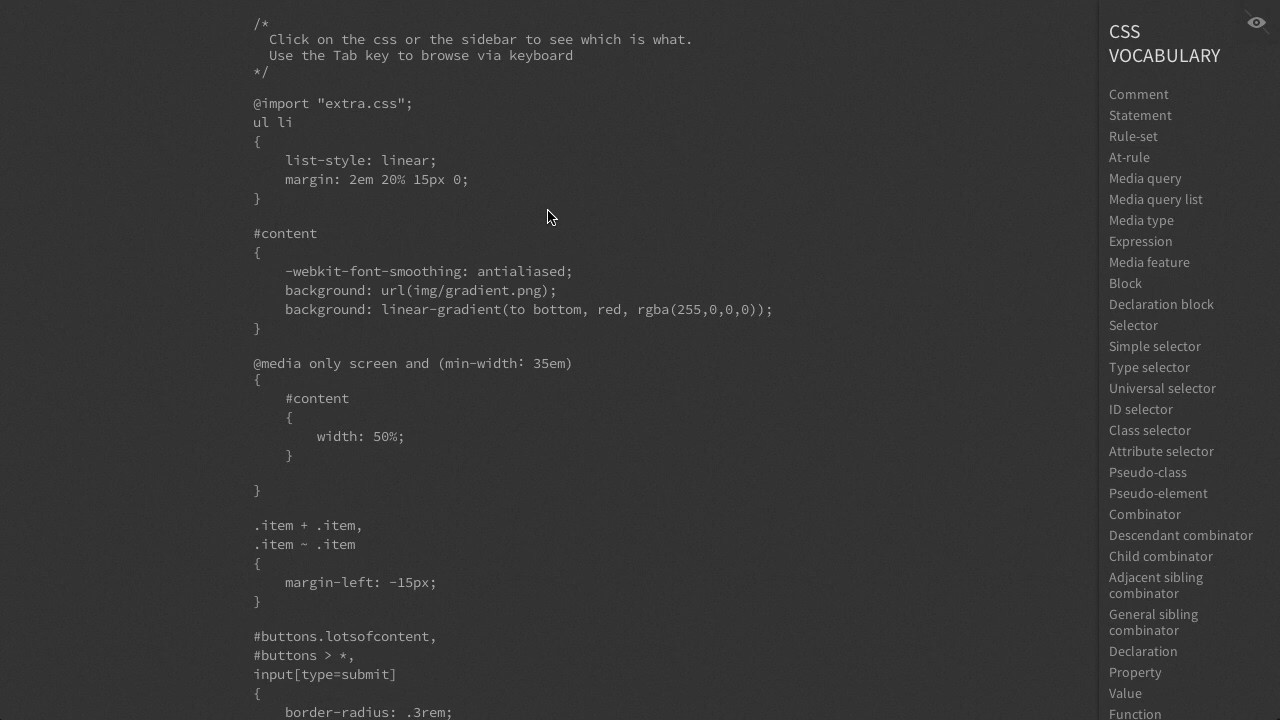
mouse_move(432, 138)
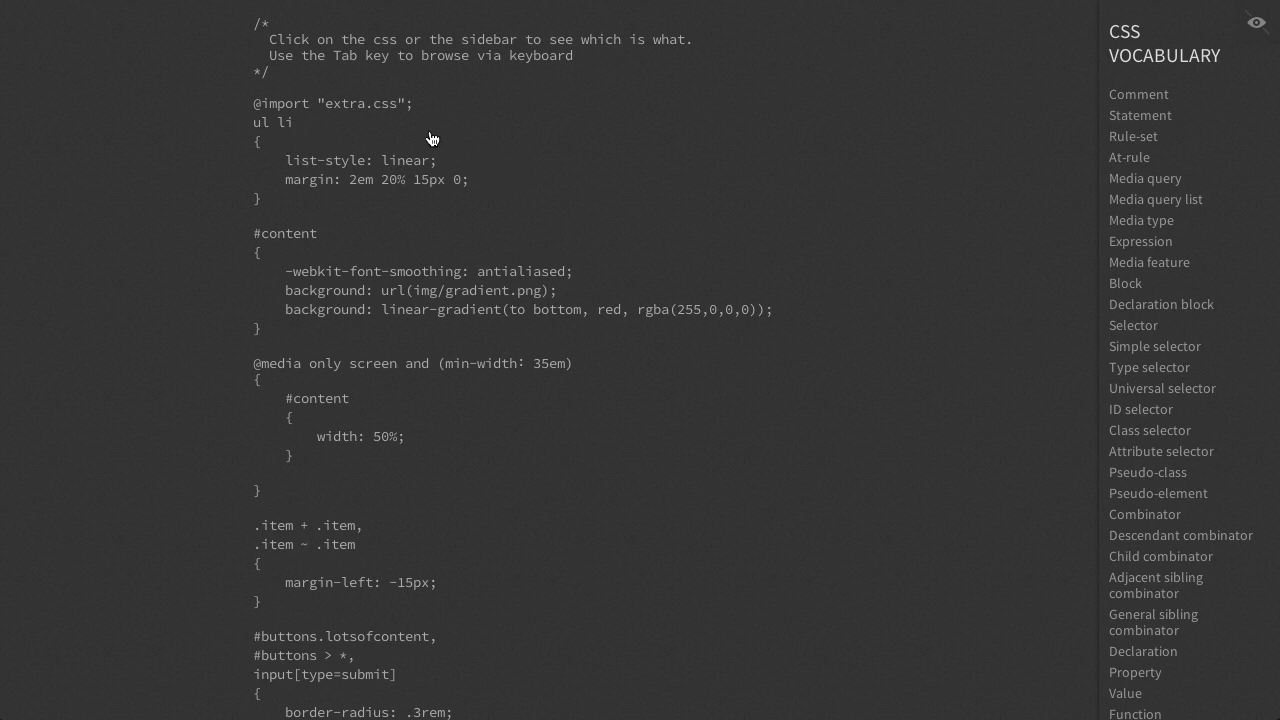
mouse_move(903, 173)
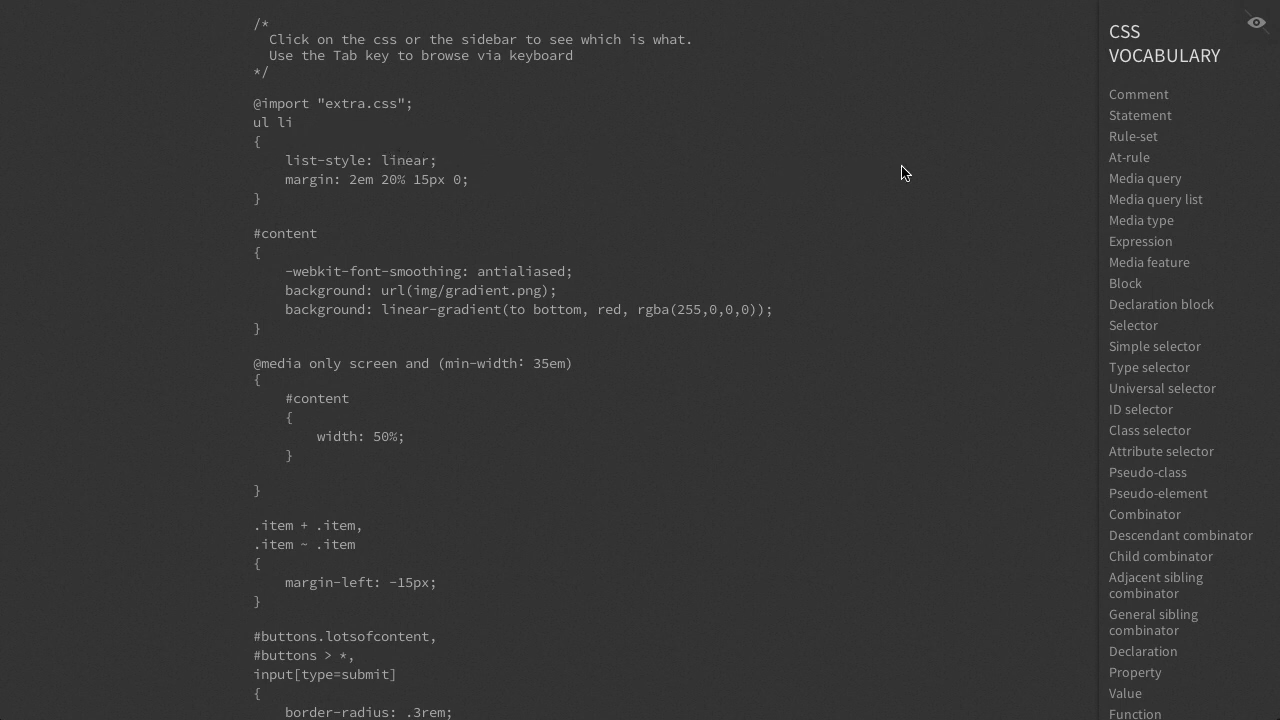
mouse_move(1190, 68)
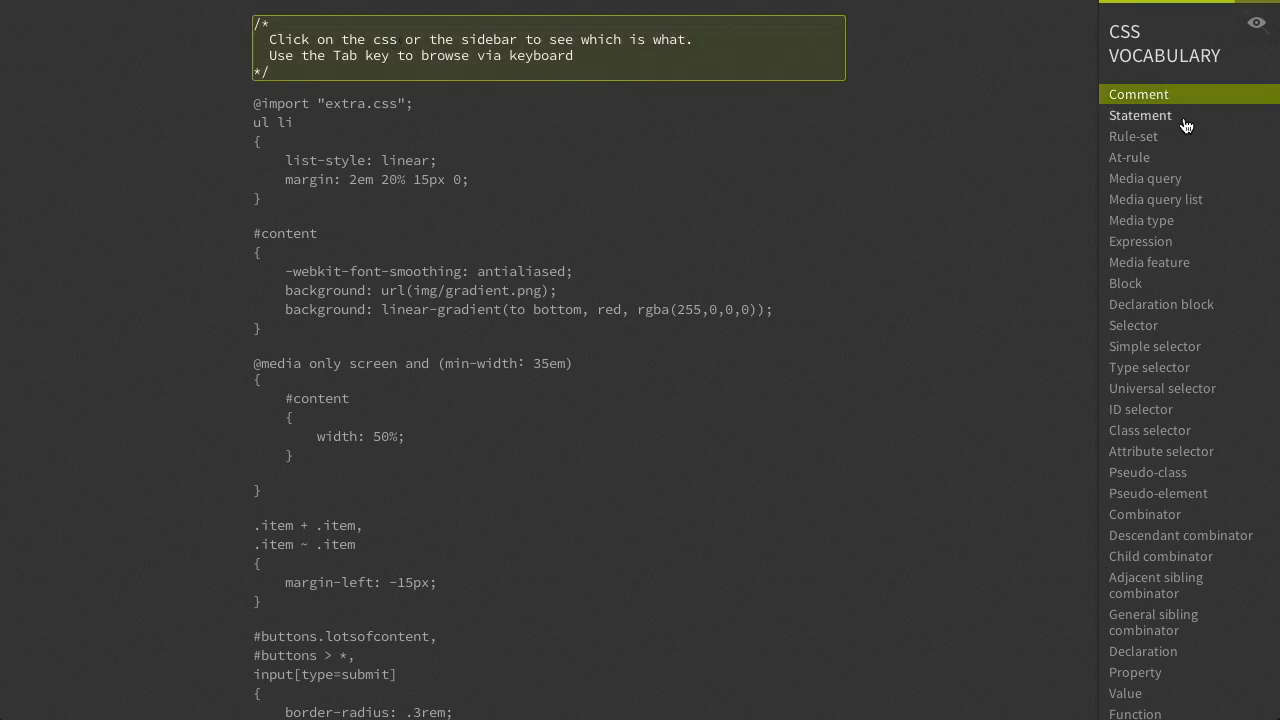
Highlight statements, selectors, media query list, expression, then declaration blocks in the sample CSS.
click(1140, 115)
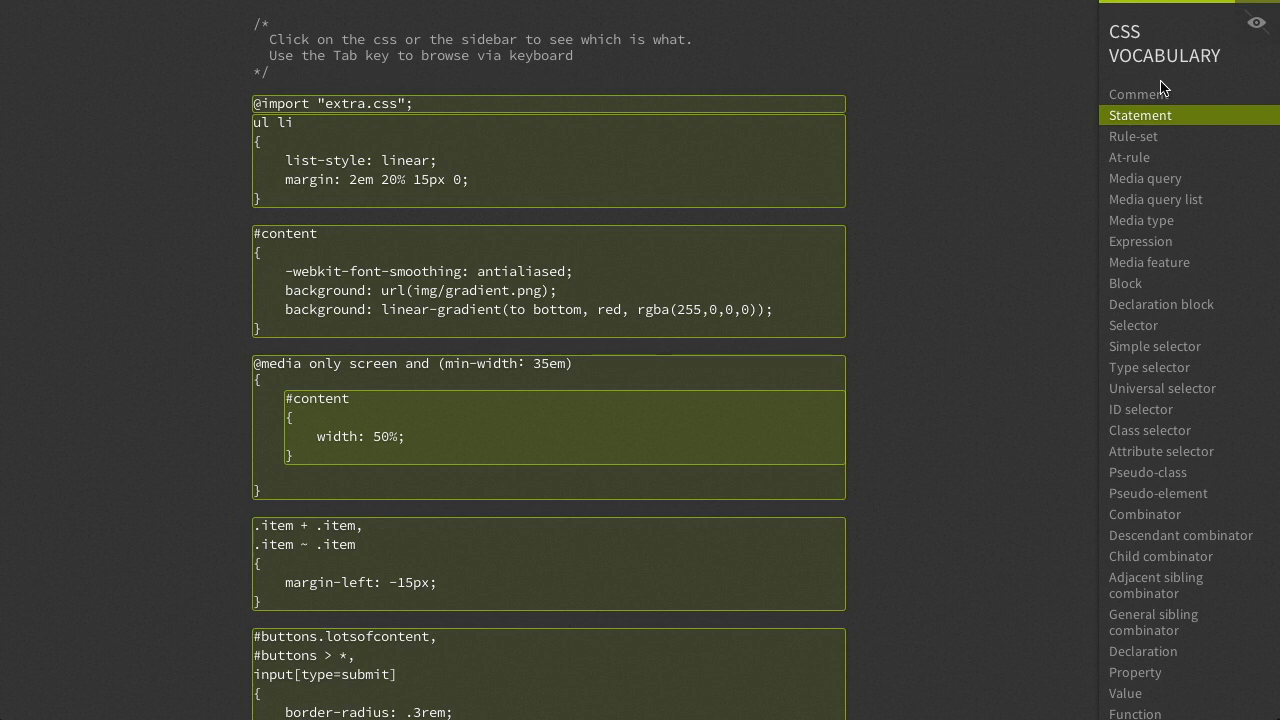
mouse_move(302, 170)
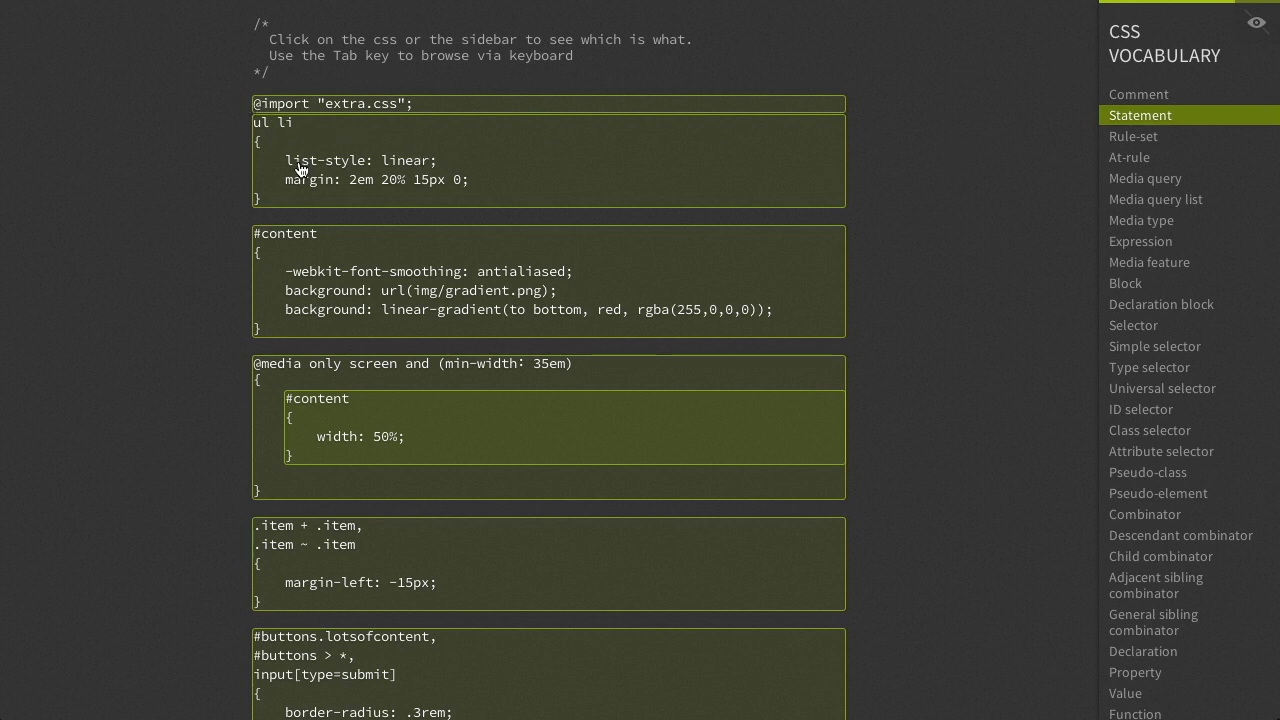
mouse_move(420, 128)
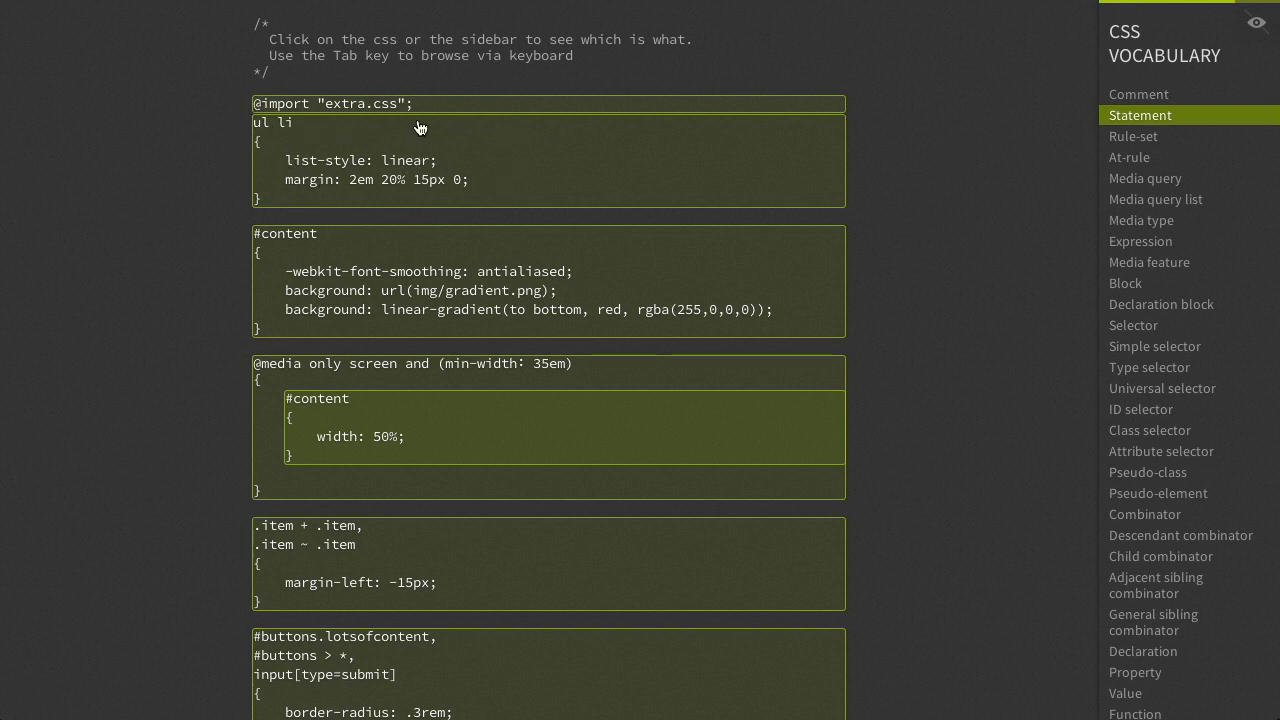
mouse_move(568, 188)
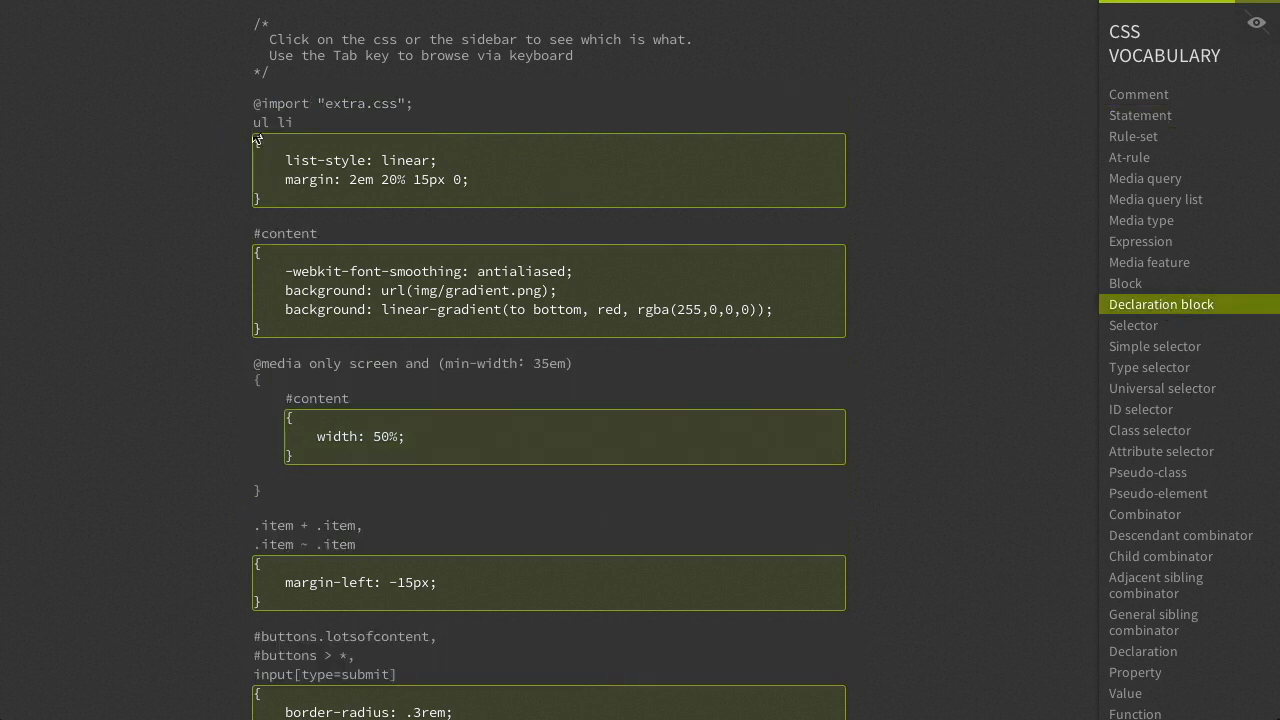
mouse_move(263, 202)
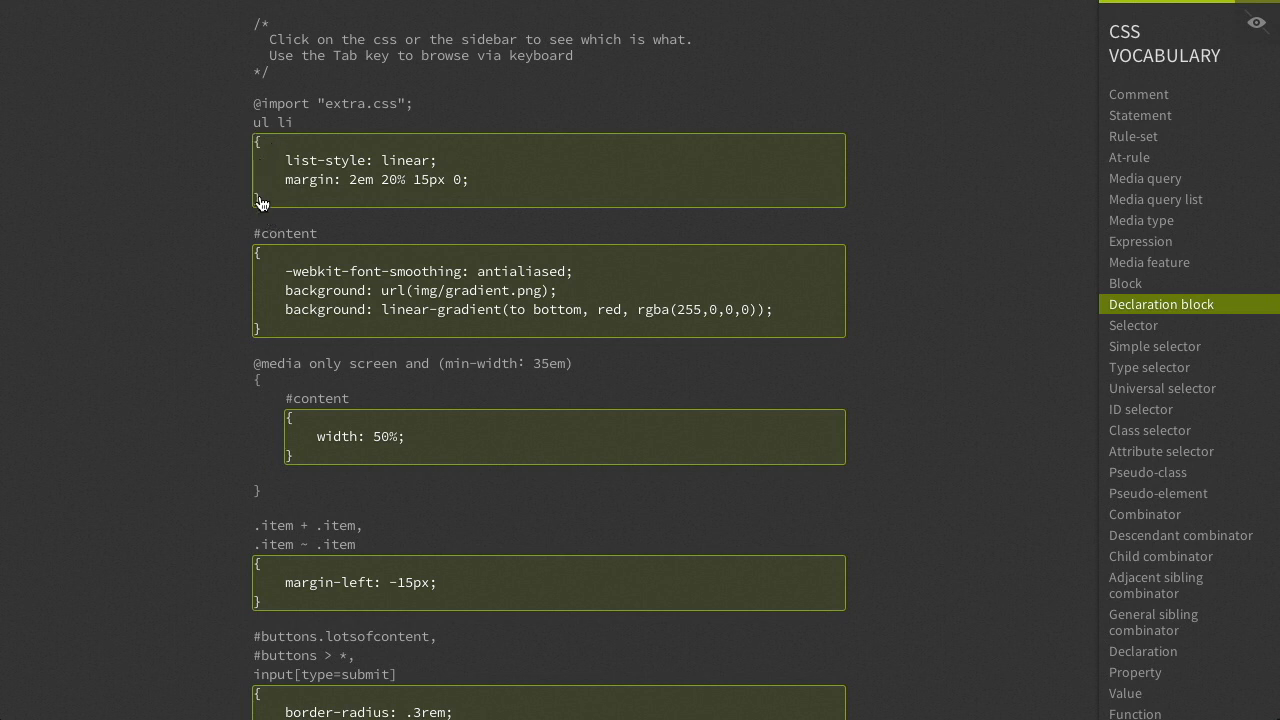
mouse_move(888, 151)
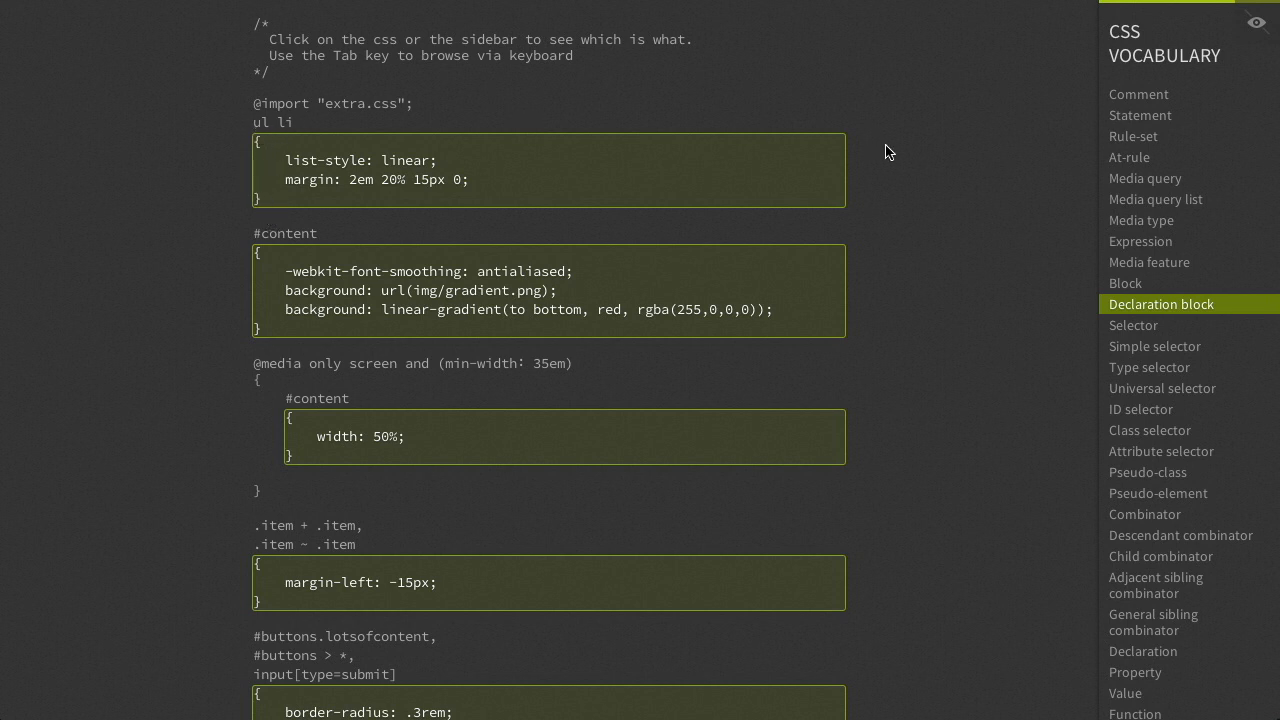
click(1134, 325)
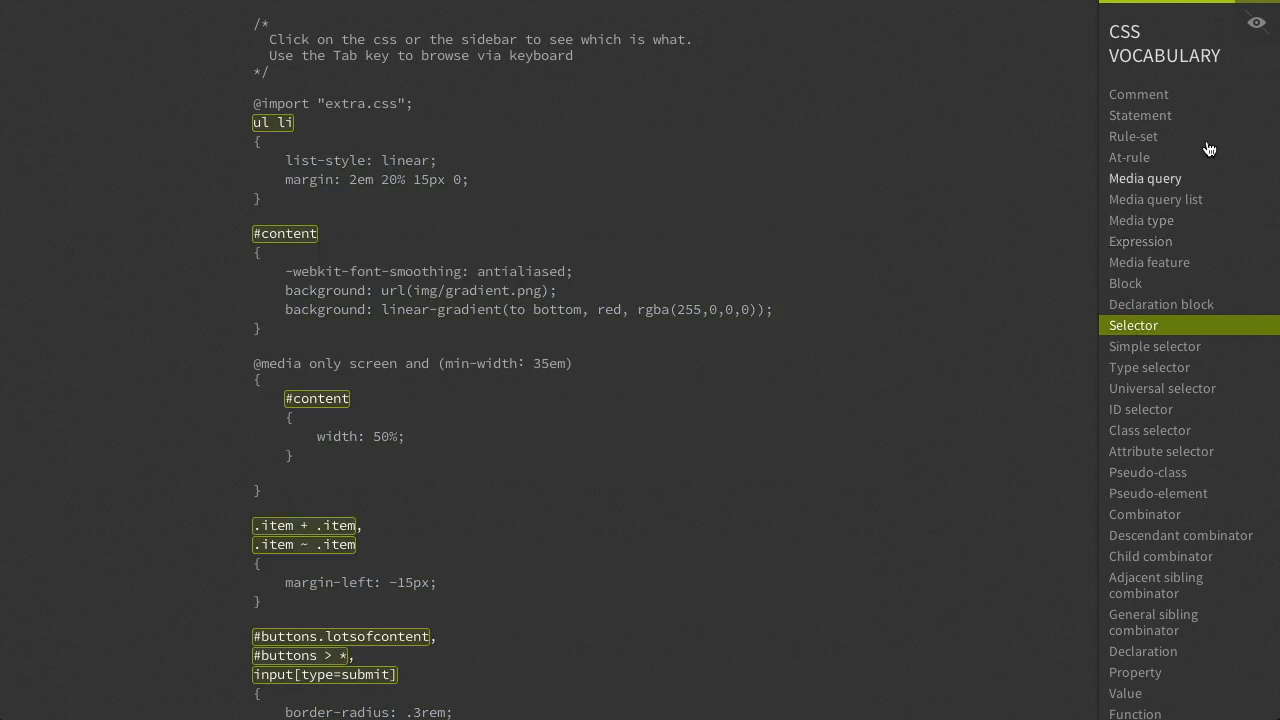
mouse_move(1143, 325)
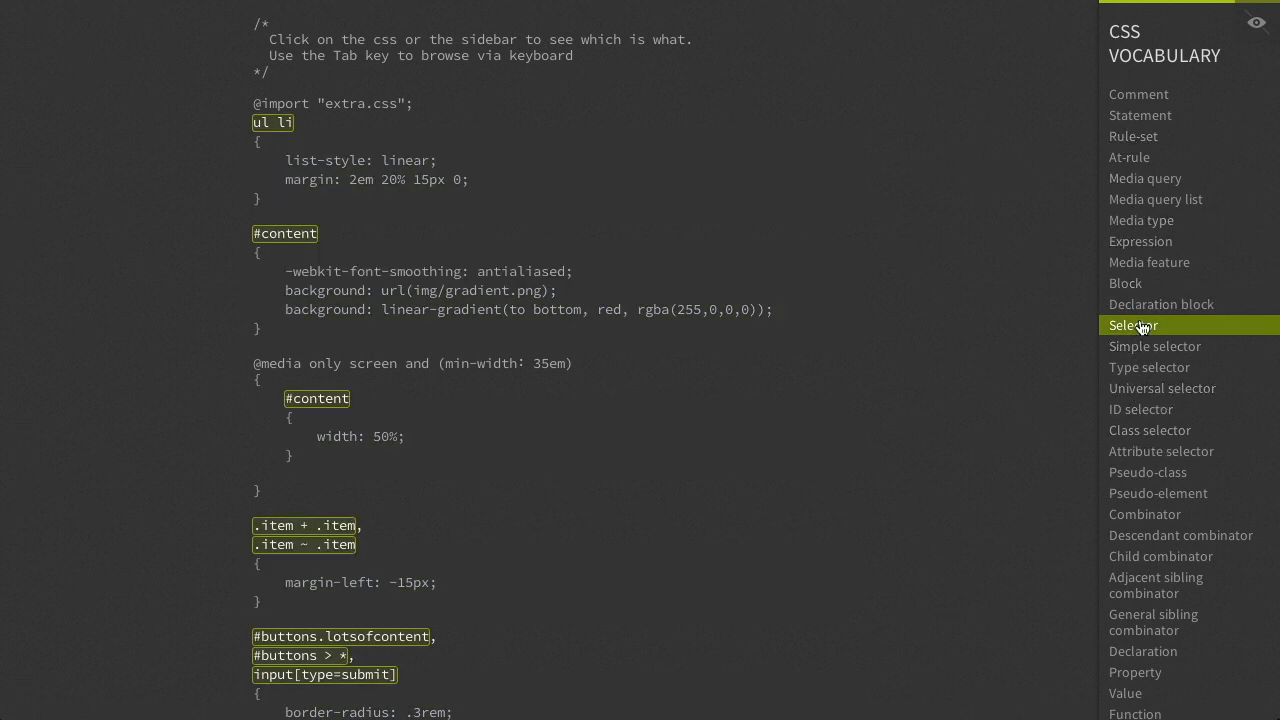
mouse_move(1065, 113)
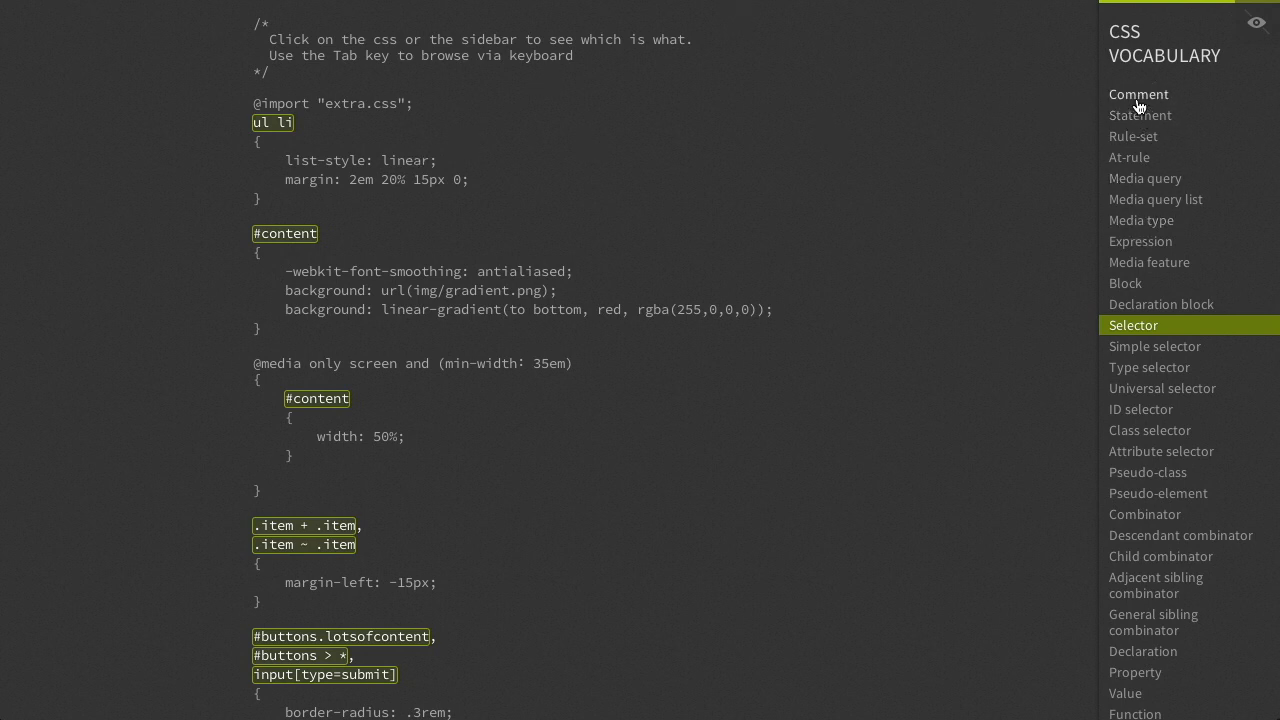
click(1130, 157)
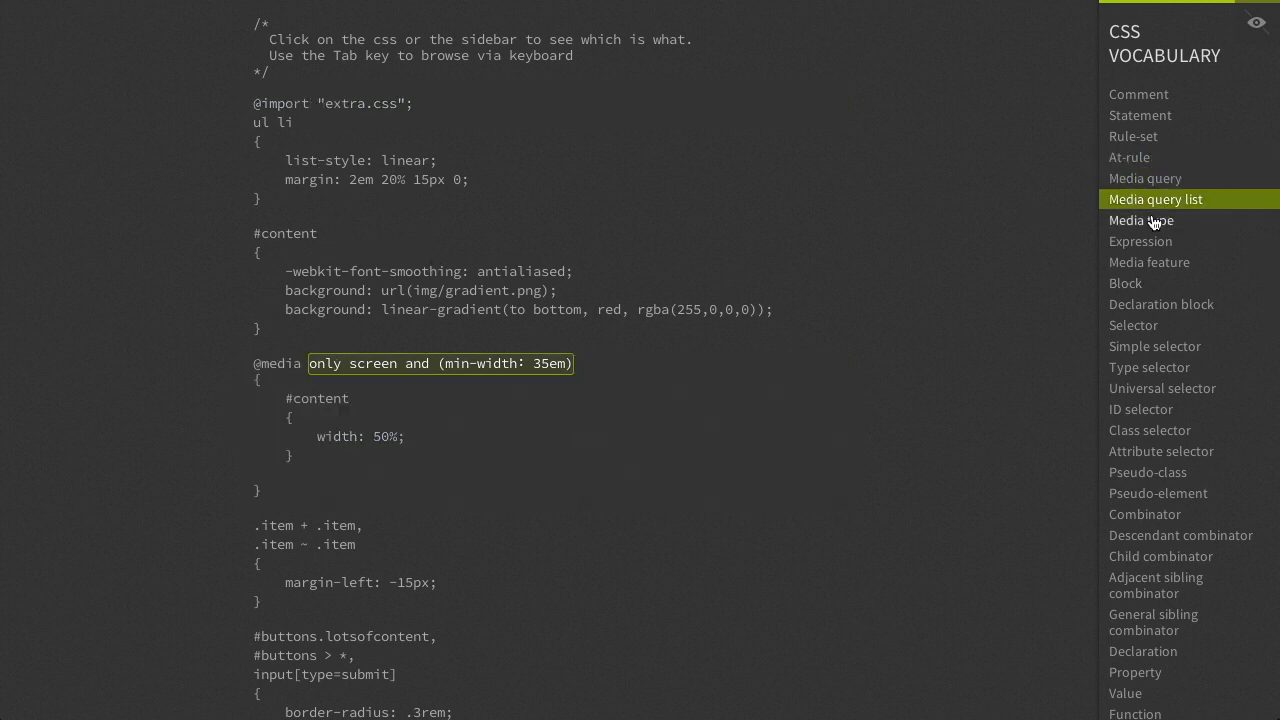
click(1140, 241)
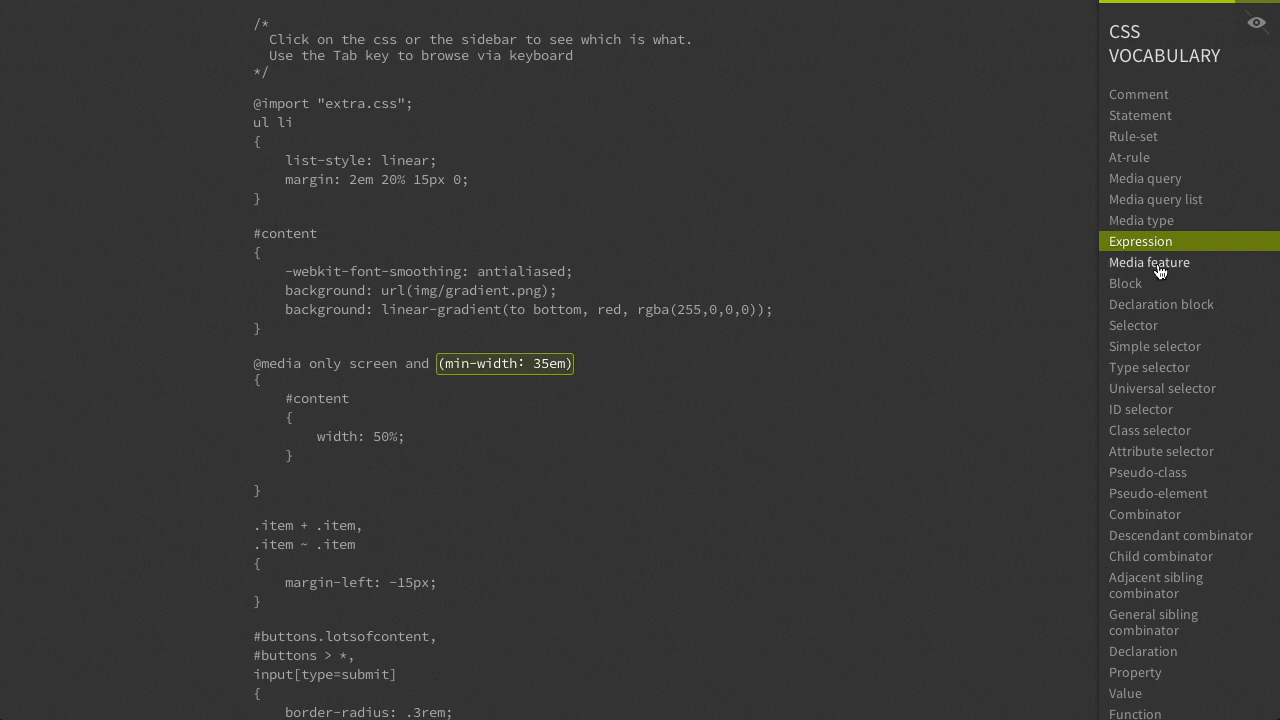
click(1126, 283)
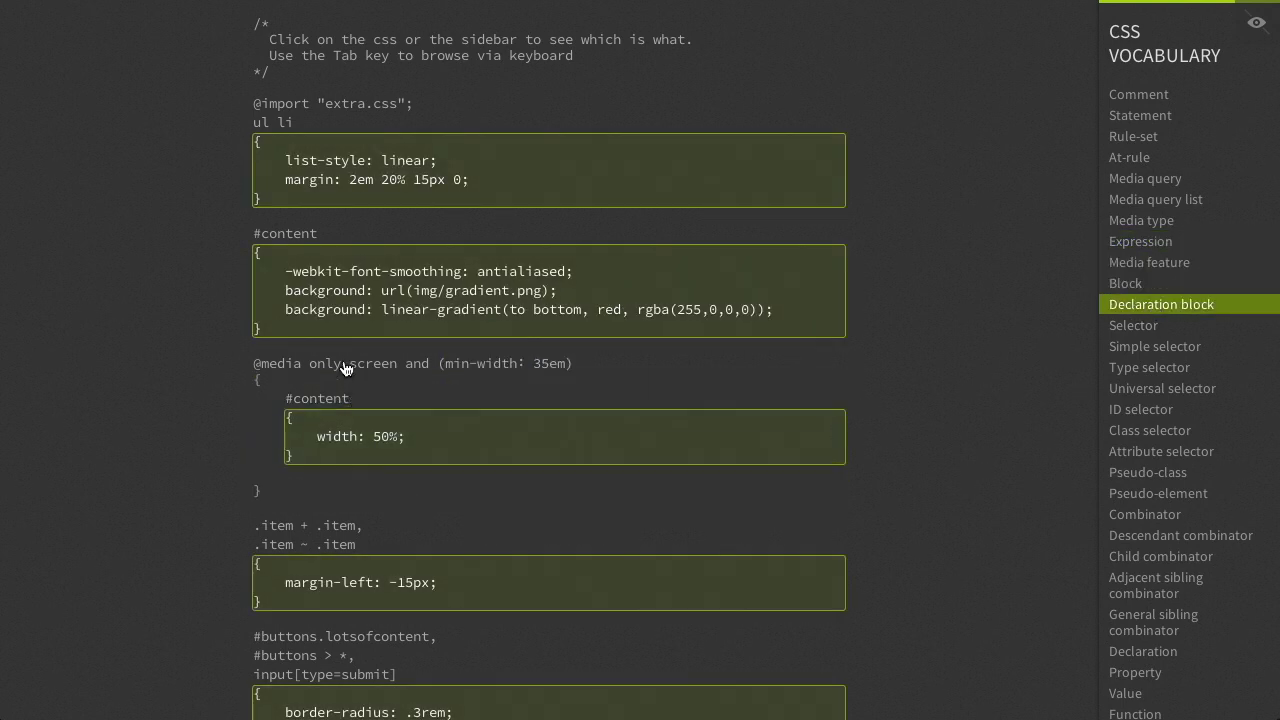
Highlight the blocks, then property names like list-style, margin and width.
click(317, 398)
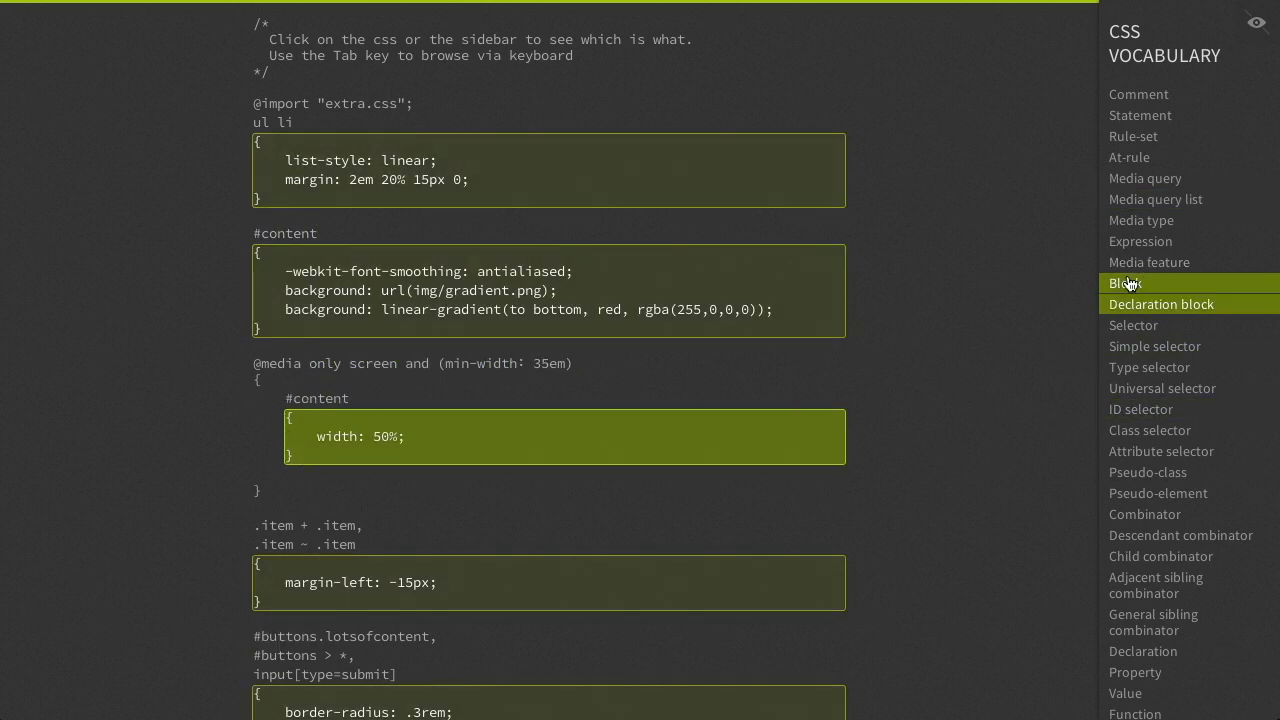
mouse_move(352, 290)
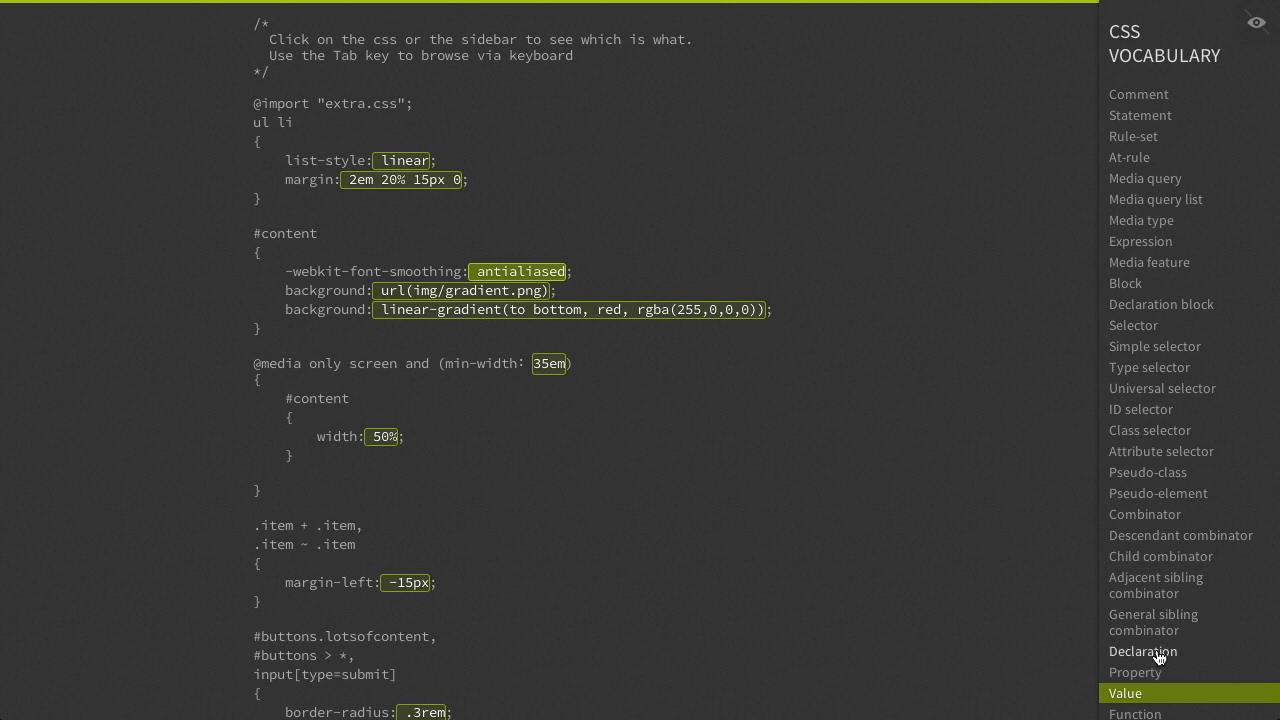
right_click(340, 290)
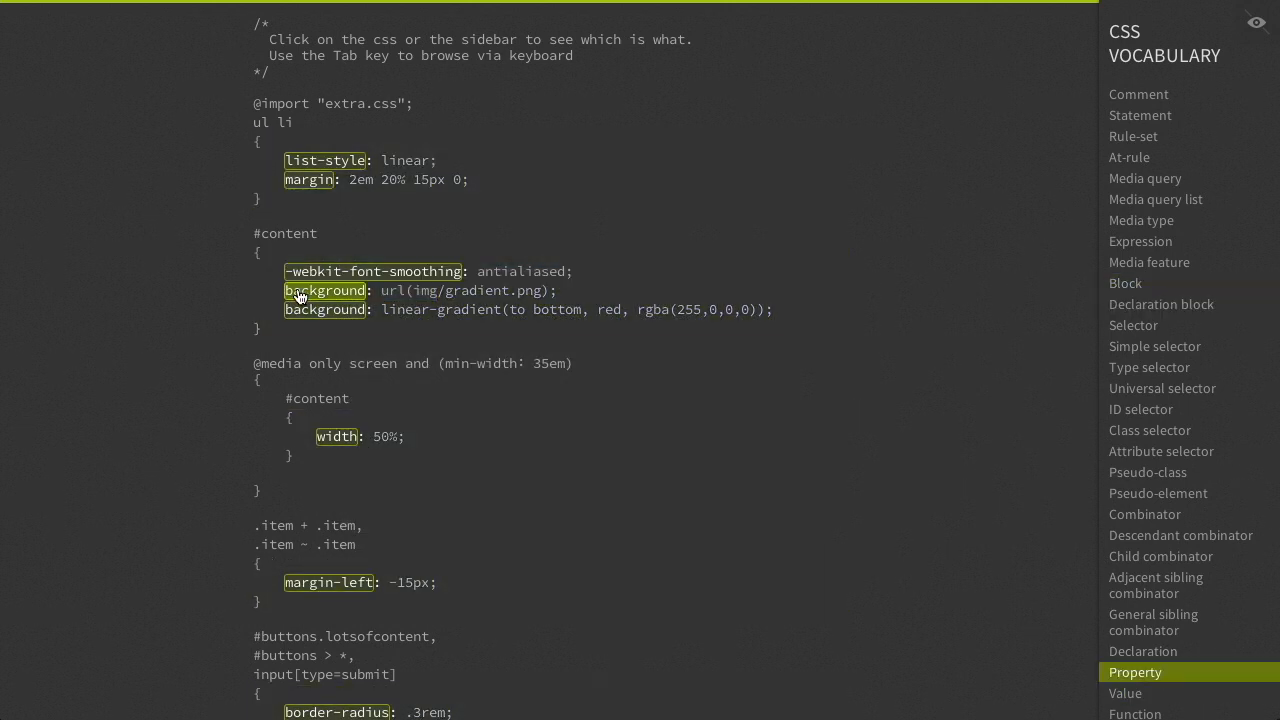
mouse_move(693, 234)
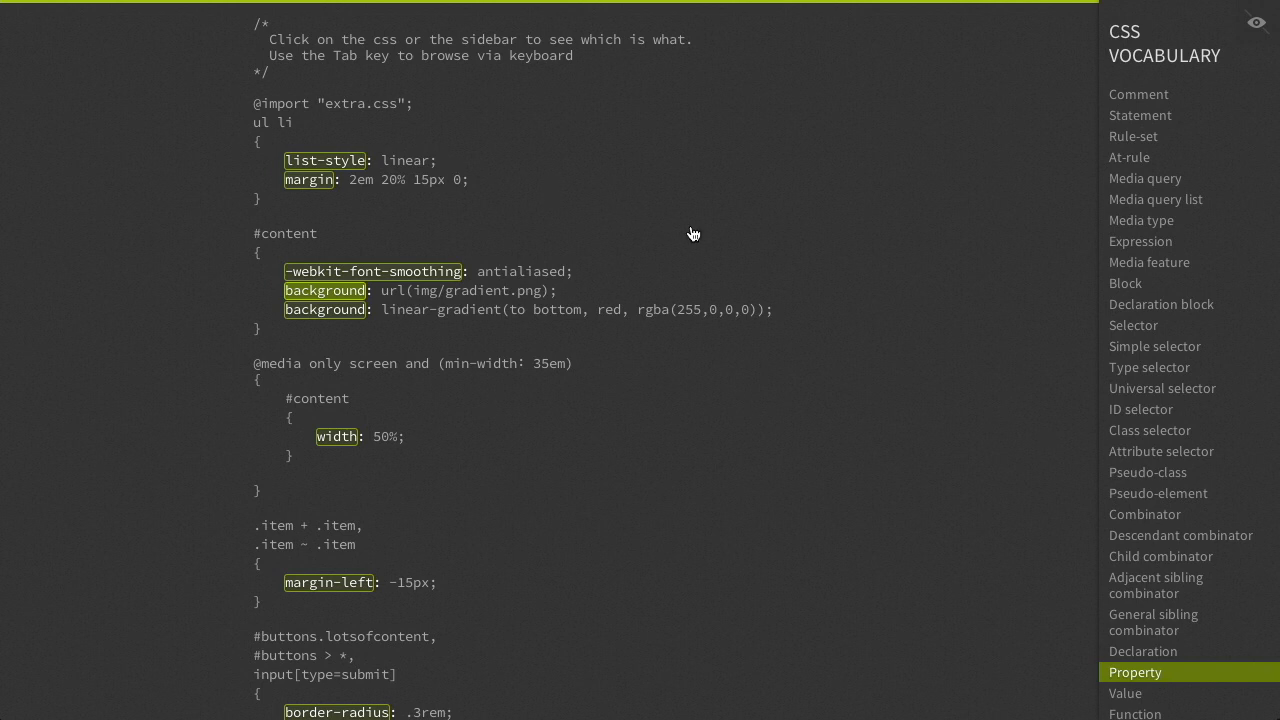
mouse_move(742, 249)
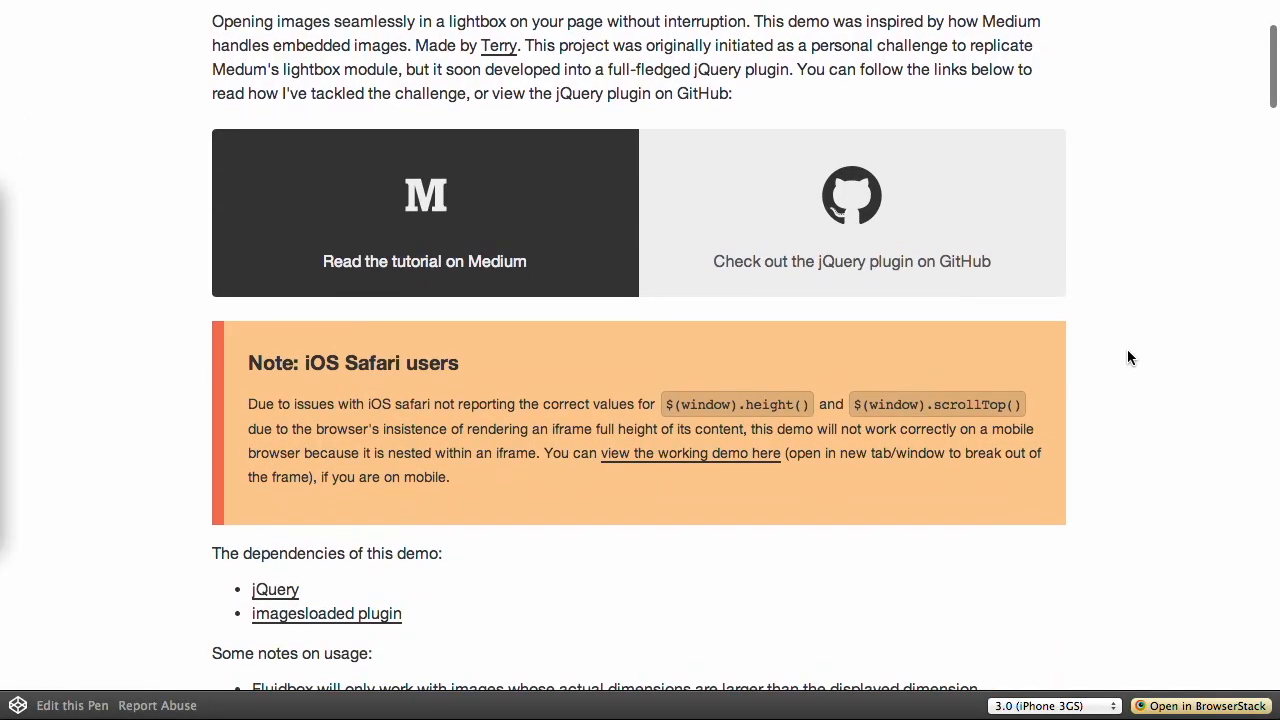
Scroll to Basic usage and enlarge the orange van photo in the lightbox.
scroll(down, 3)
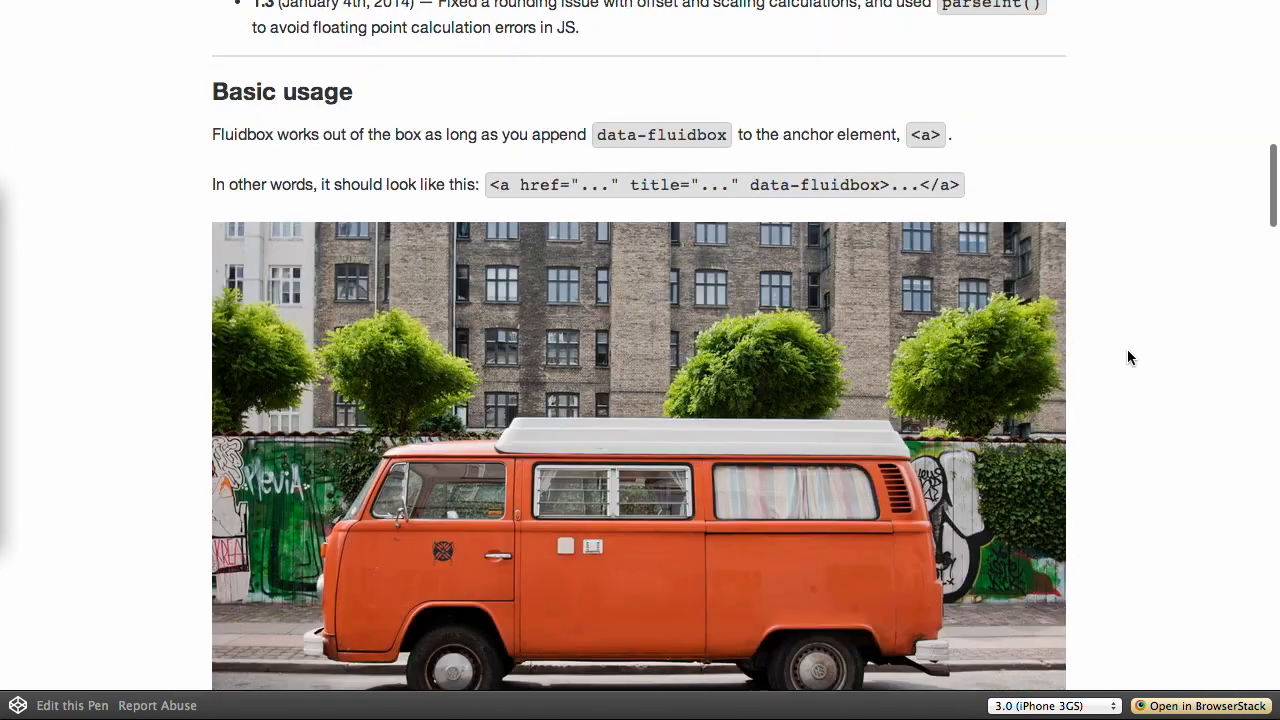
scroll(down, 3)
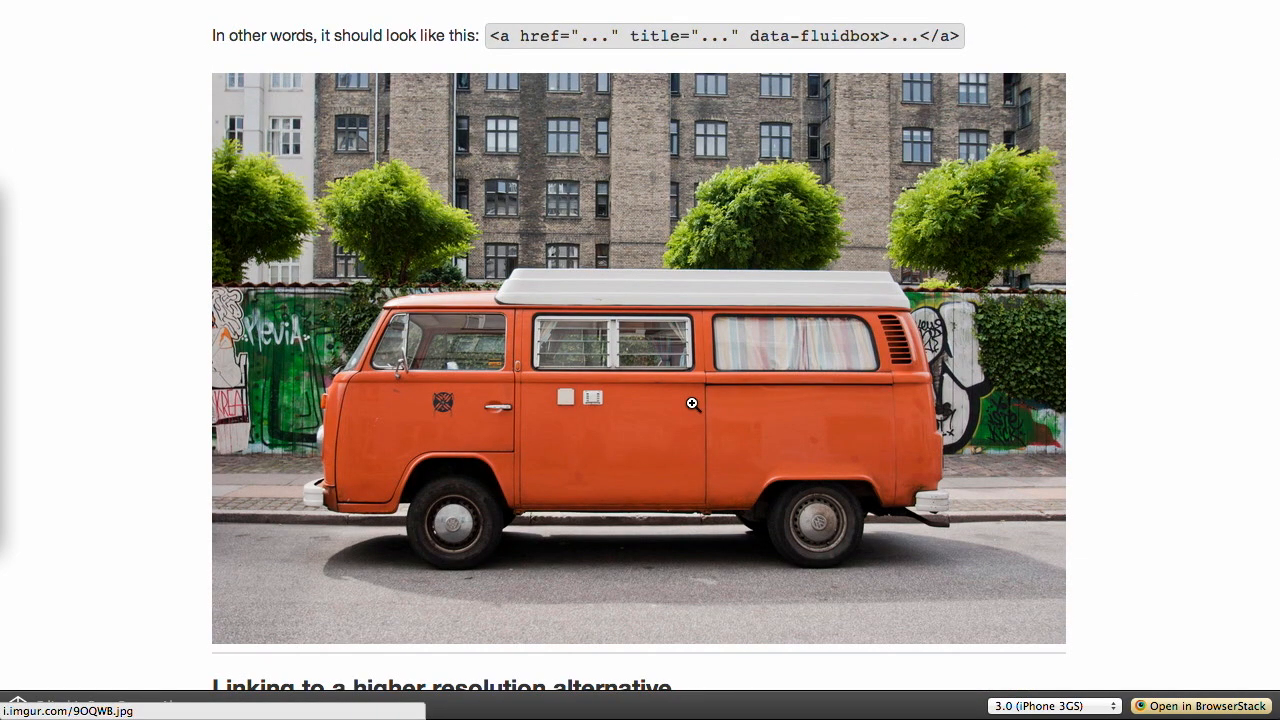
click(690, 403)
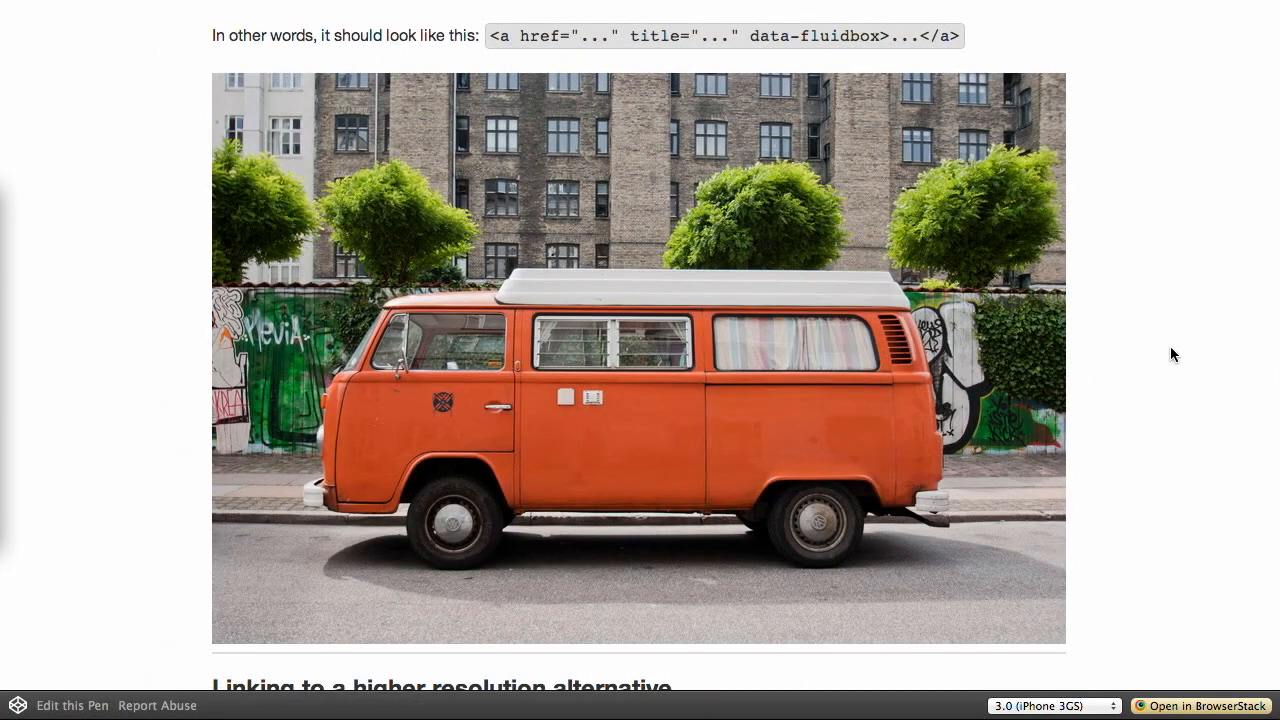
scroll(up, 3)
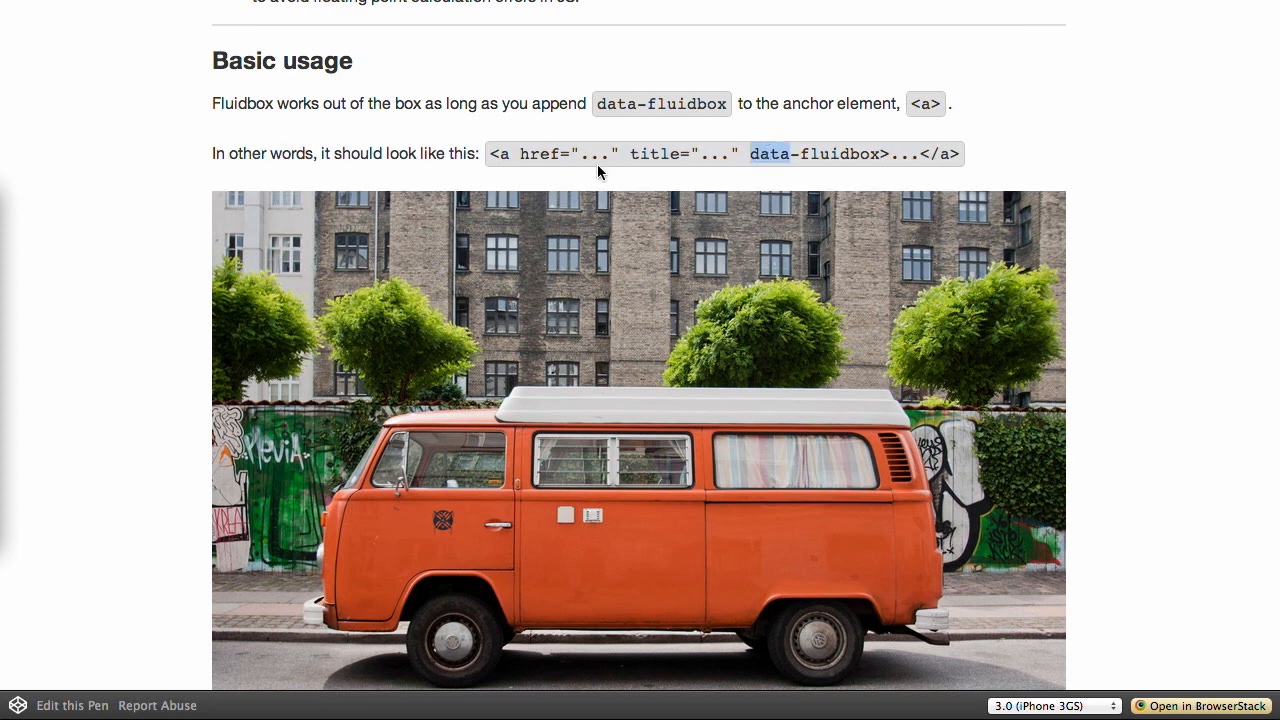
mouse_move(1168, 283)
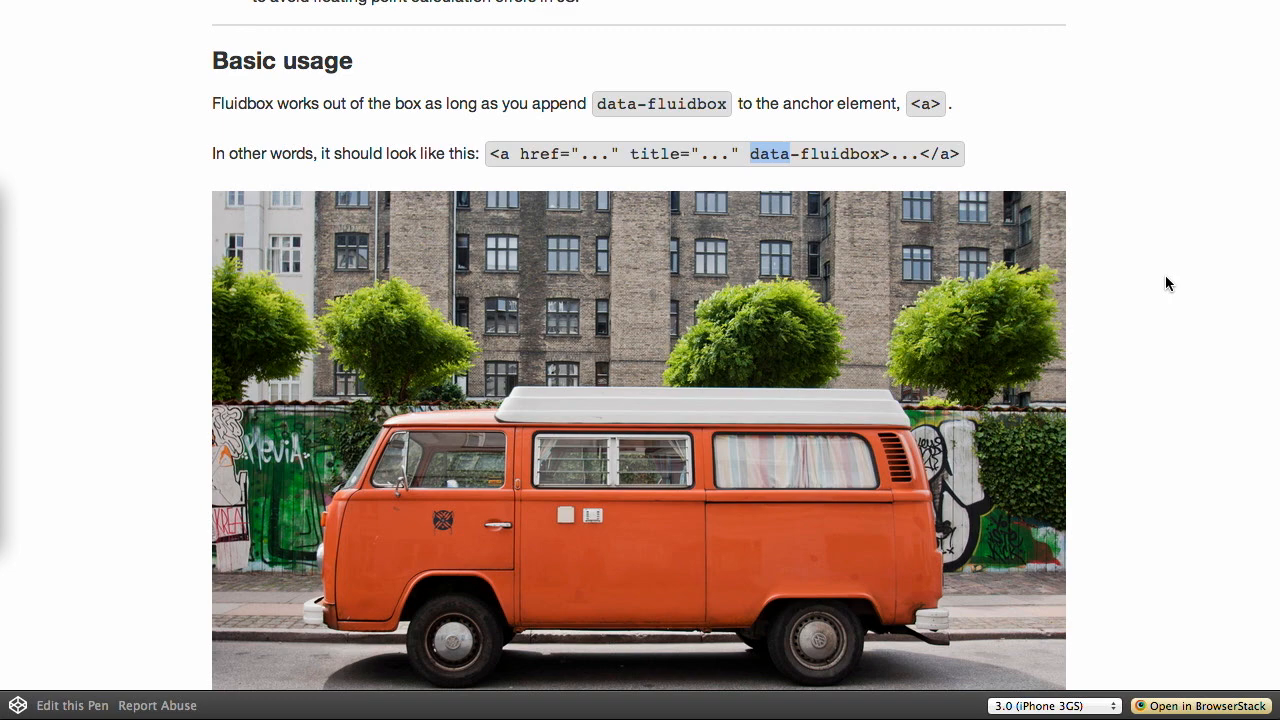
scroll(down, 3)
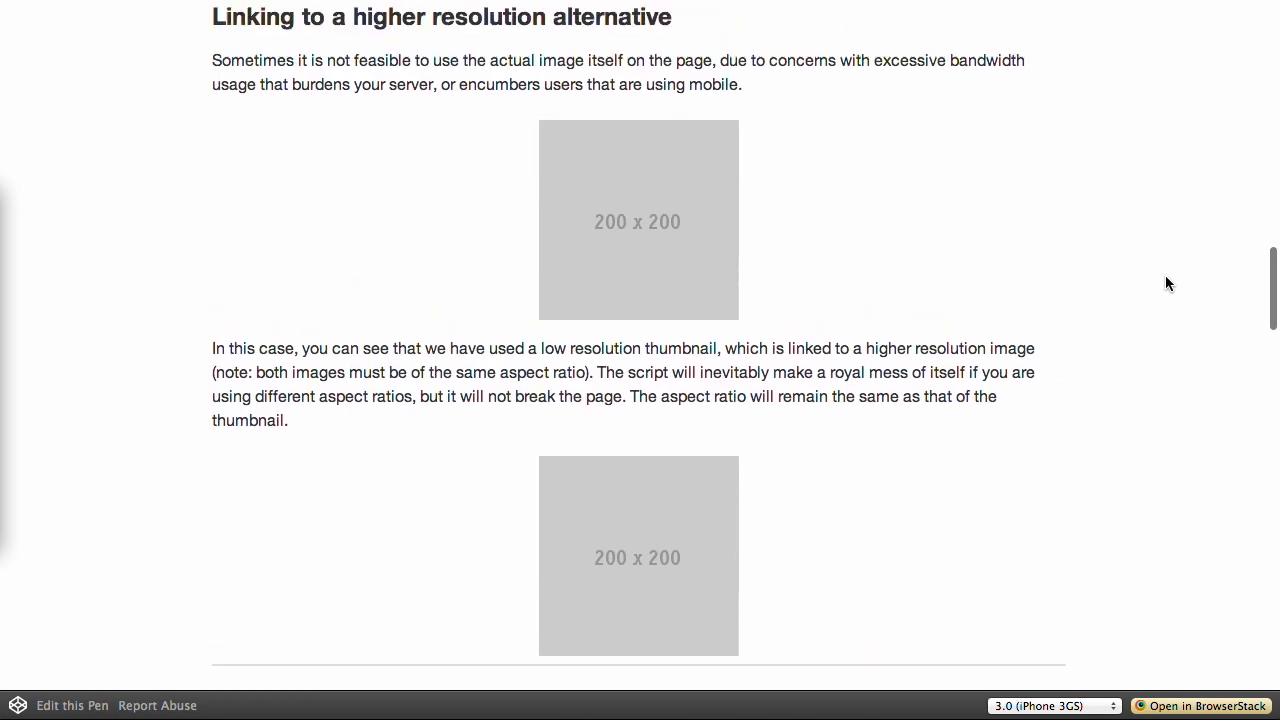
mouse_move(1094, 283)
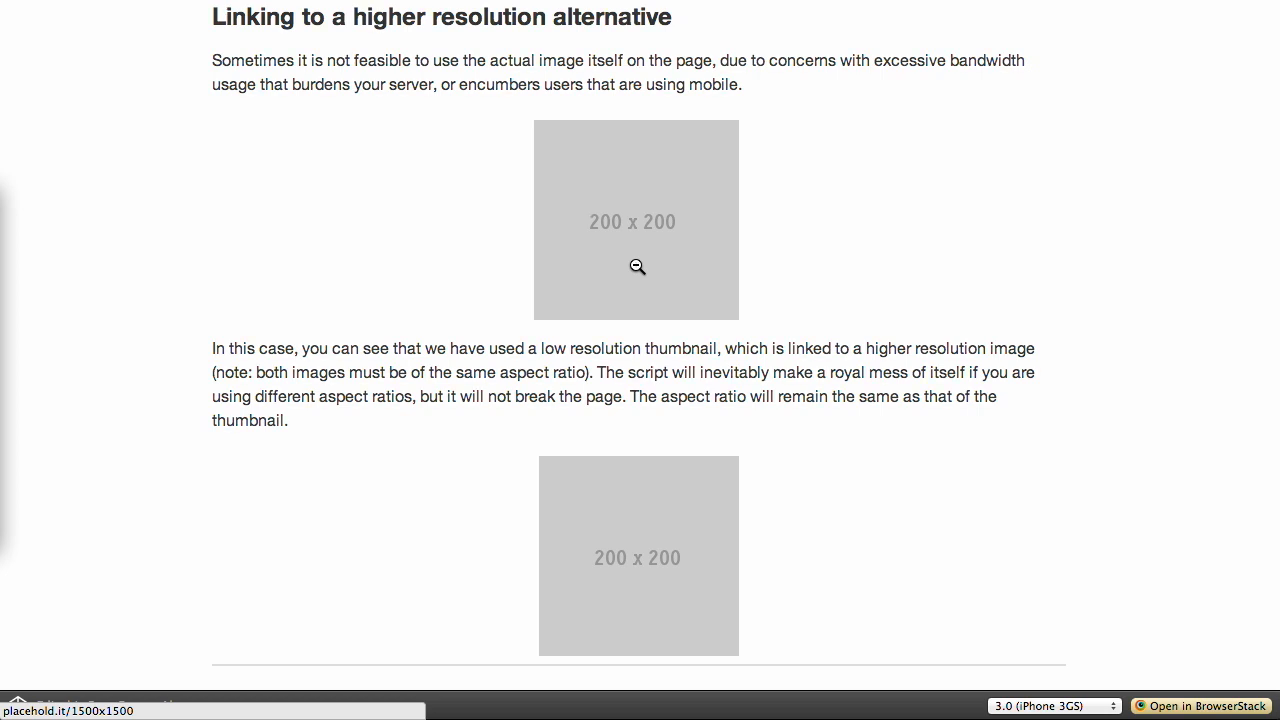
Enlarge the 200x200 thumbnail to its higher-resolution image, then scroll the page.
click(634, 220)
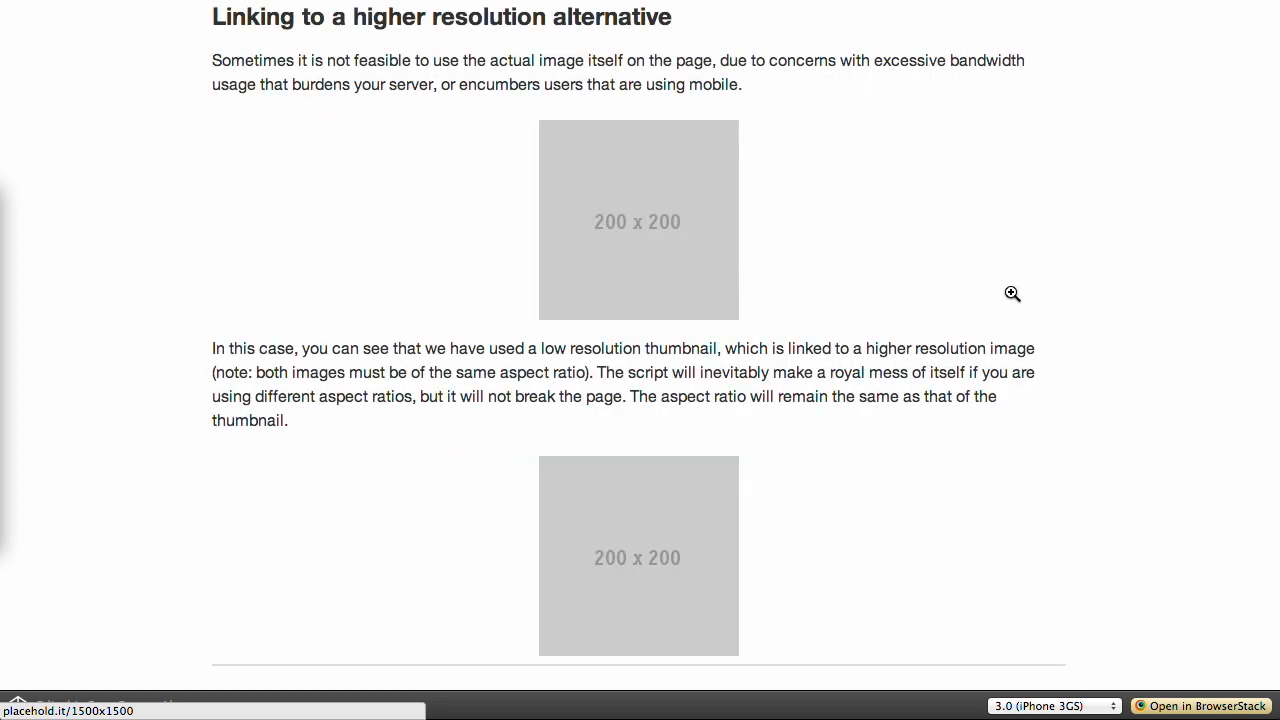
scroll(down, 3)
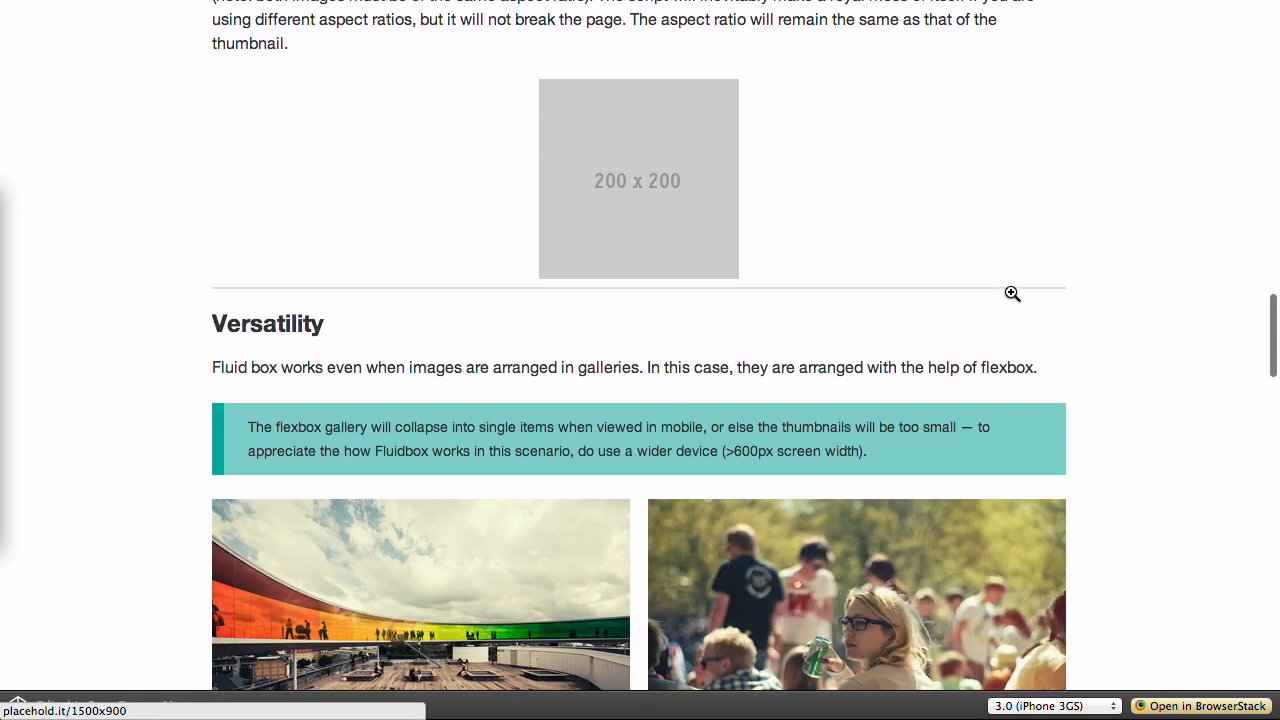
scroll(up, 3)
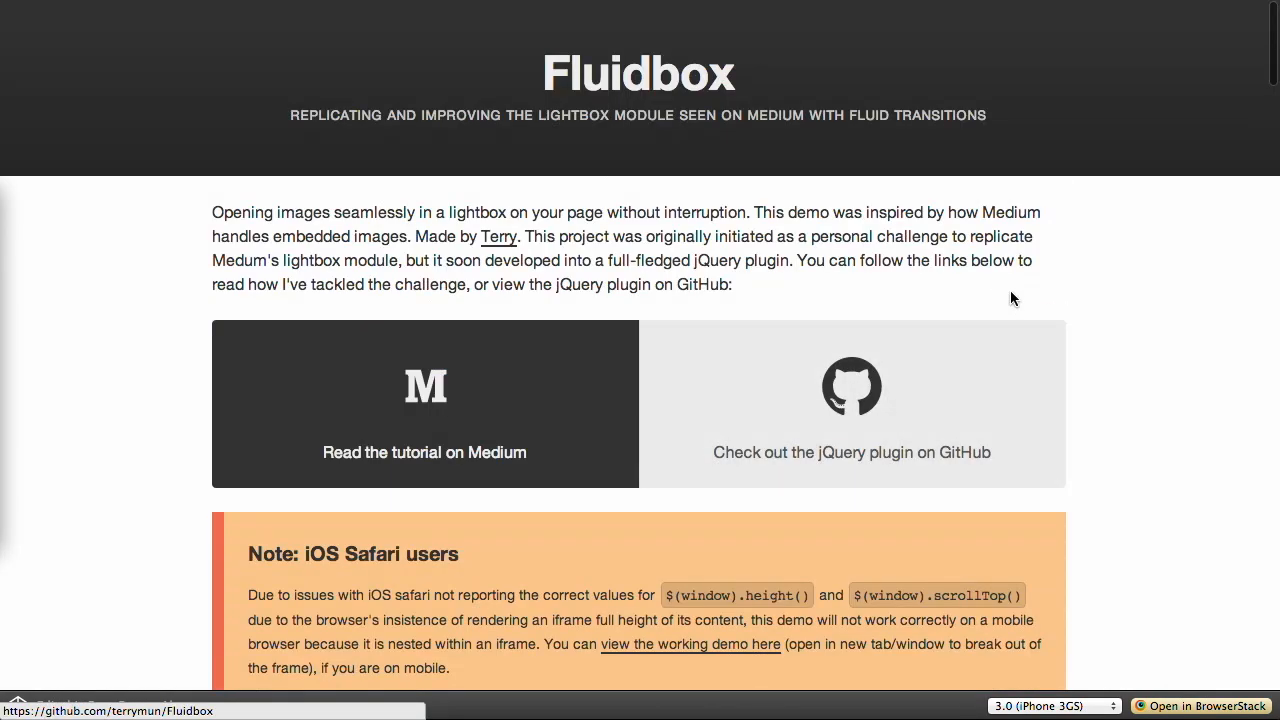